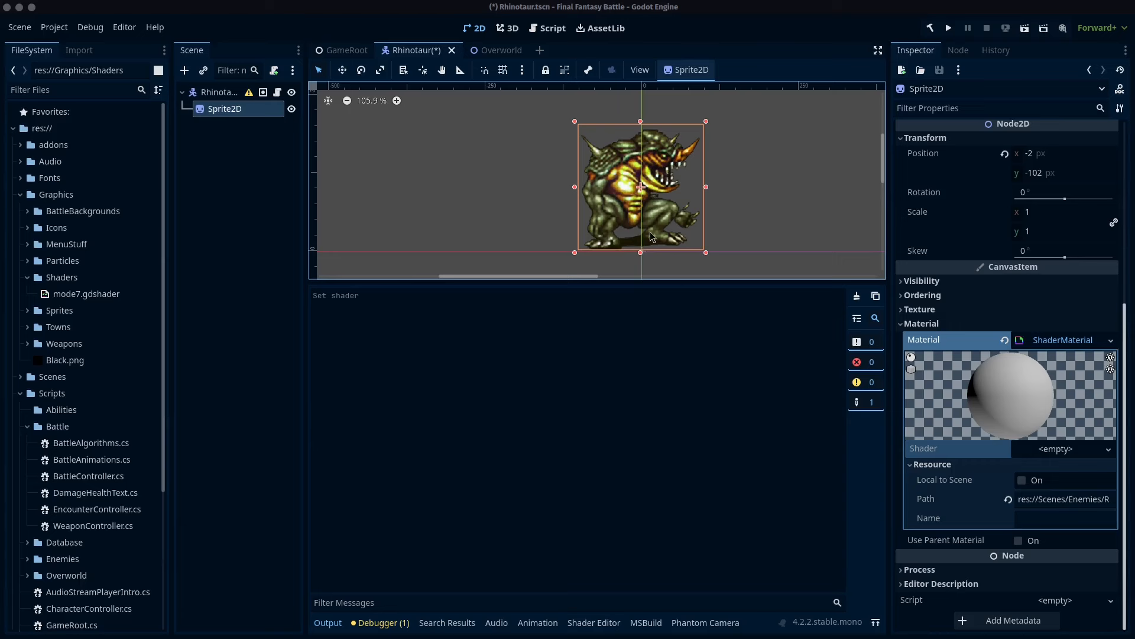
pyautogui.moveTo(638, 213)
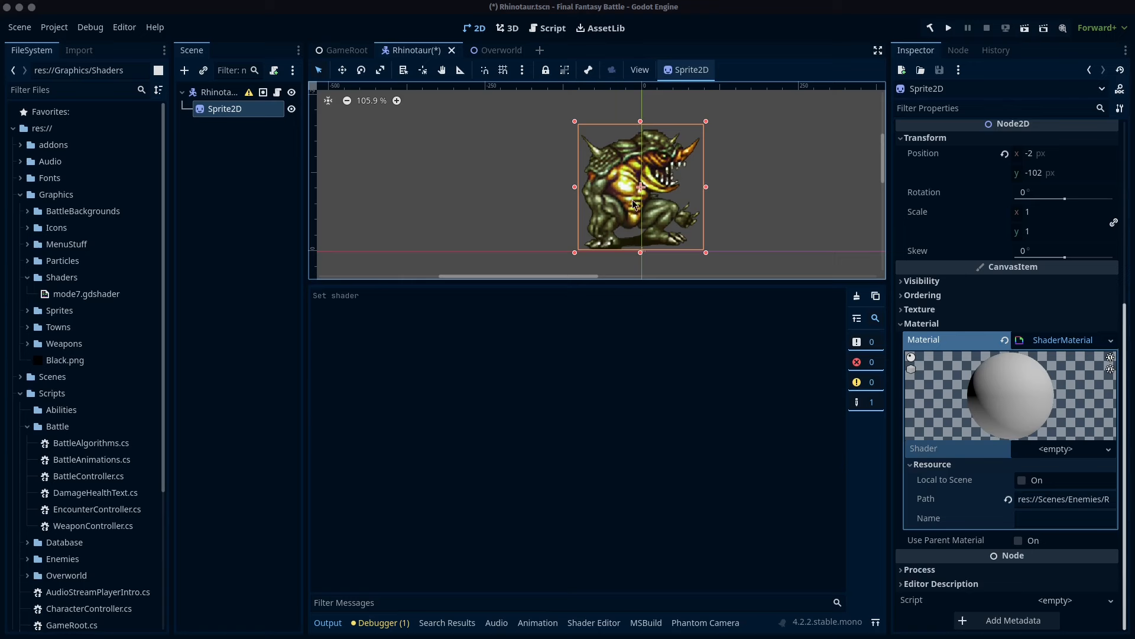
pyautogui.moveTo(595, 201)
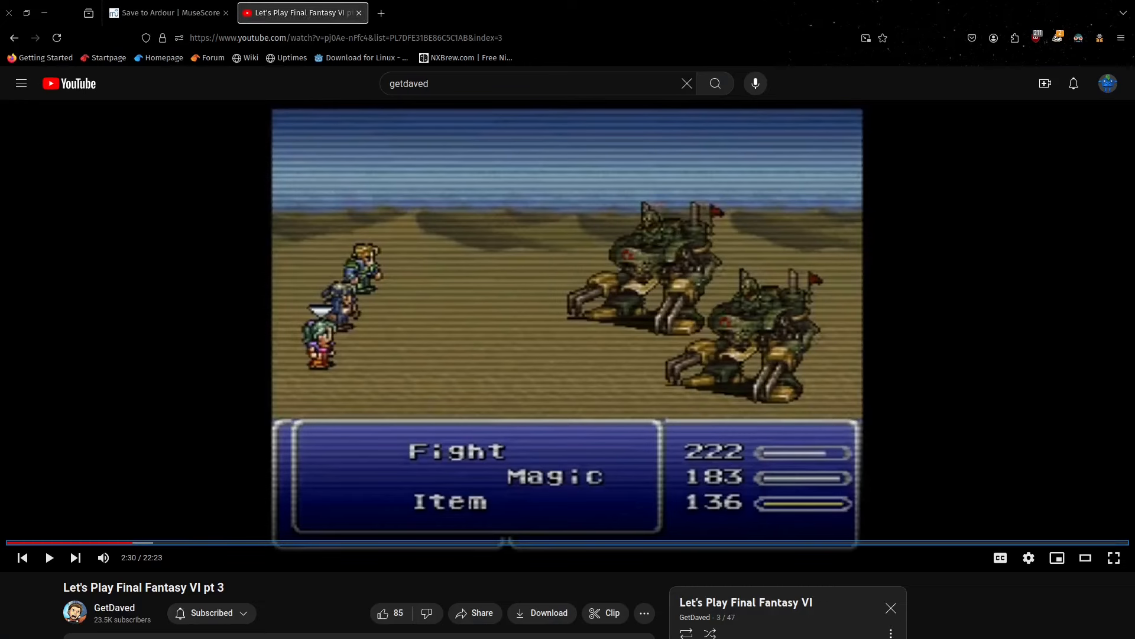
pyautogui.moveTo(614, 78)
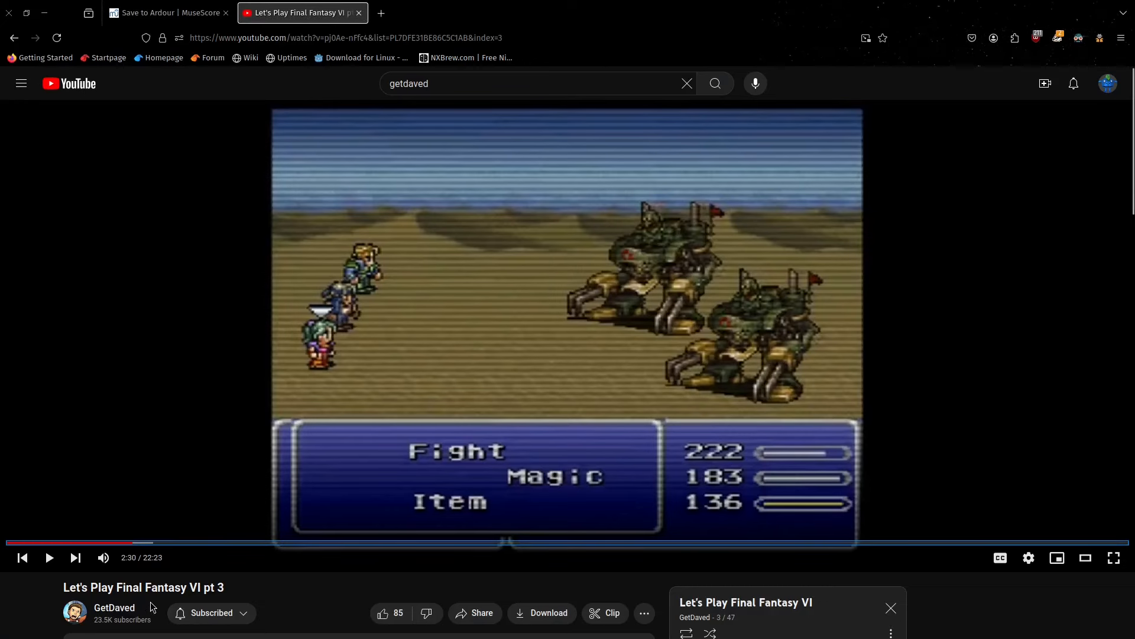
# Watch the Final Fantasy VI battle video fullscreen as an enemy flashes on attack.
pyautogui.click(1115, 557)
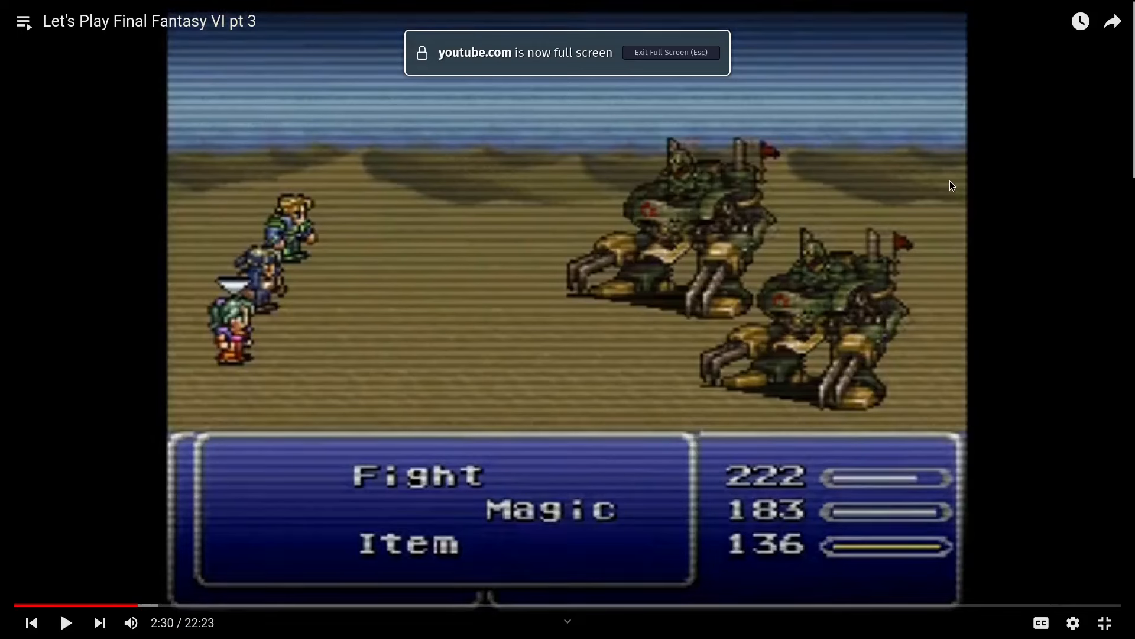
pyautogui.moveTo(802, 234)
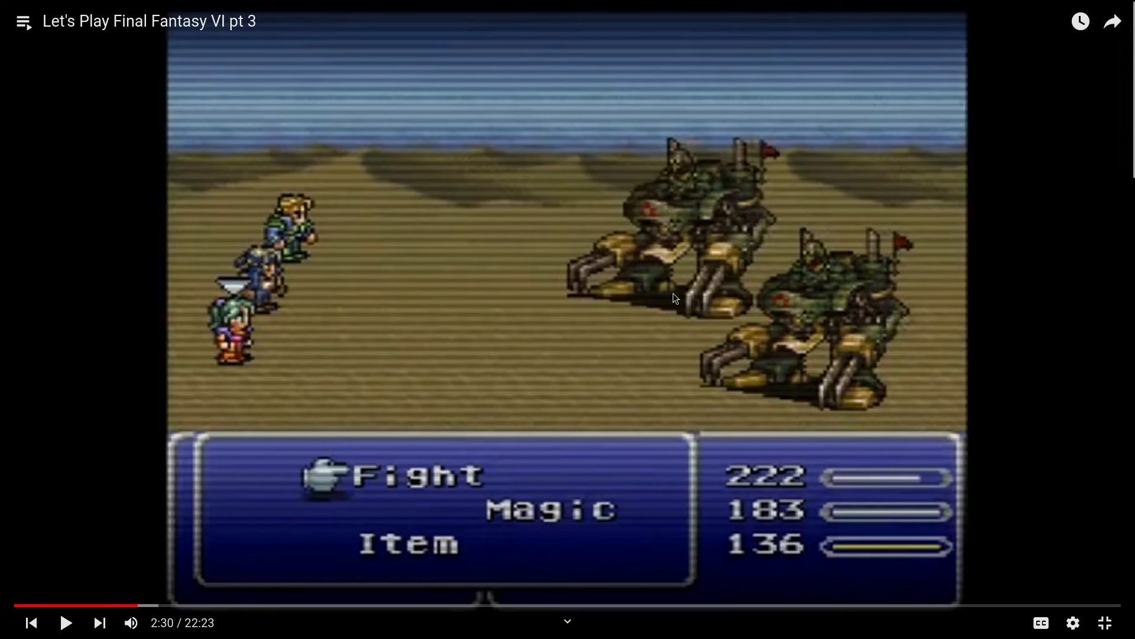
pyautogui.moveTo(656, 307)
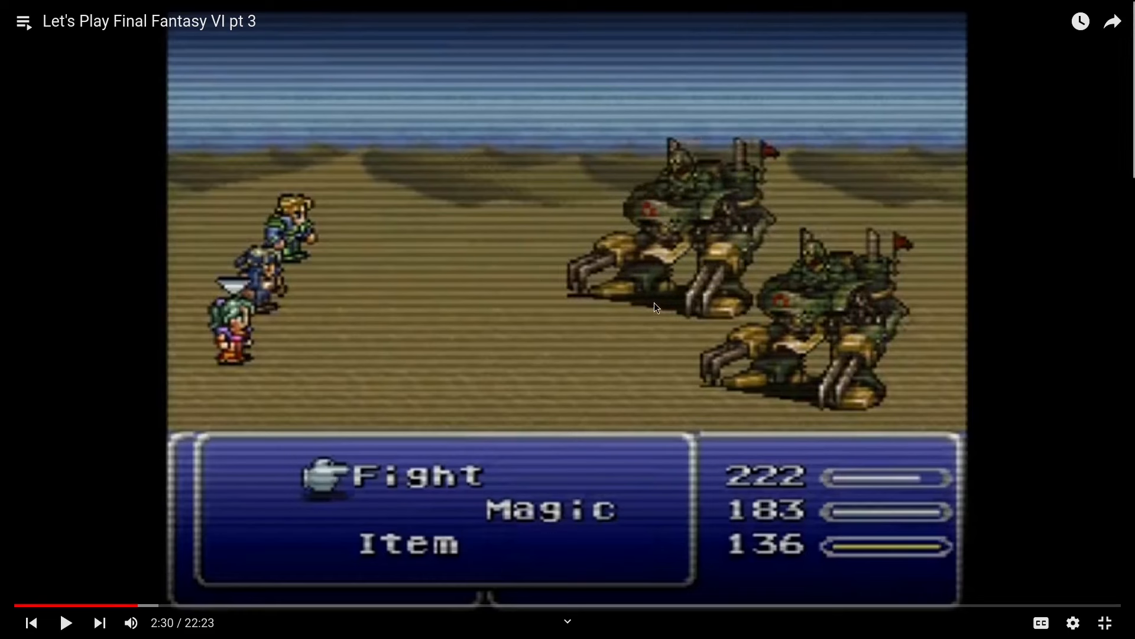
pyautogui.moveTo(668, 309)
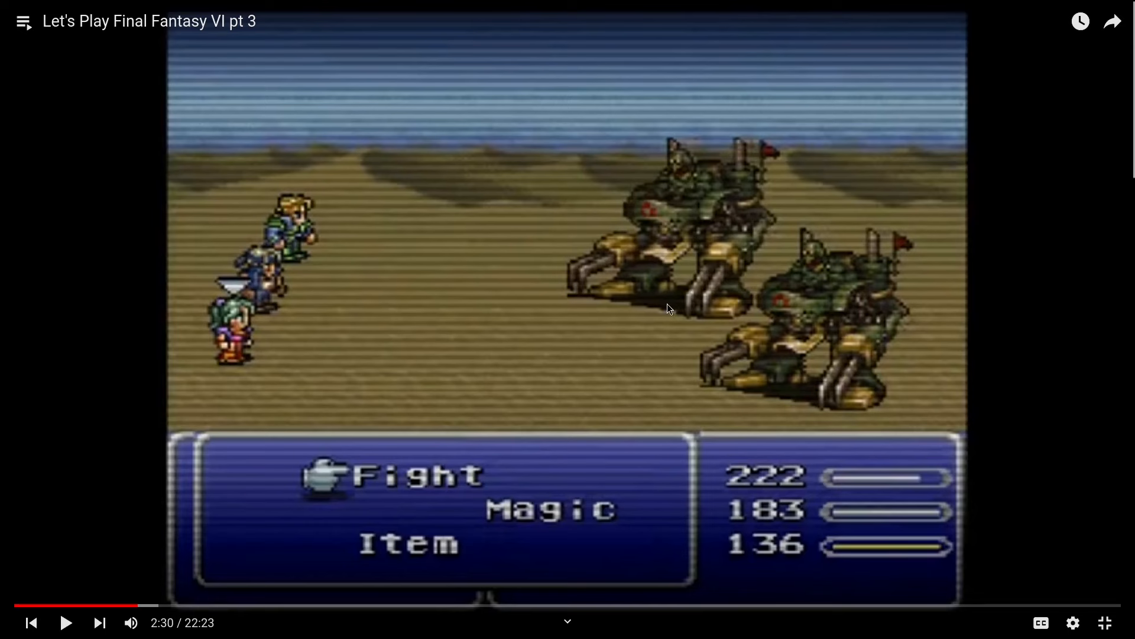
pyautogui.moveTo(626, 274)
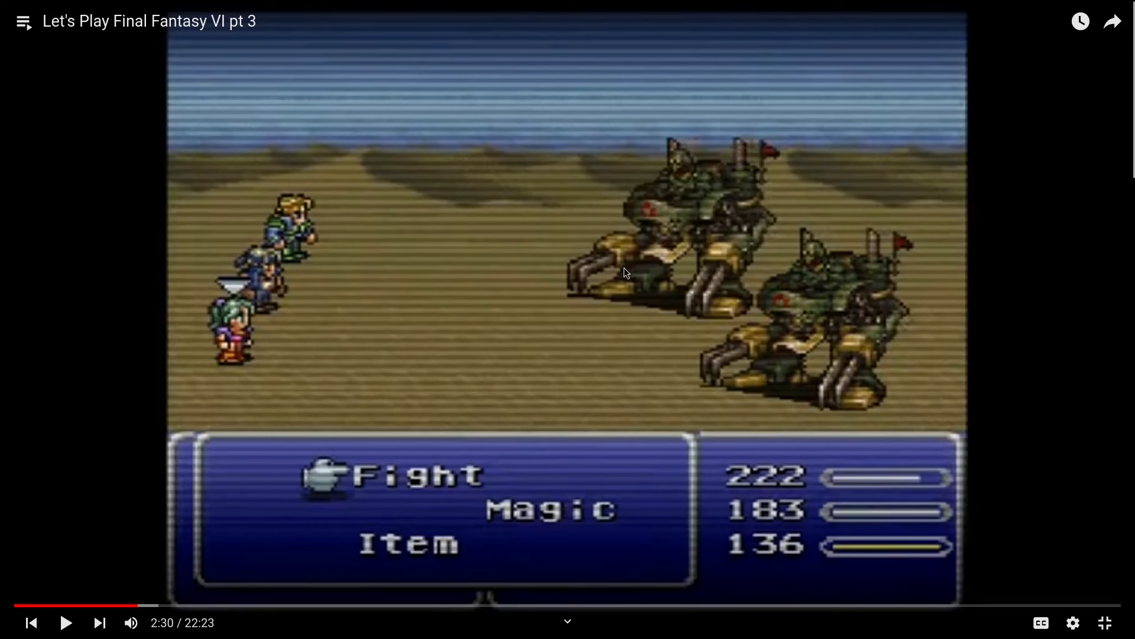
pyautogui.moveTo(715, 162)
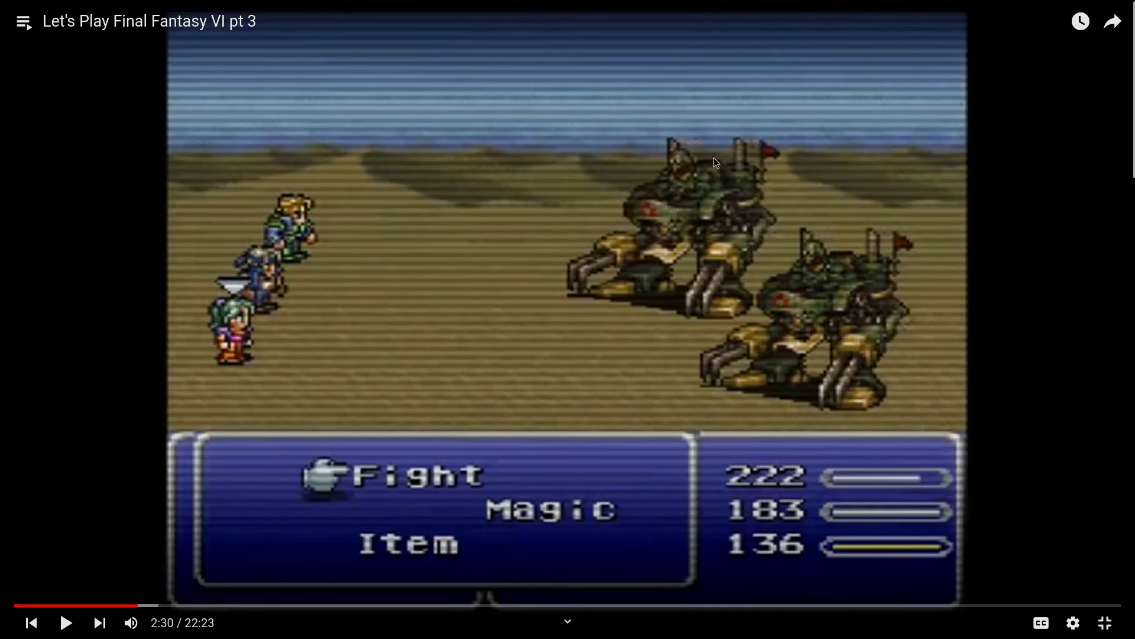
pyautogui.moveTo(739, 171)
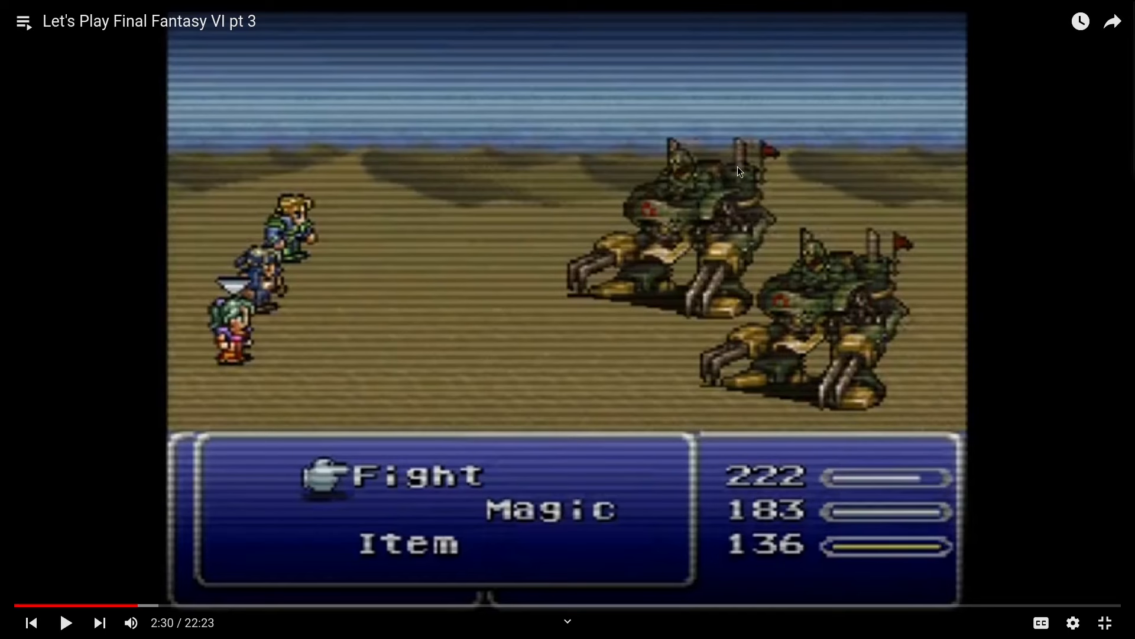
pyautogui.moveTo(621, 362)
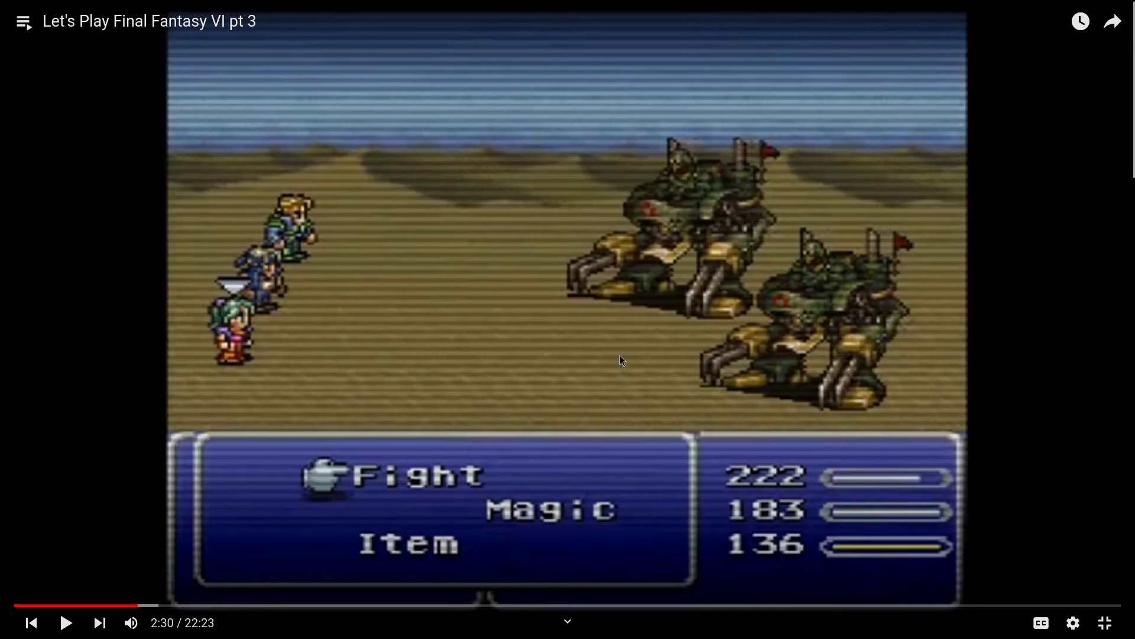
pyautogui.moveTo(658, 304)
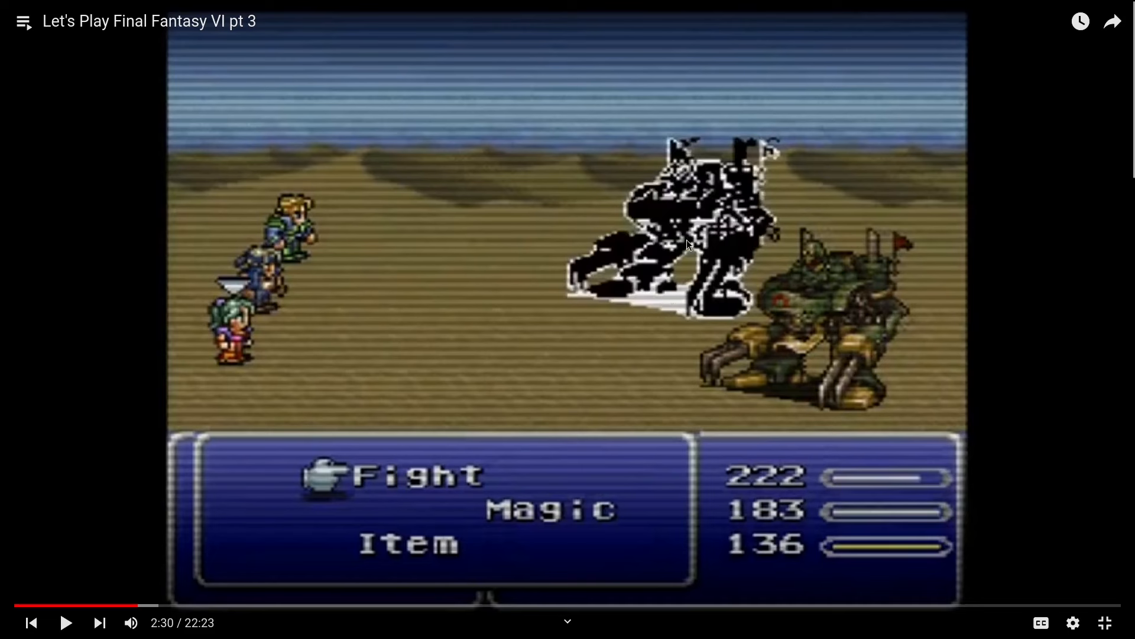
pyautogui.moveTo(716, 218)
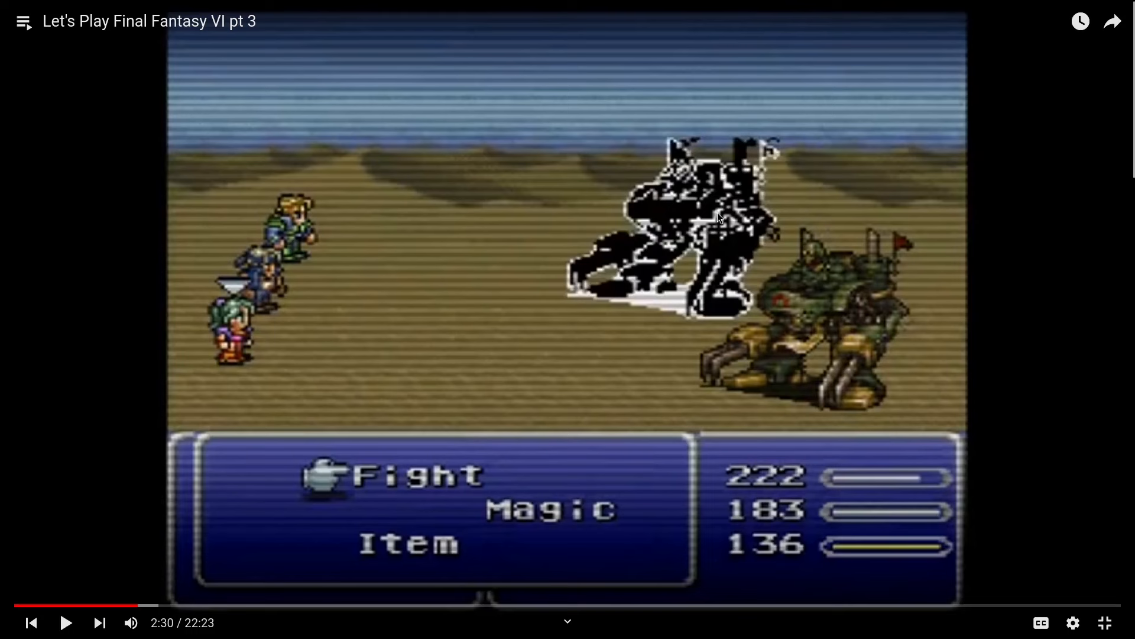
pyautogui.moveTo(711, 201)
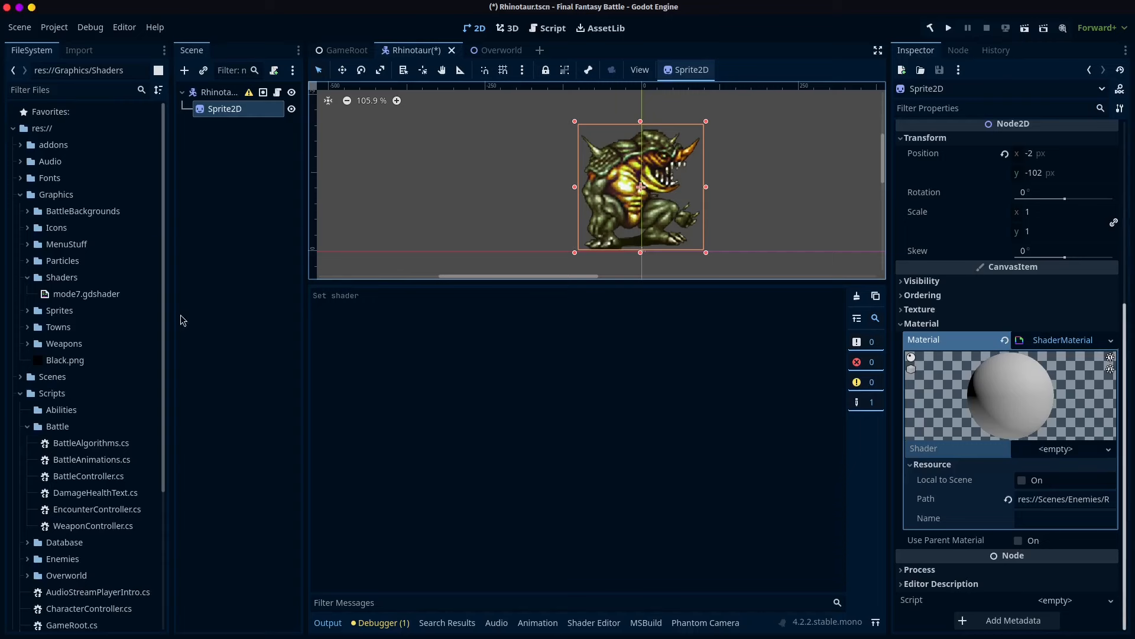
# Create attack_flash.gdshader in the Shaders folder for the Rhinotaur sprite and open it for editing.
pyautogui.rightClick(61, 277)
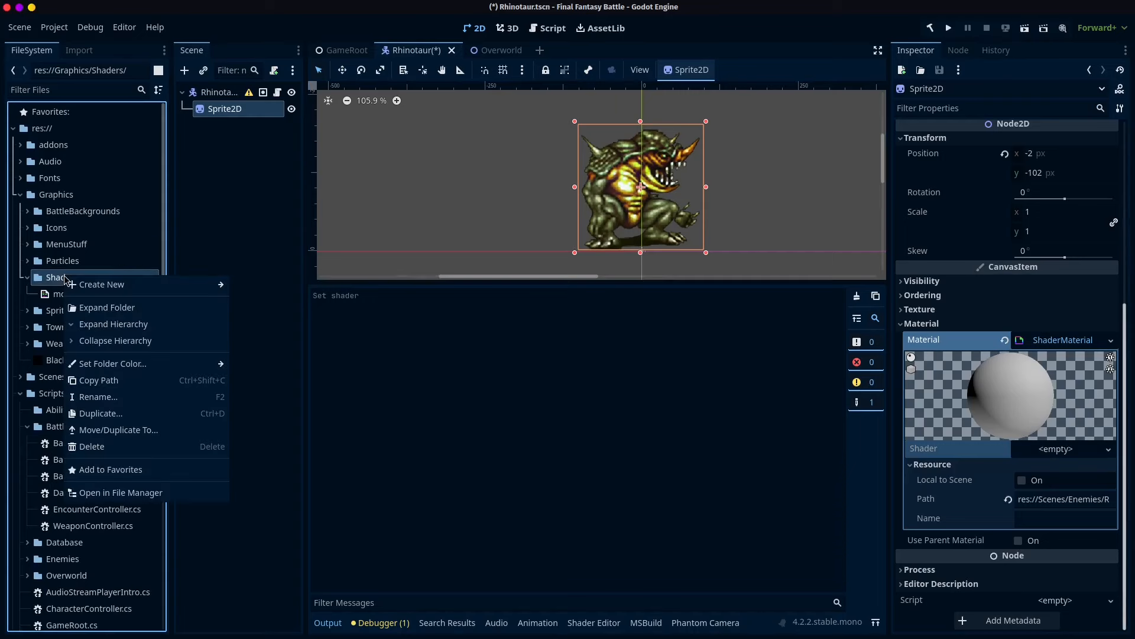
pyautogui.moveTo(101, 284)
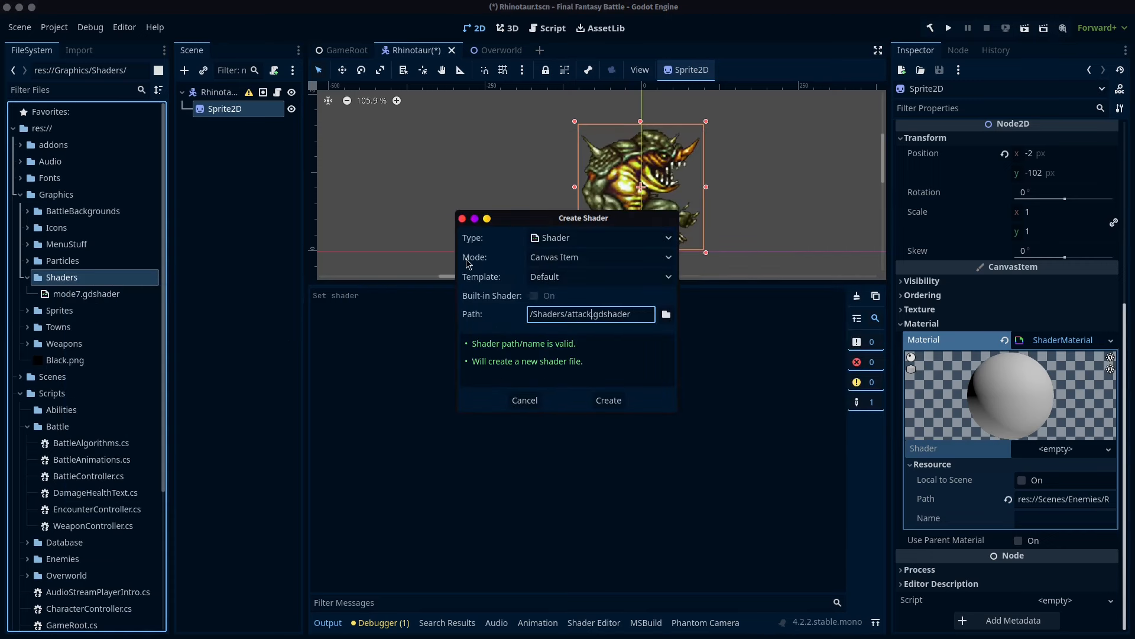
pyautogui.click(608, 399)
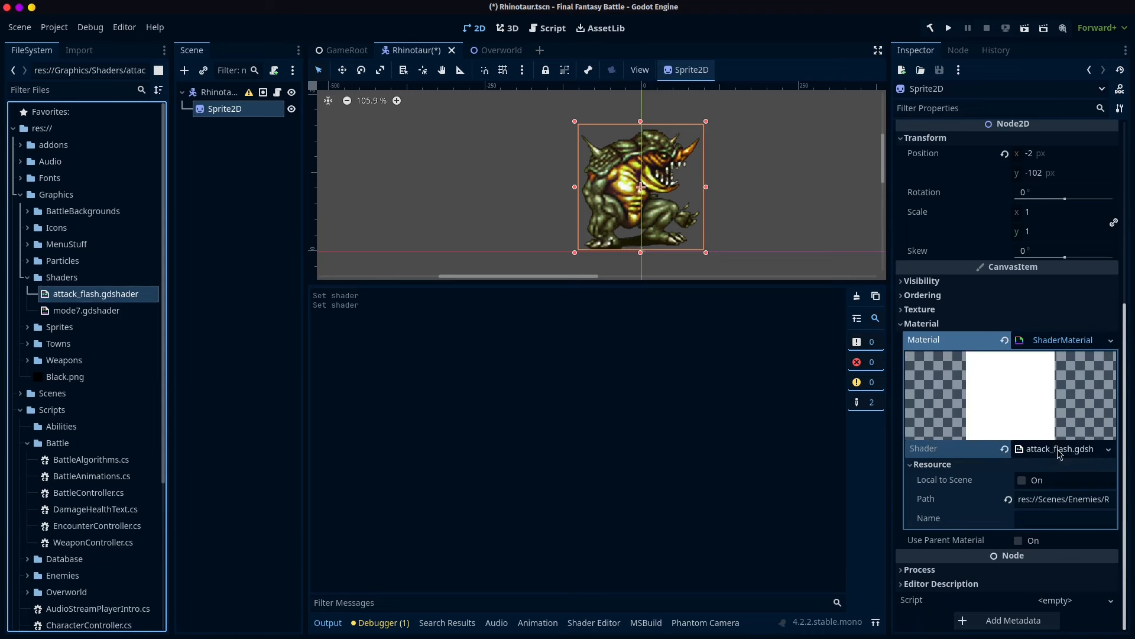
pyautogui.doubleClick(95, 293)
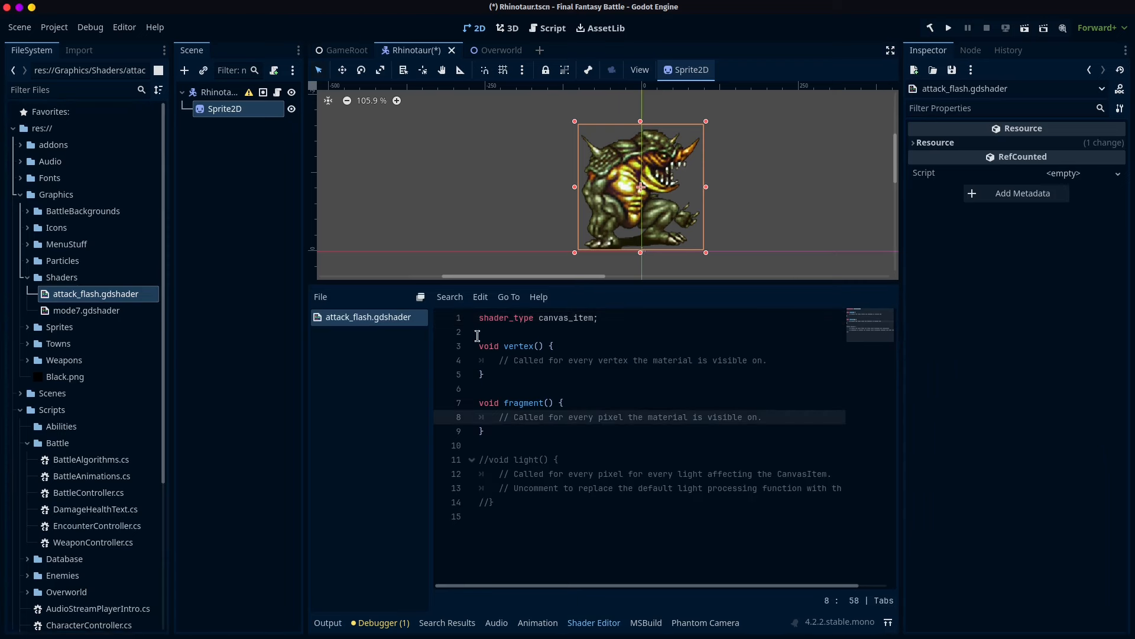
# Write an unfinished length(COLOR.rgb expression inside the fragment function.
pyautogui.click(766, 416)
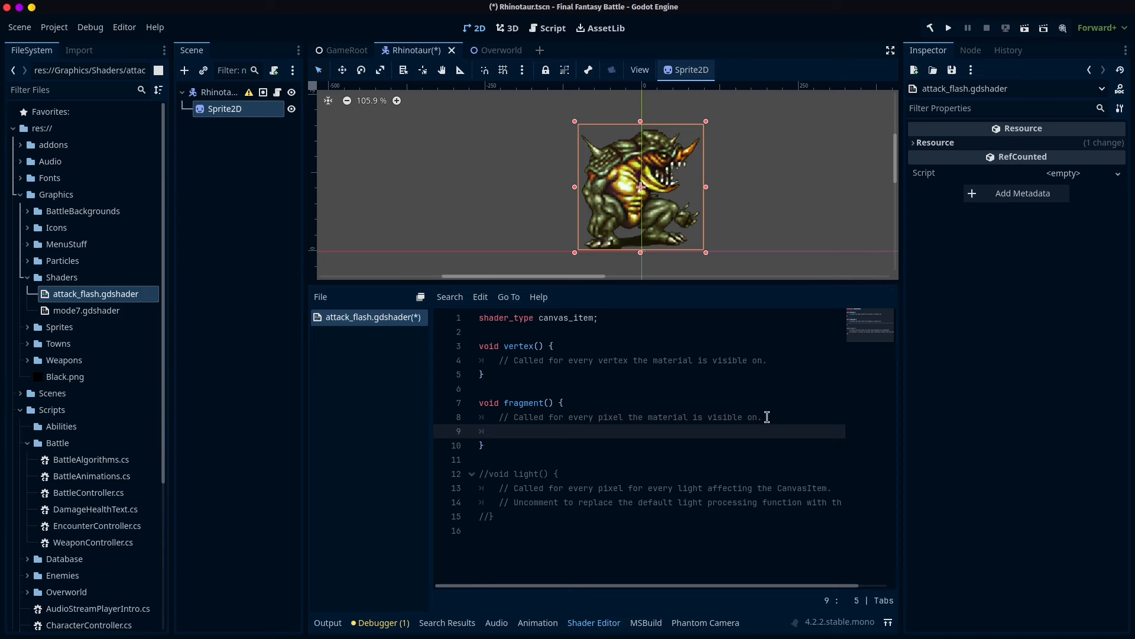
pyautogui.moveTo(767, 416)
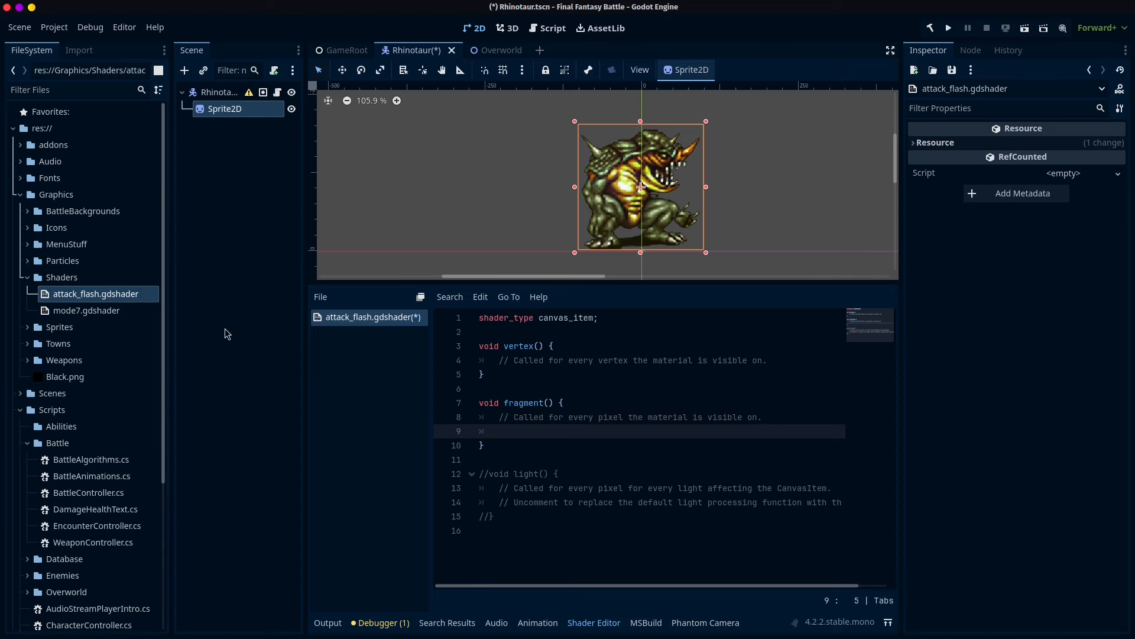
pyautogui.write('COLOR')
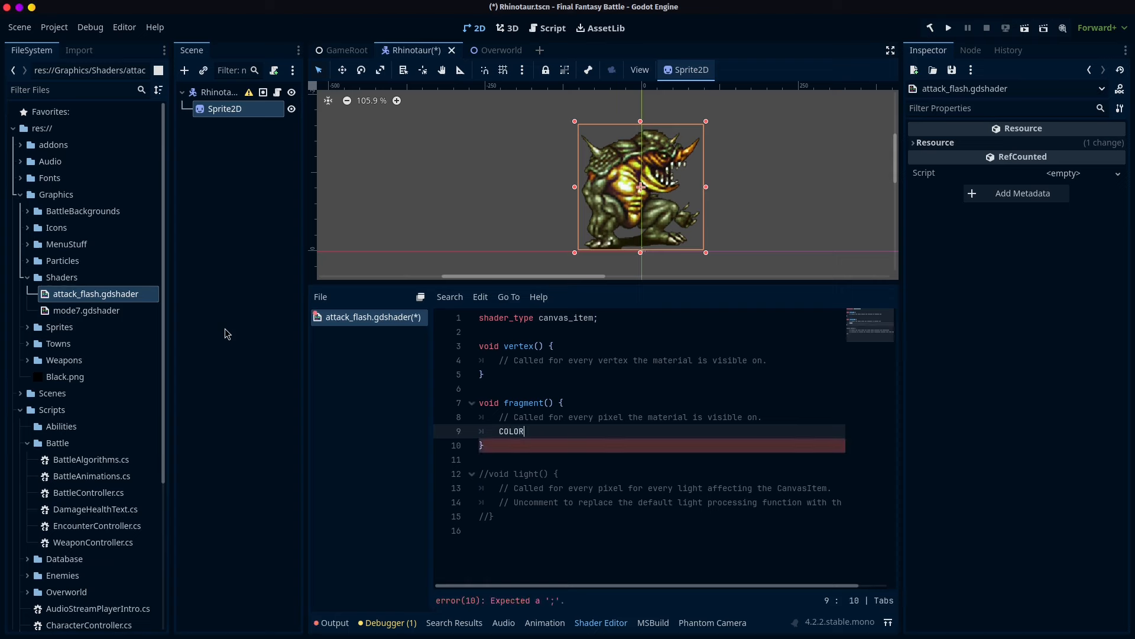
pyautogui.moveTo(527, 271)
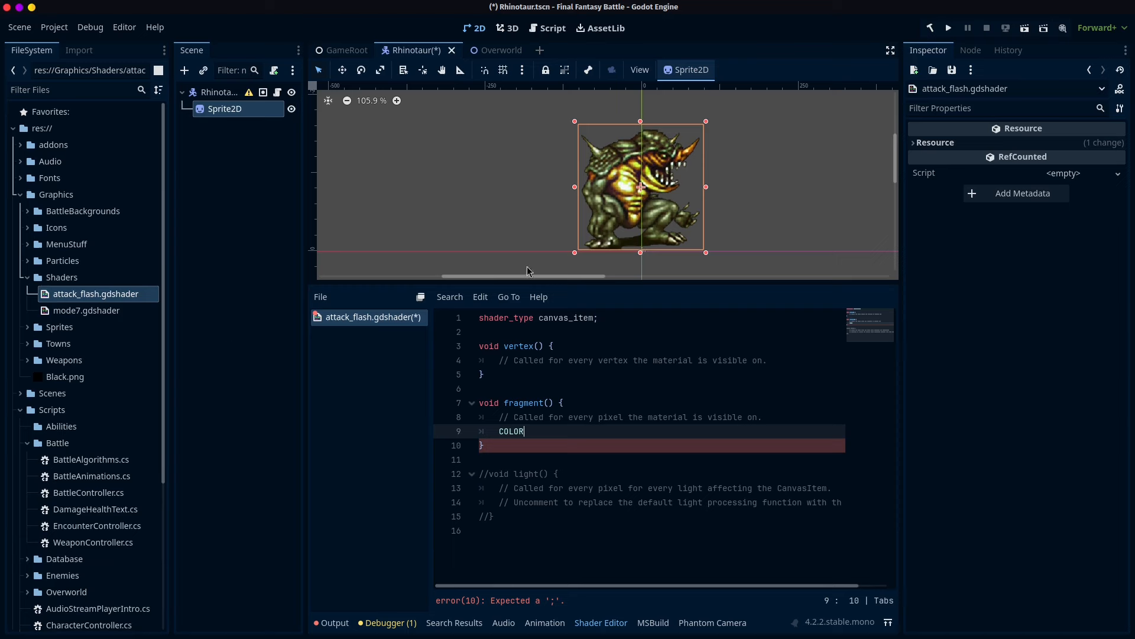
pyautogui.moveTo(604, 228)
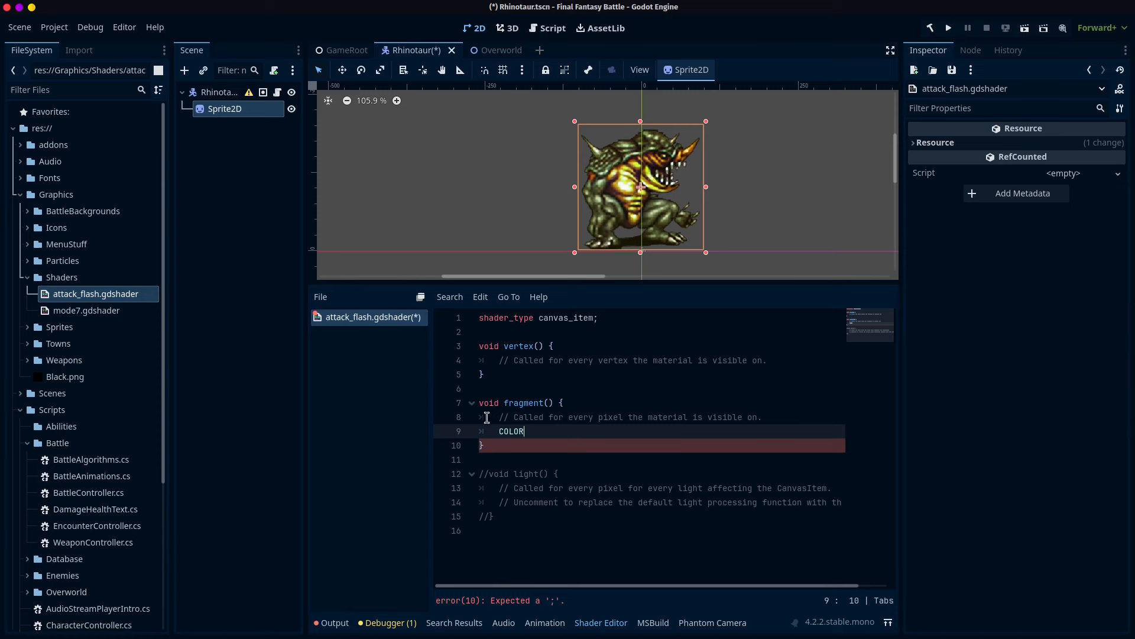
pyautogui.moveTo(598, 137)
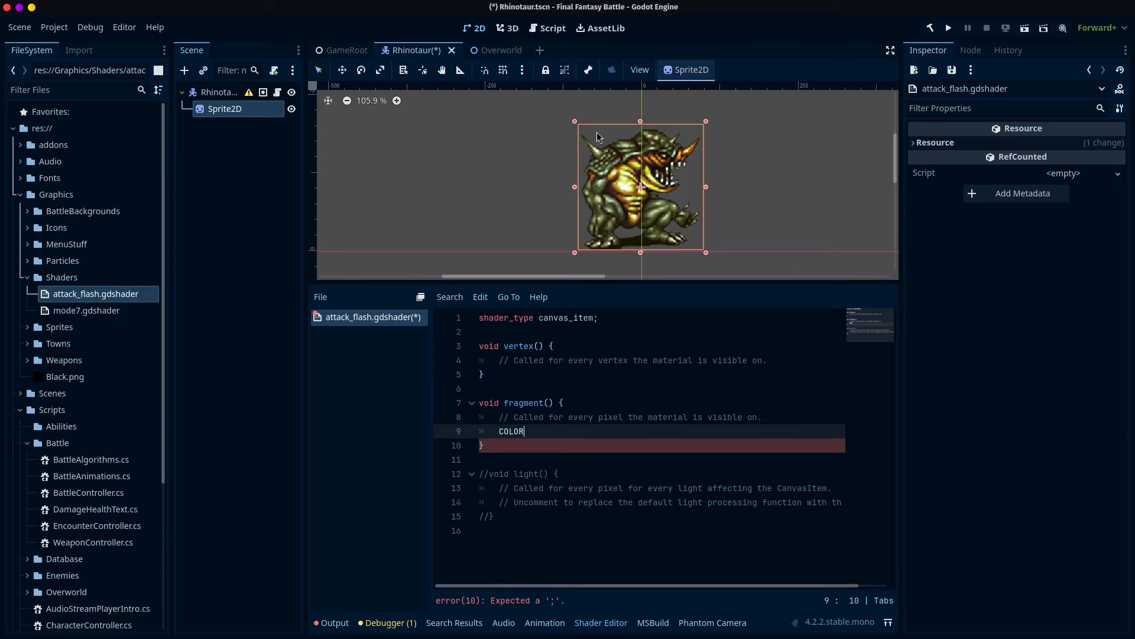
pyautogui.moveTo(636, 154)
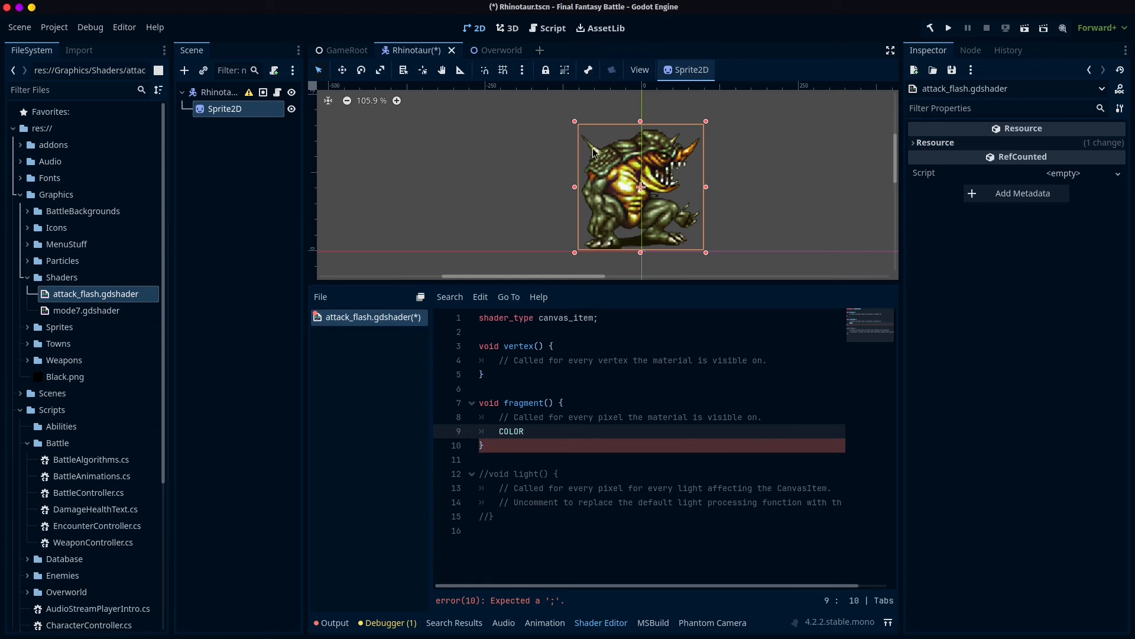
pyautogui.moveTo(608, 208)
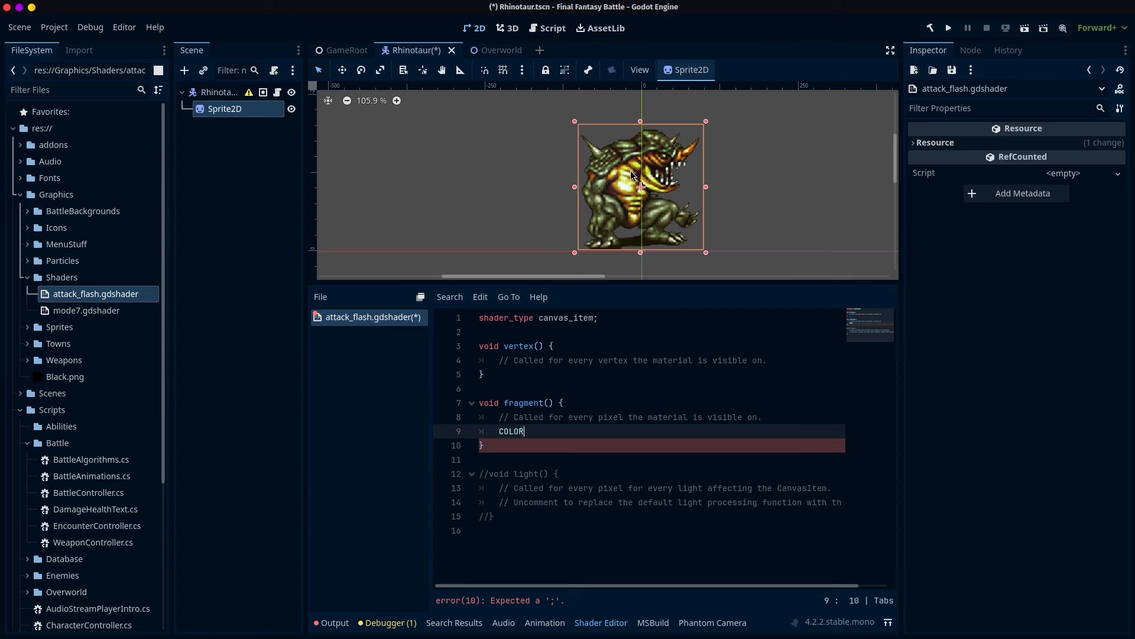
pyautogui.moveTo(571, 350)
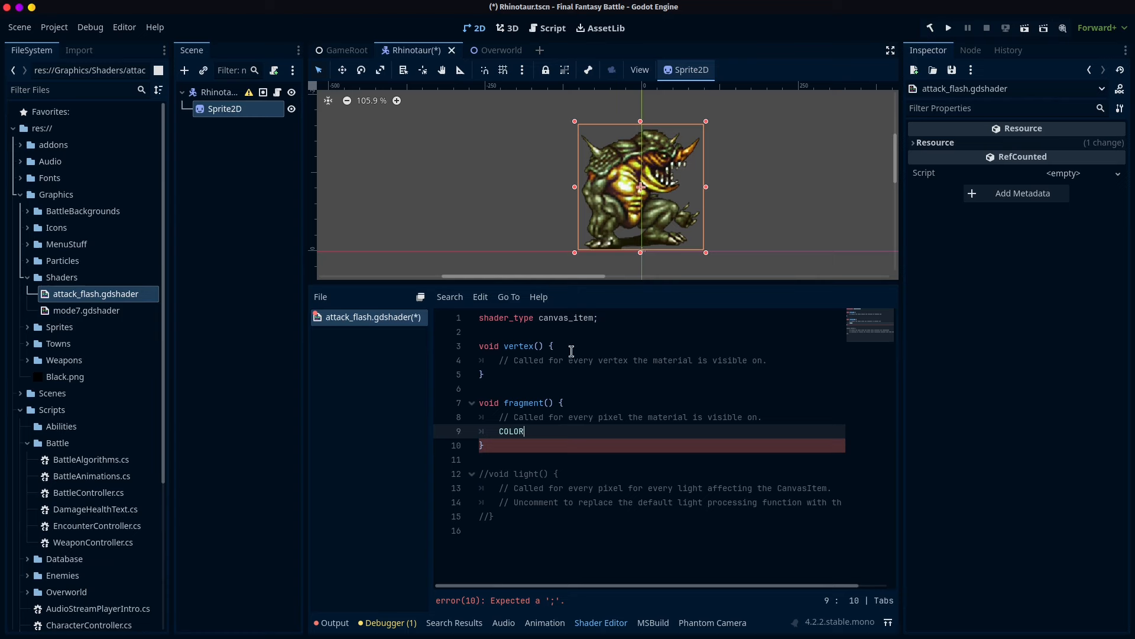
pyautogui.moveTo(376, 279)
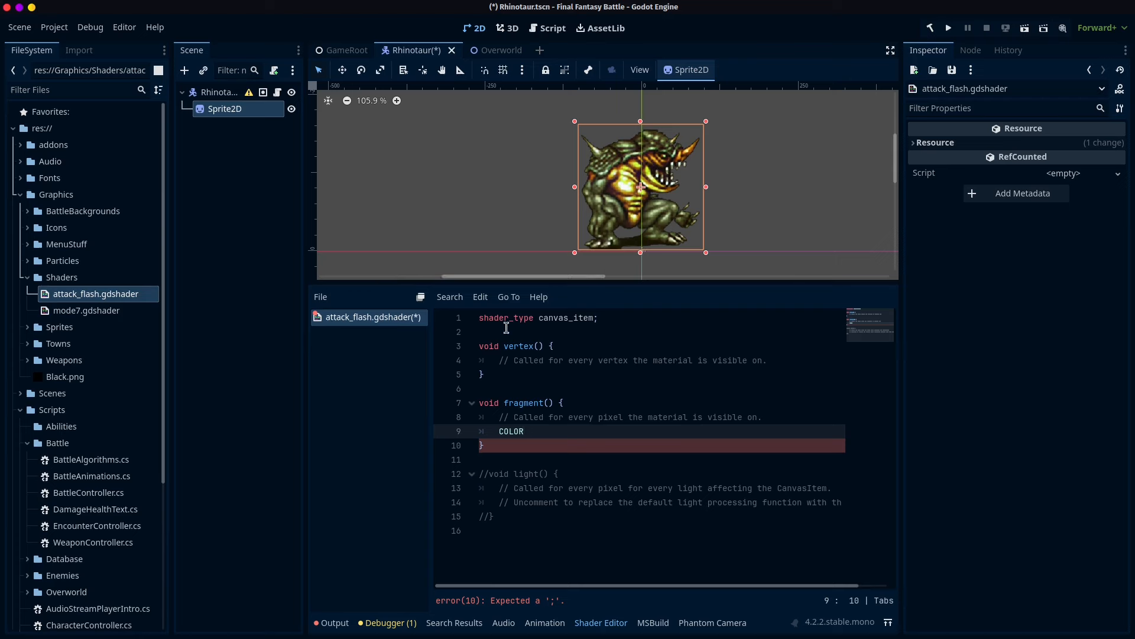
pyautogui.moveTo(526, 438)
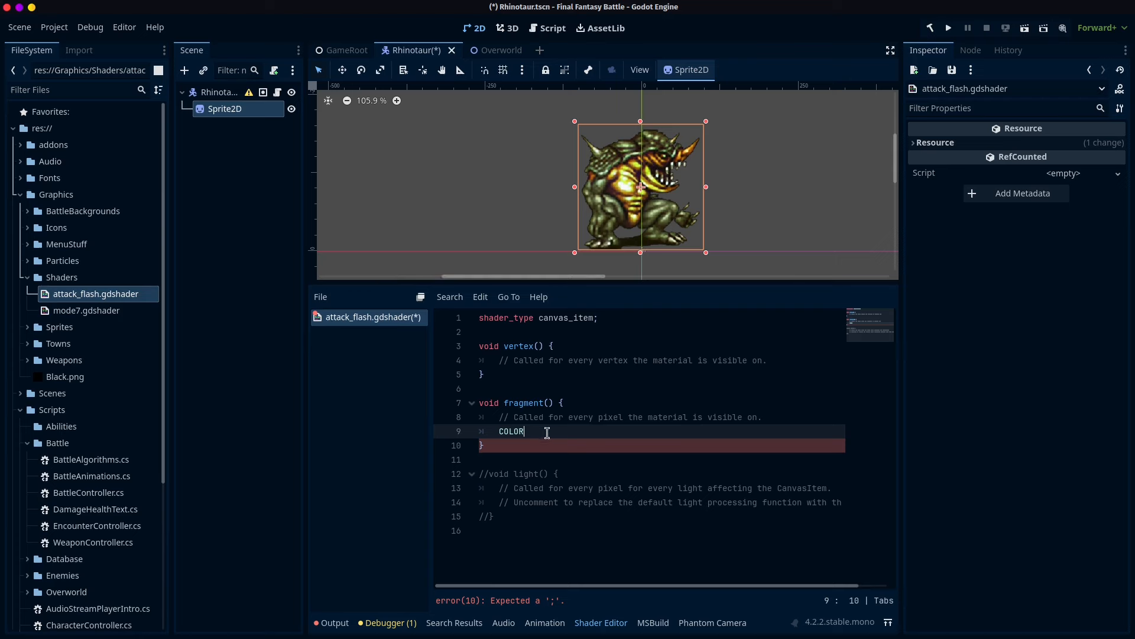
pyautogui.write('.')
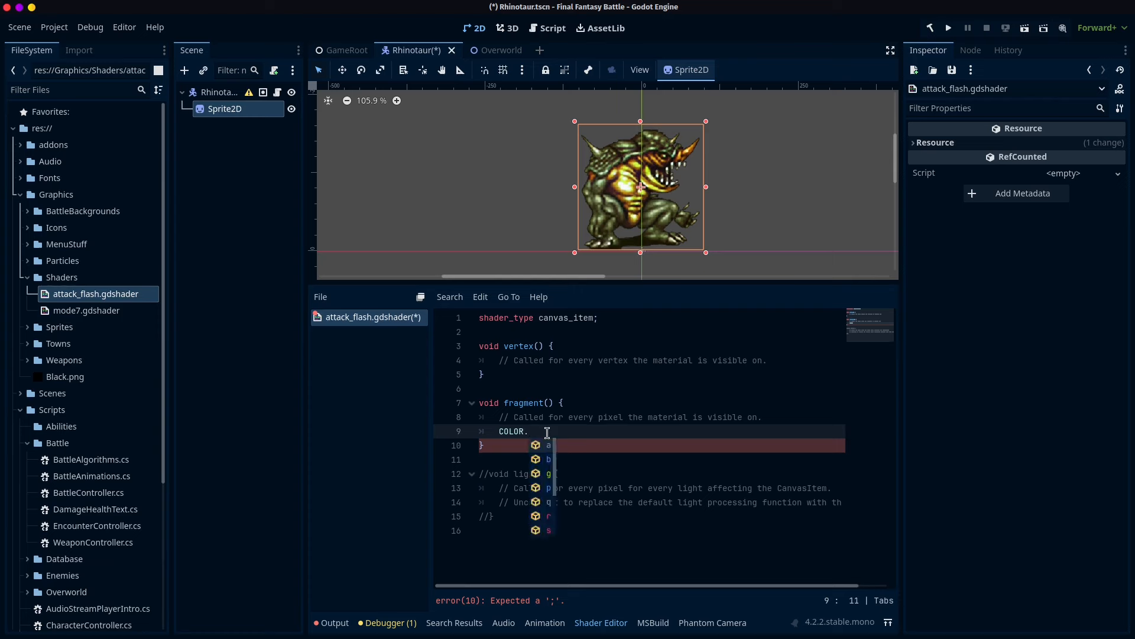
pyautogui.write('rgb')
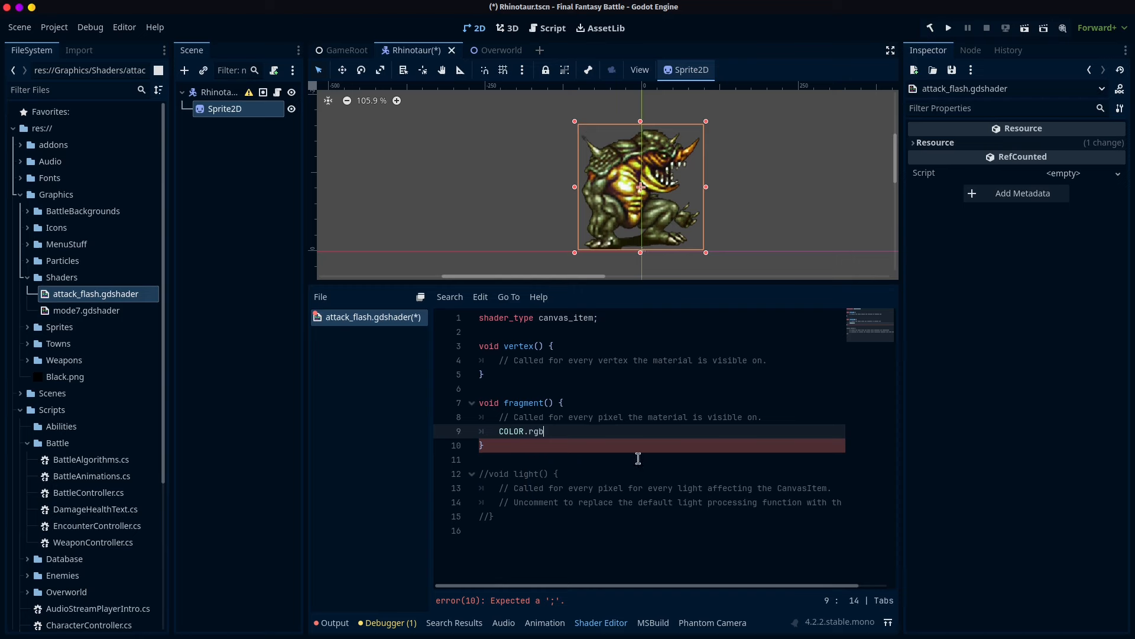
pyautogui.moveTo(639, 448)
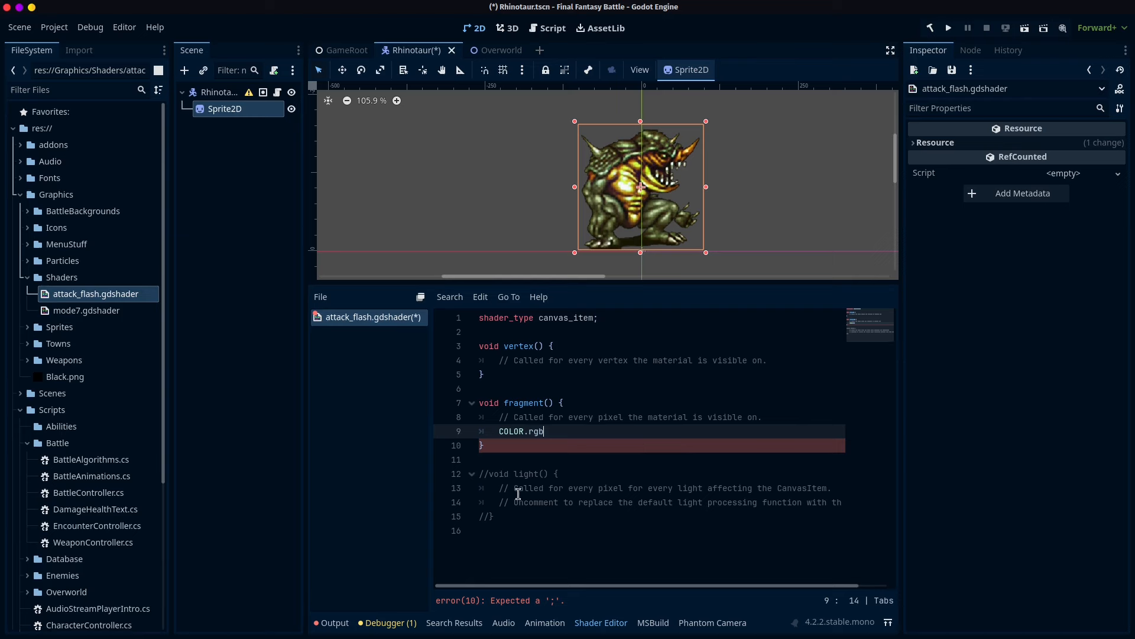
pyautogui.write('le')
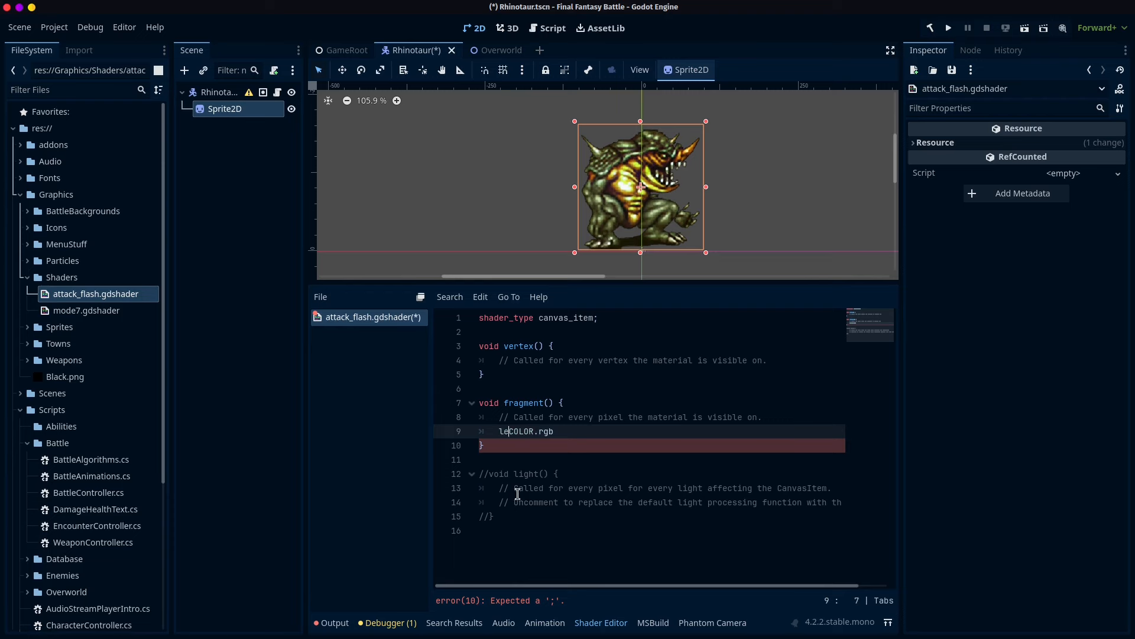
pyautogui.write('ength(')
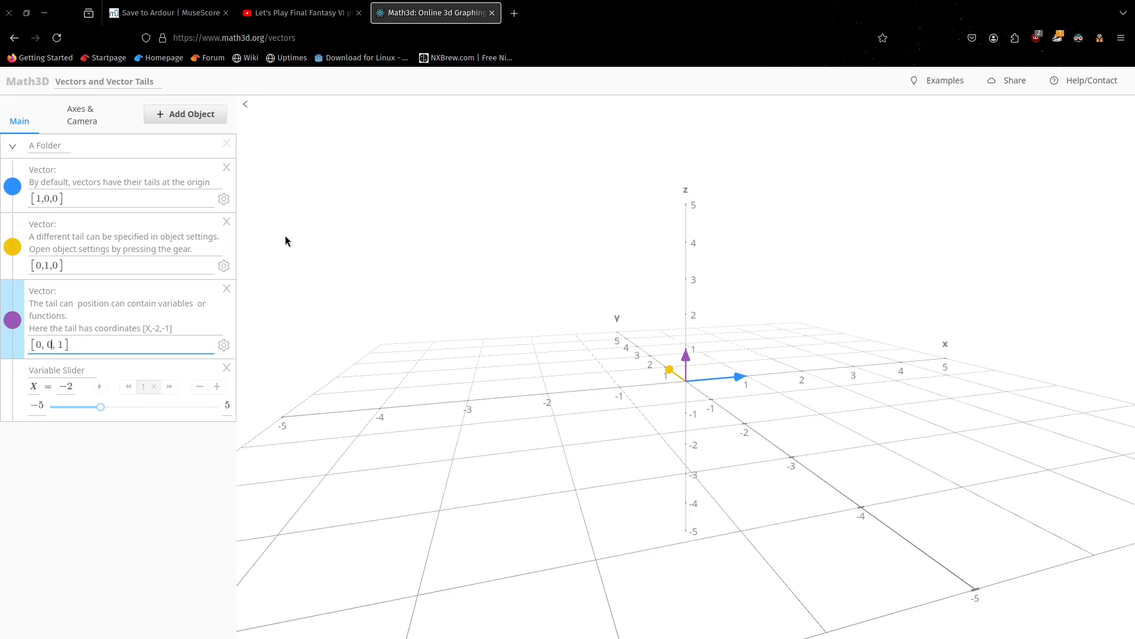
pyautogui.moveTo(757, 396)
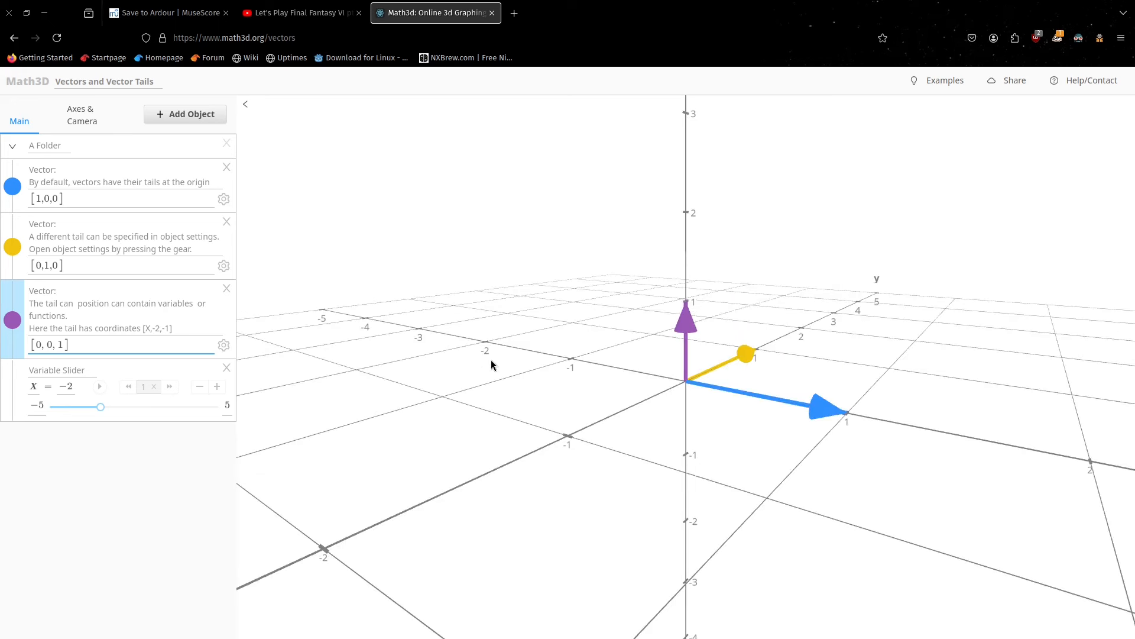
pyautogui.moveTo(512, 262)
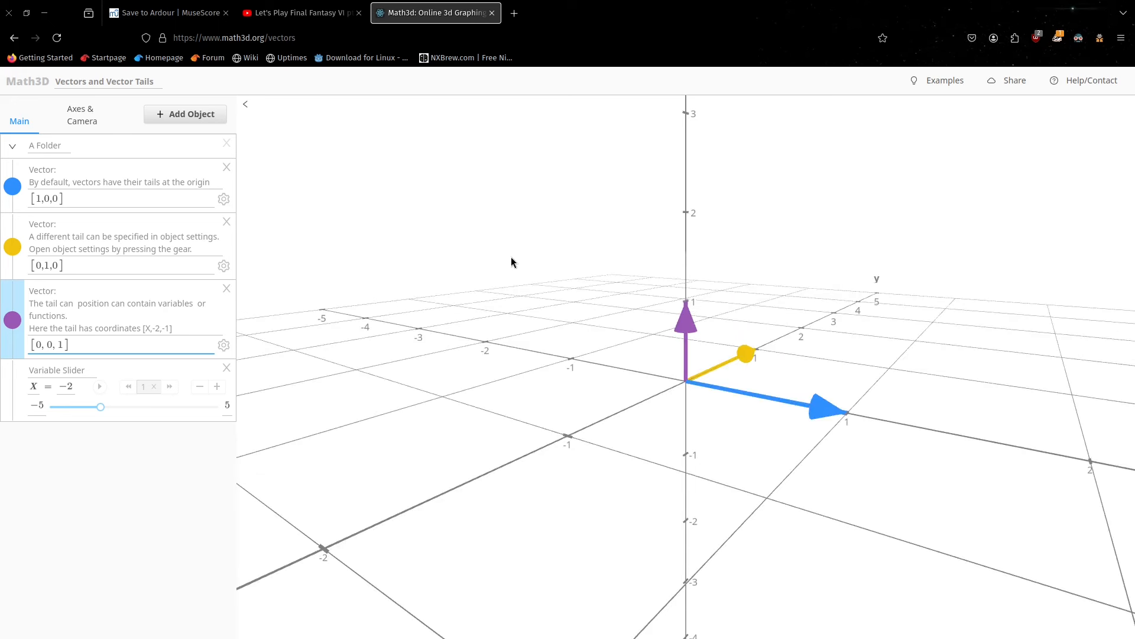
pyautogui.moveTo(645, 300)
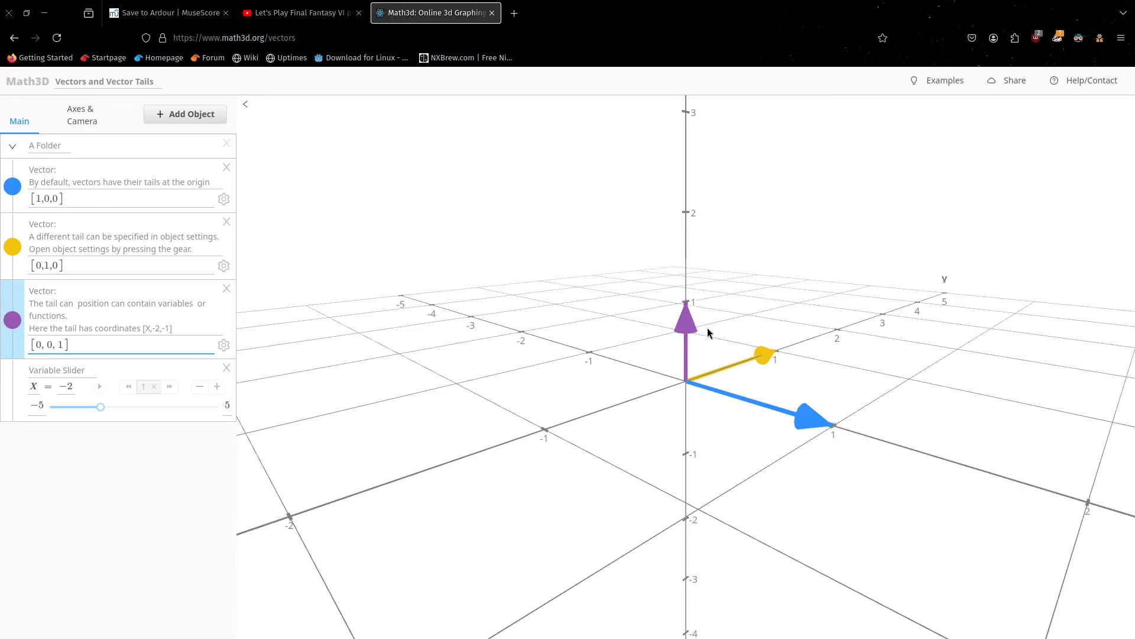
pyautogui.moveTo(699, 344)
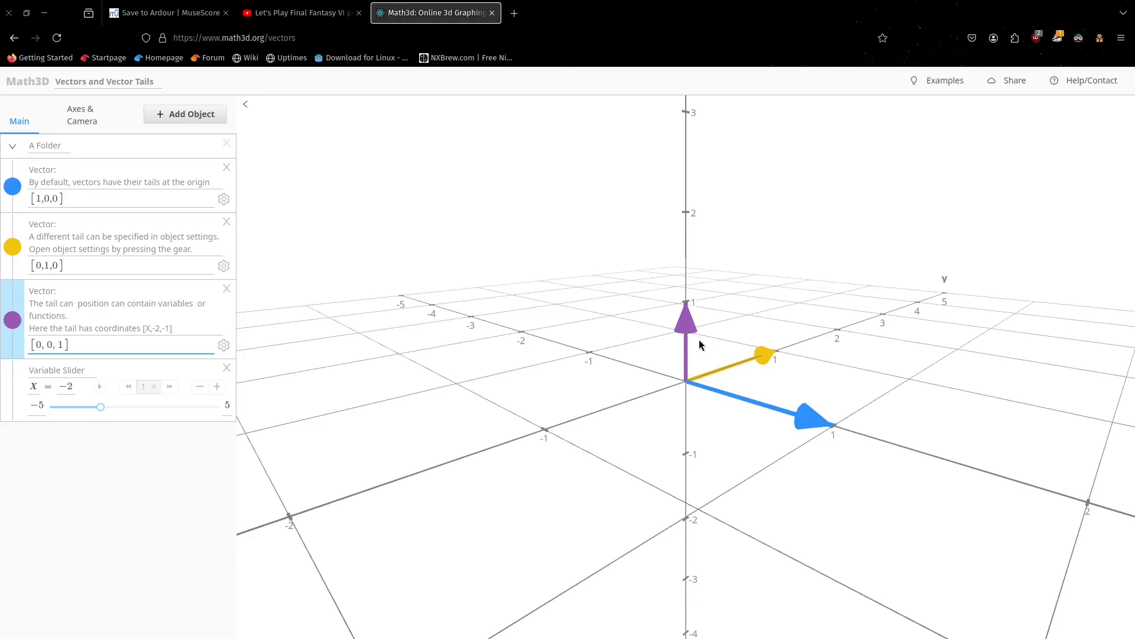
pyautogui.moveTo(747, 351)
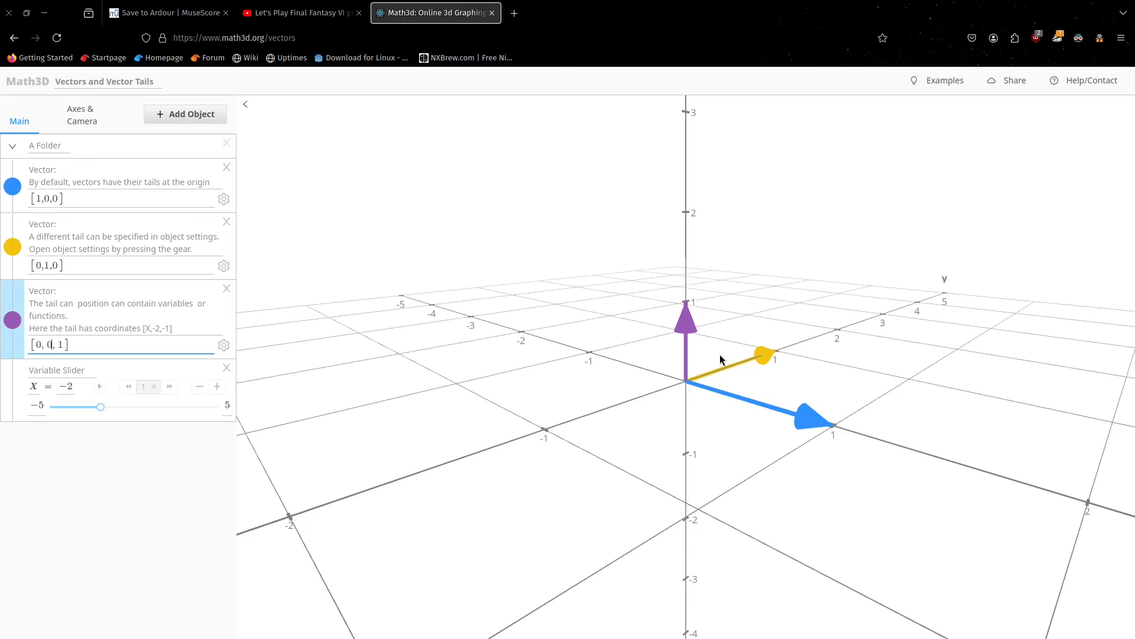
pyautogui.moveTo(706, 370)
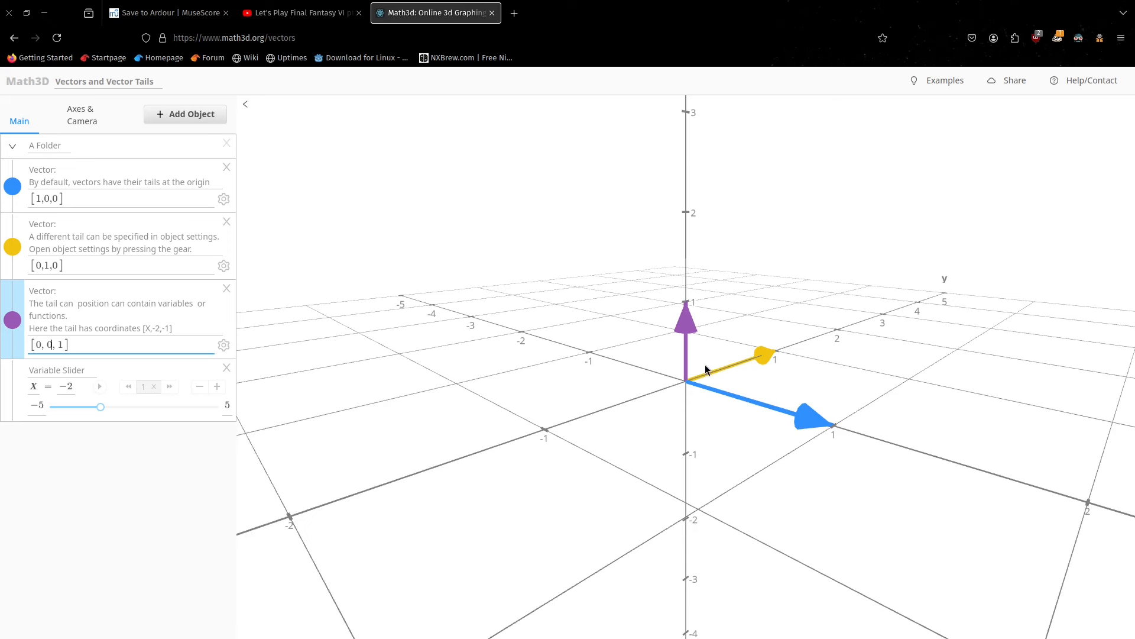
pyautogui.moveTo(693, 382)
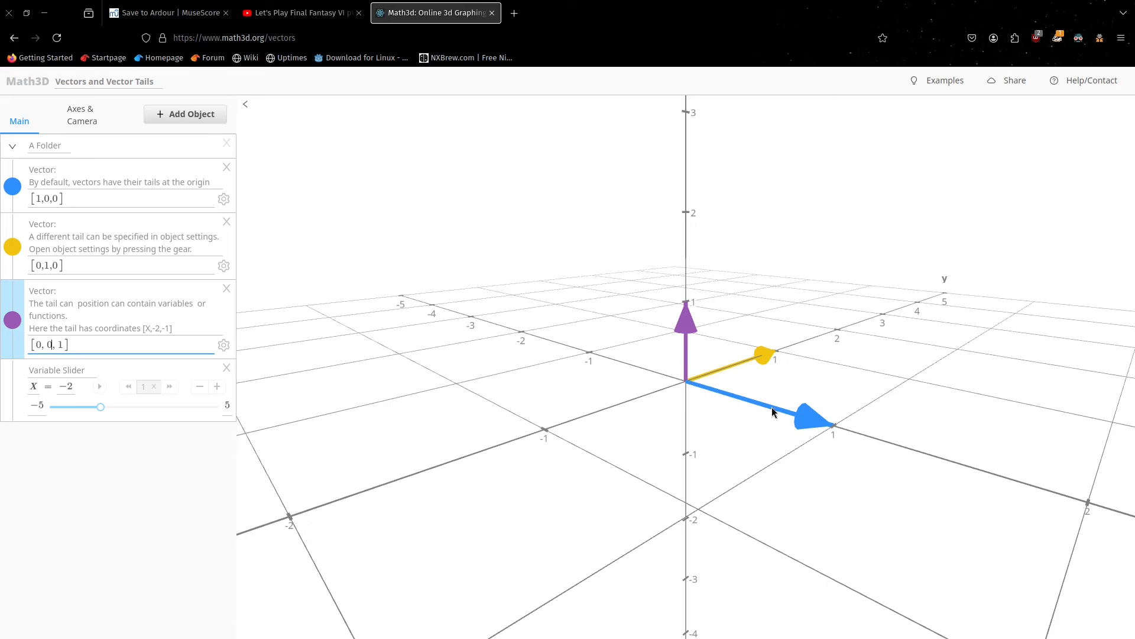
pyautogui.moveTo(711, 366)
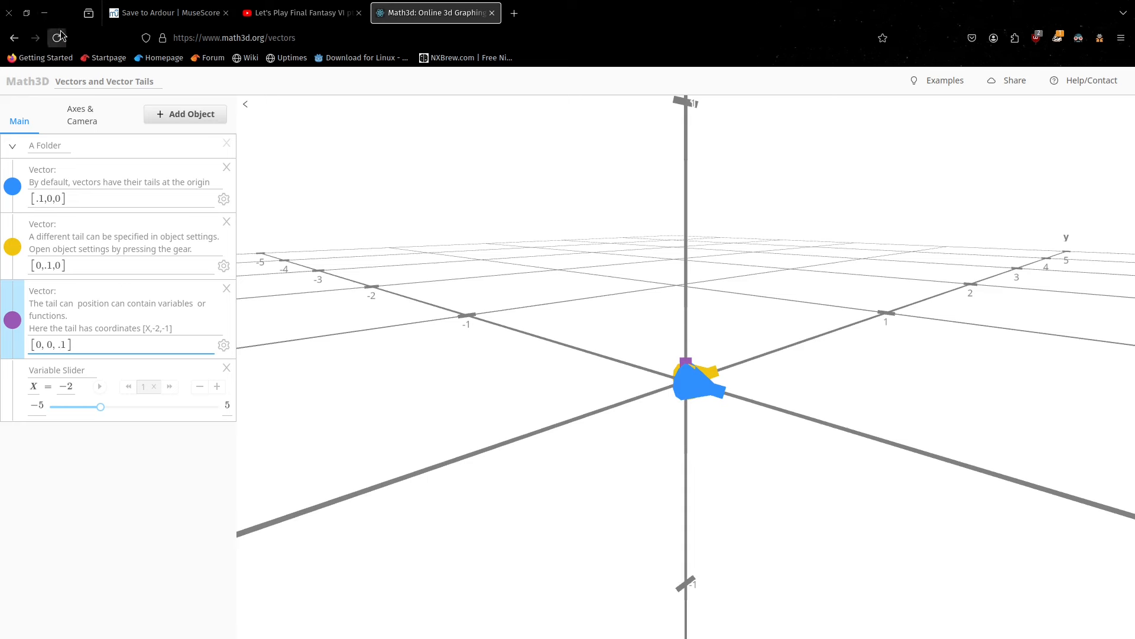
pyautogui.moveTo(724, 389)
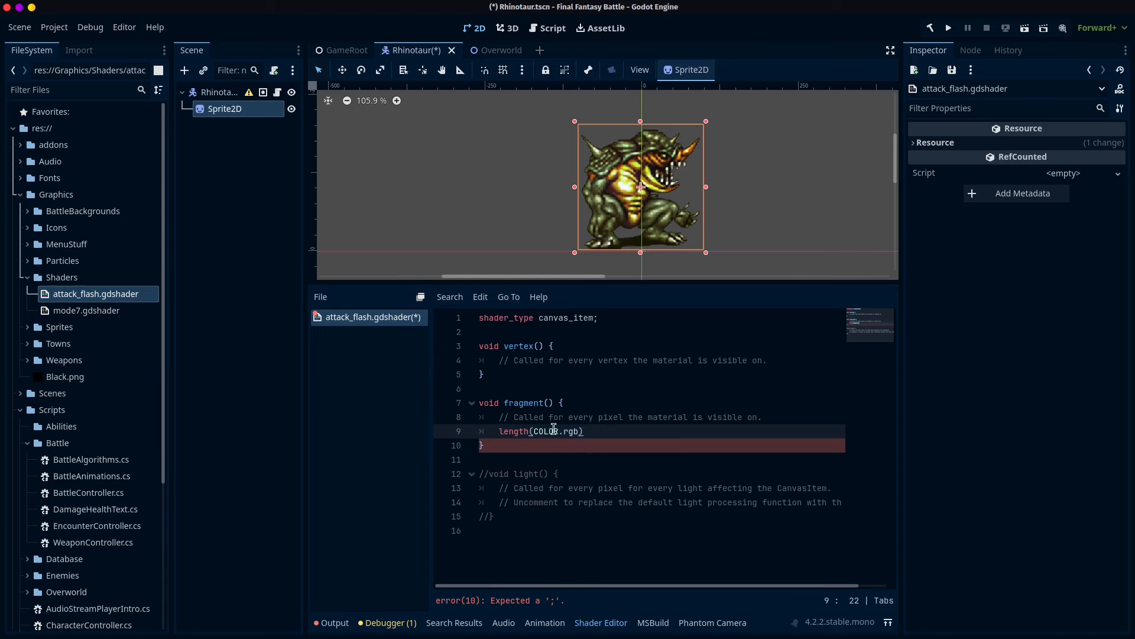
pyautogui.moveTo(499, 430)
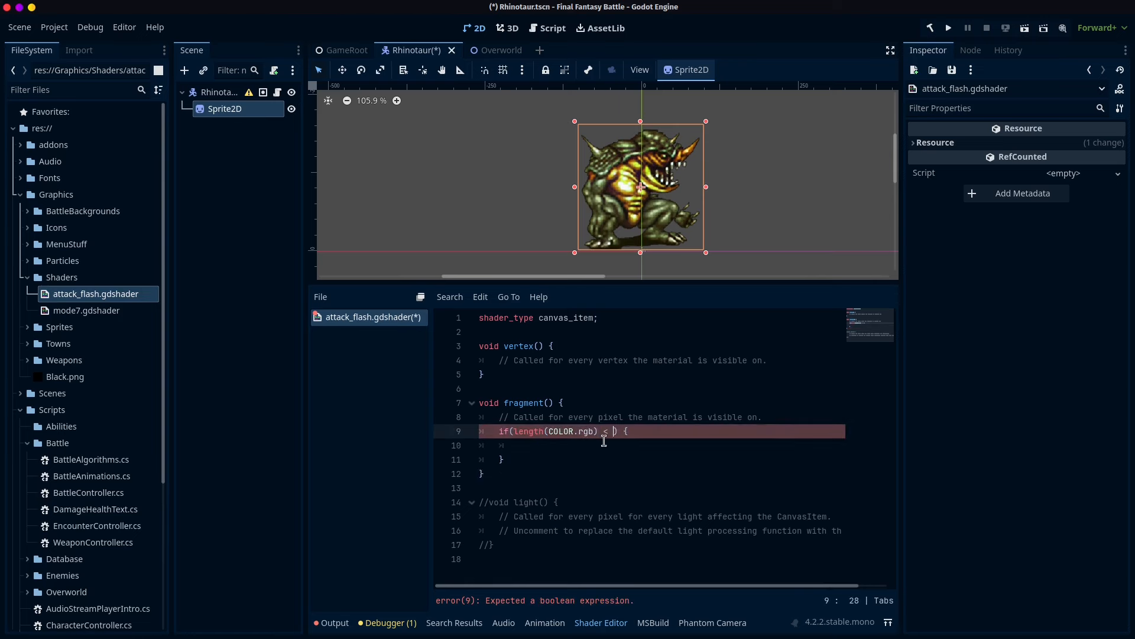
# Complete if(length(COLOR.rgb) < 0.1) { COLOR.rgb = vec3(1.0); } so near-black pixels become white.
pyautogui.write('0.1')
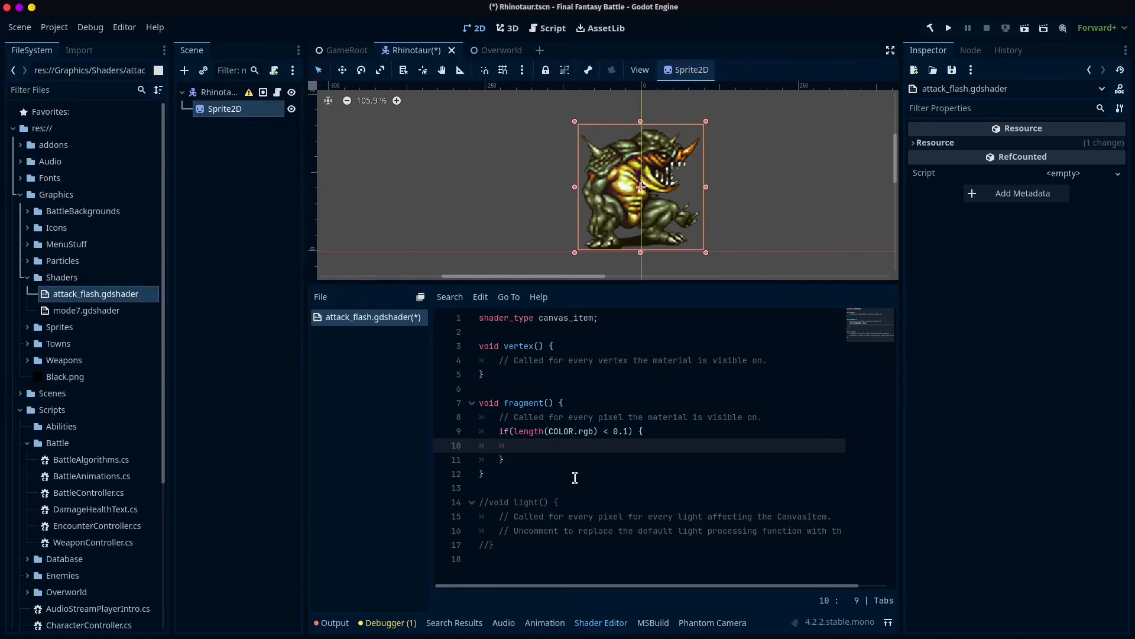
pyautogui.write('COLOR.rgb = vec')
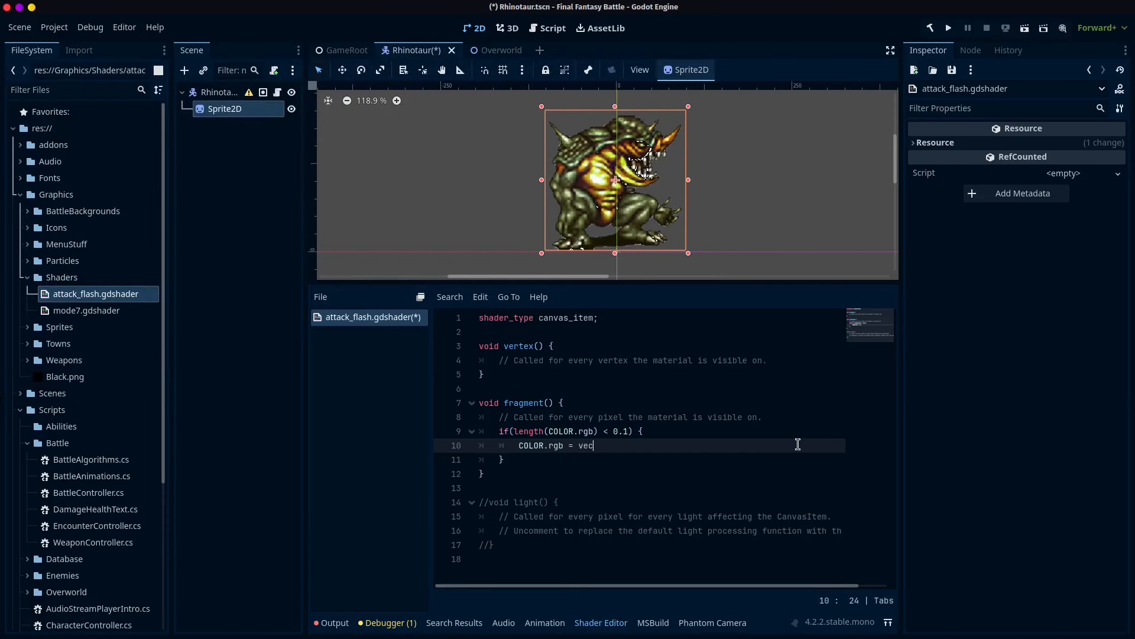
pyautogui.write('3(')
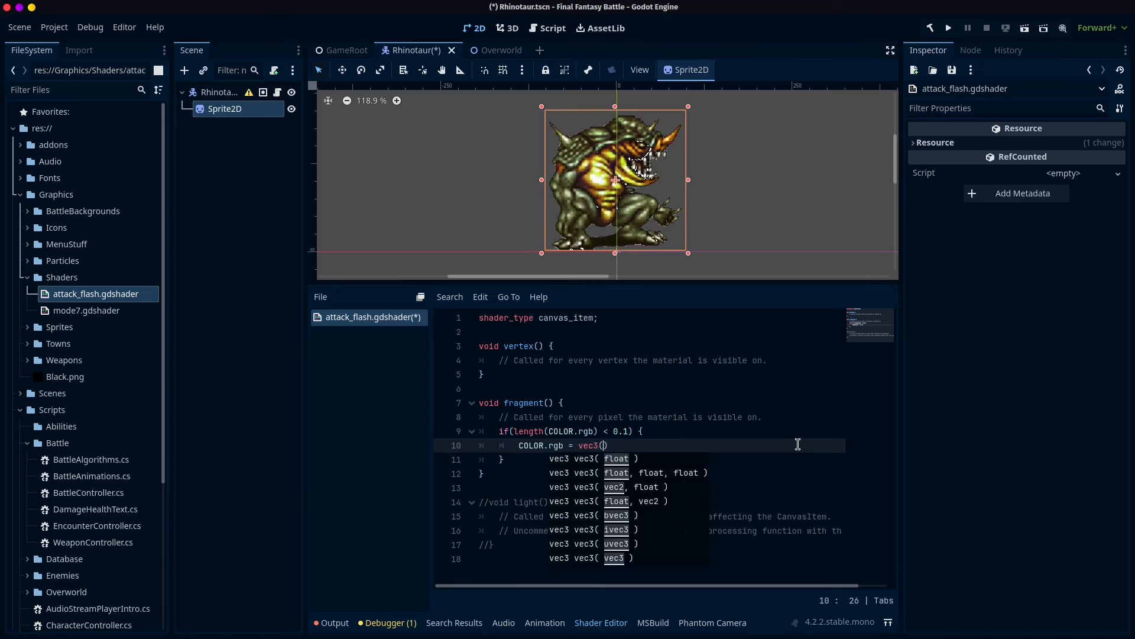
pyautogui.write('1.0')
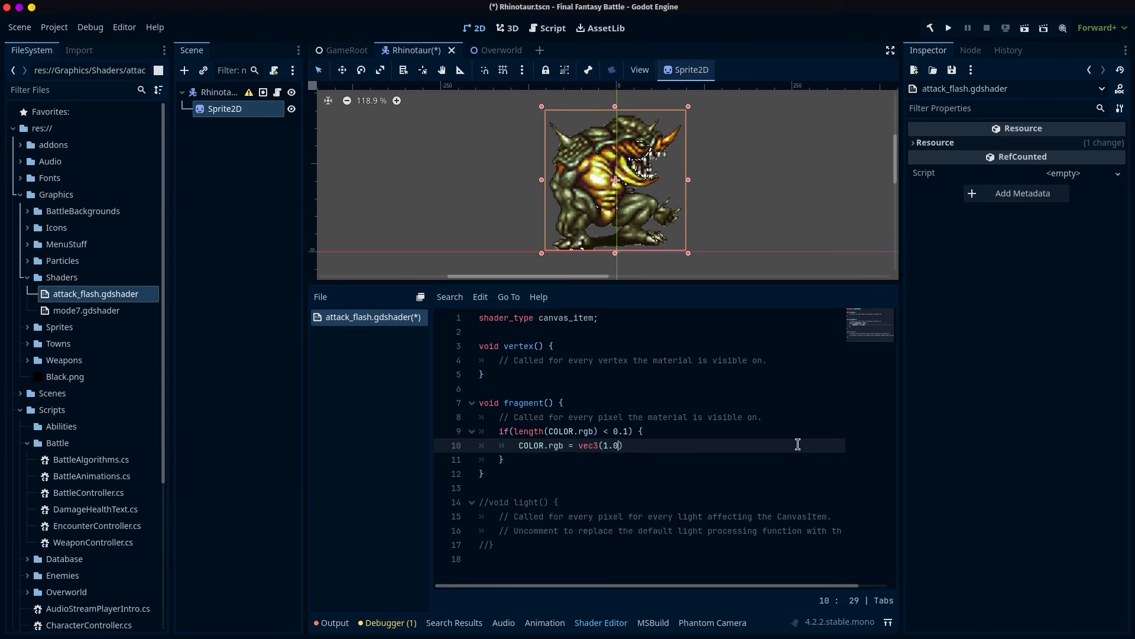
pyautogui.write(', 1.0, 1.')
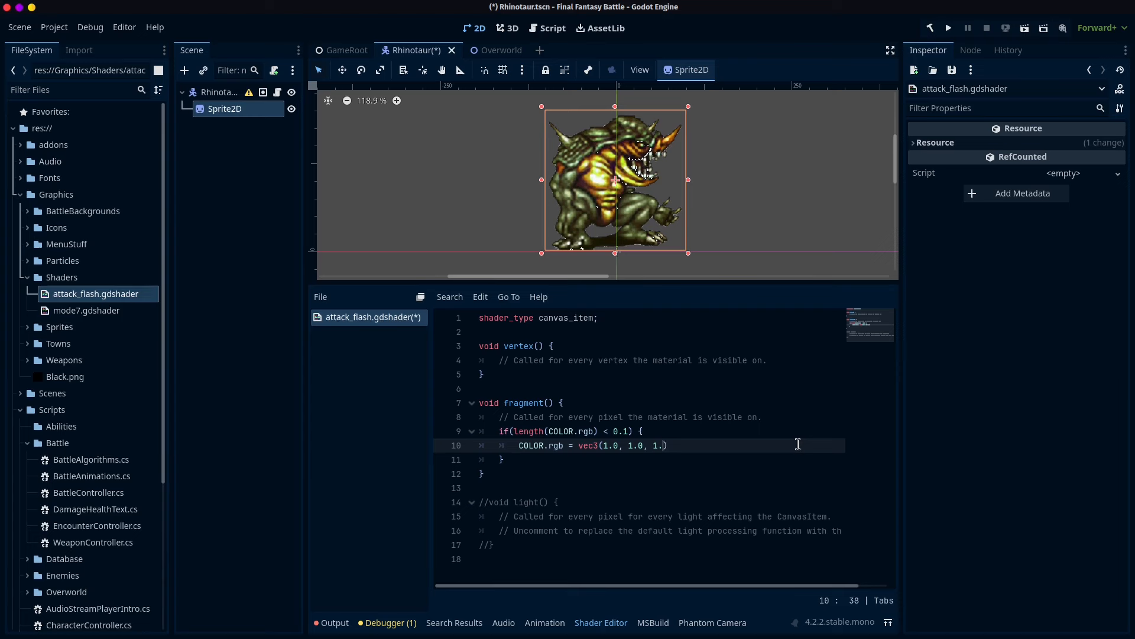
pyautogui.write('0')
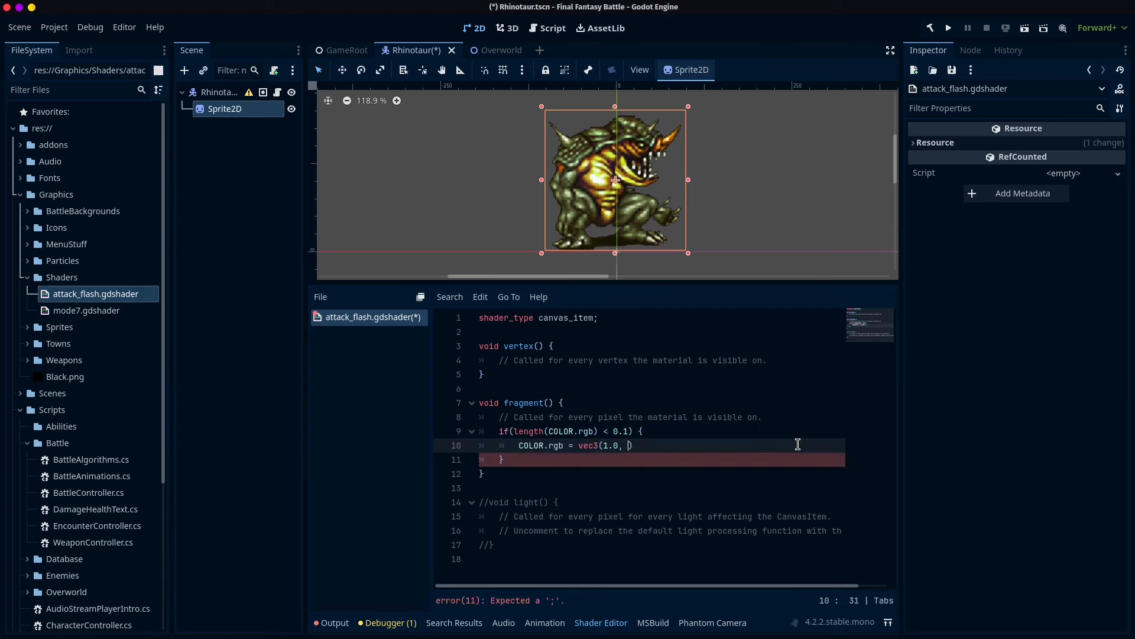
pyautogui.press('Backspace')
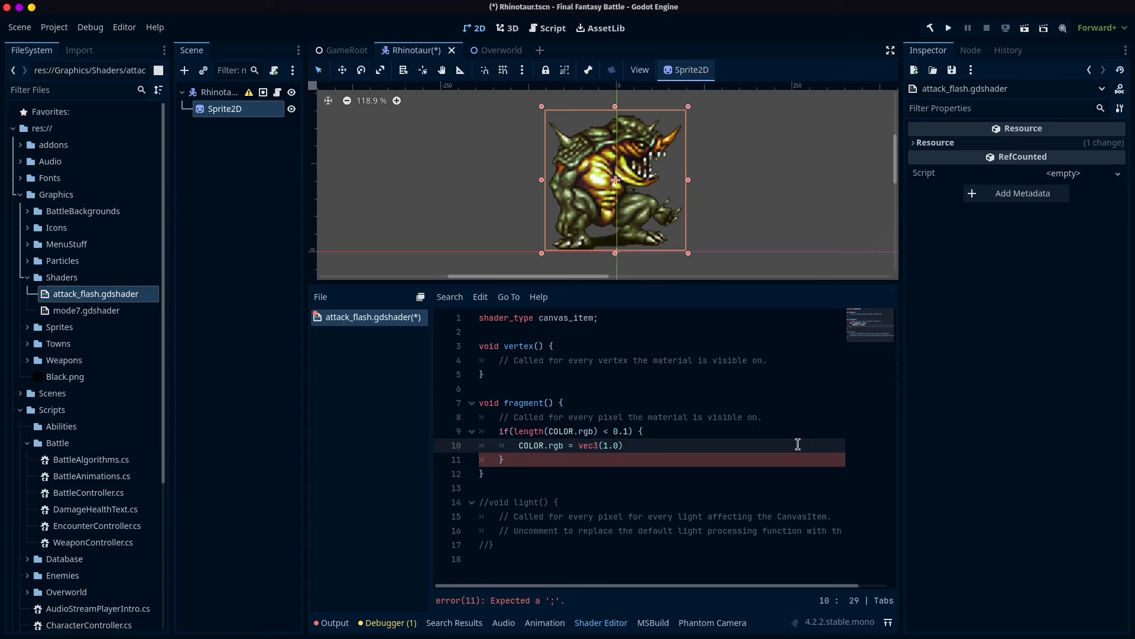
pyautogui.write(';')
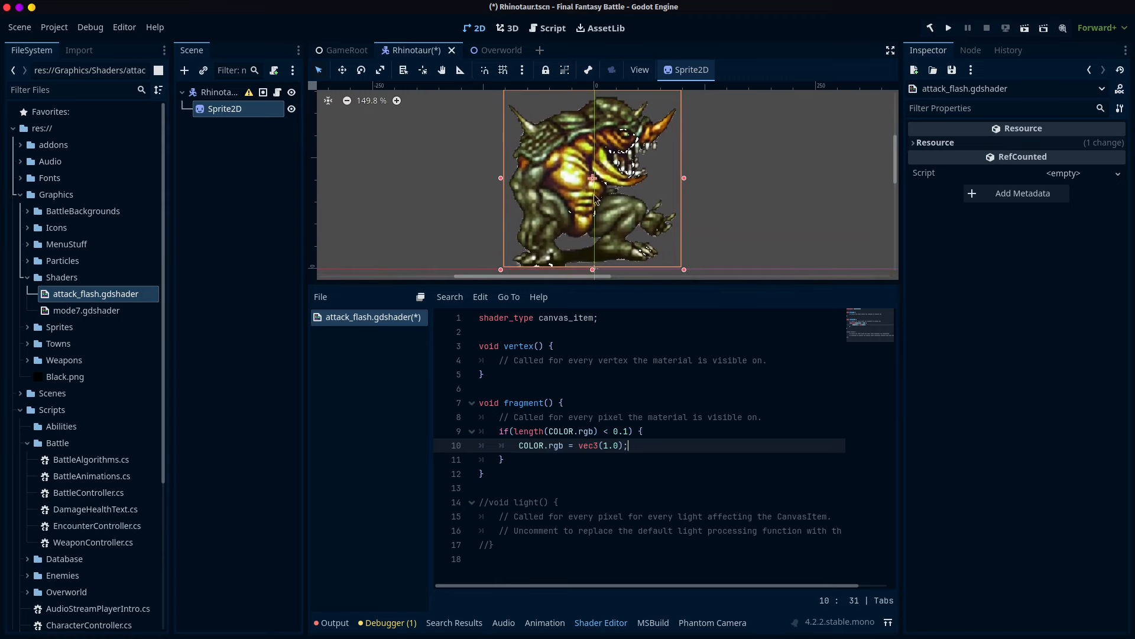
pyautogui.moveTo(621, 433)
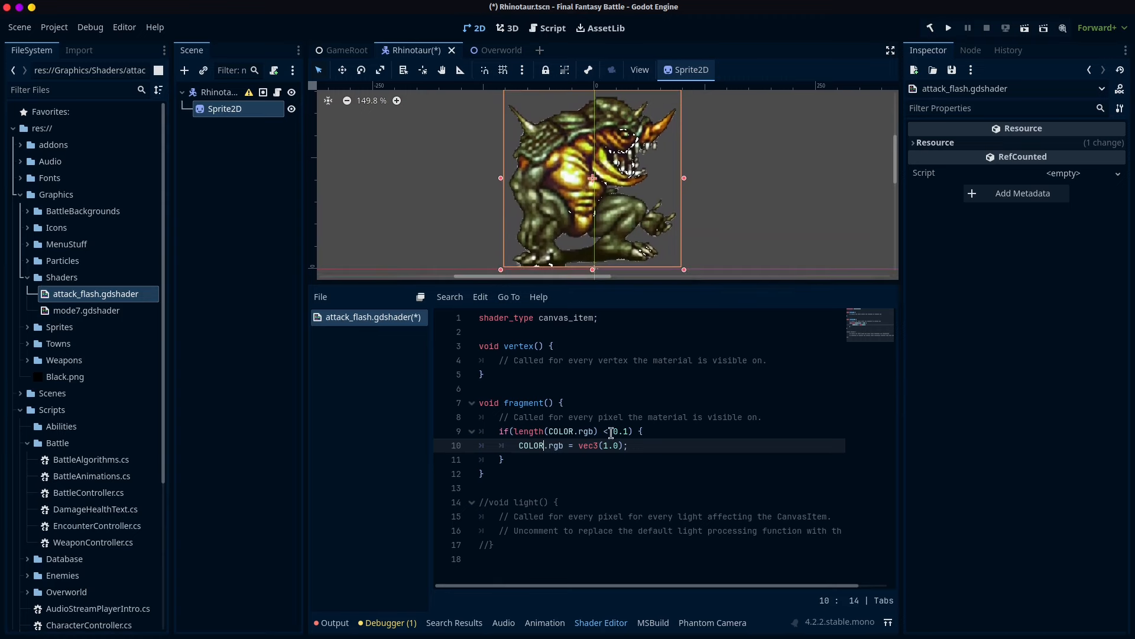
# Raise the near-black threshold to 0.2 so the Rhinotaur shows white outlines and shadows.
pyautogui.click(623, 431)
pyautogui.write('2')
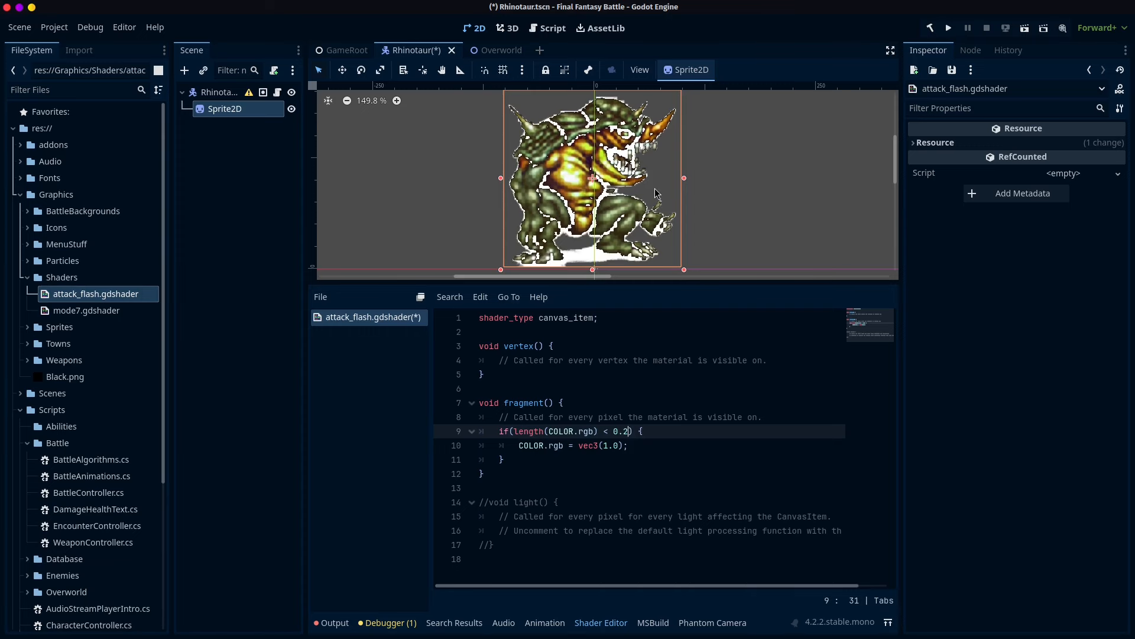
pyautogui.moveTo(580, 248)
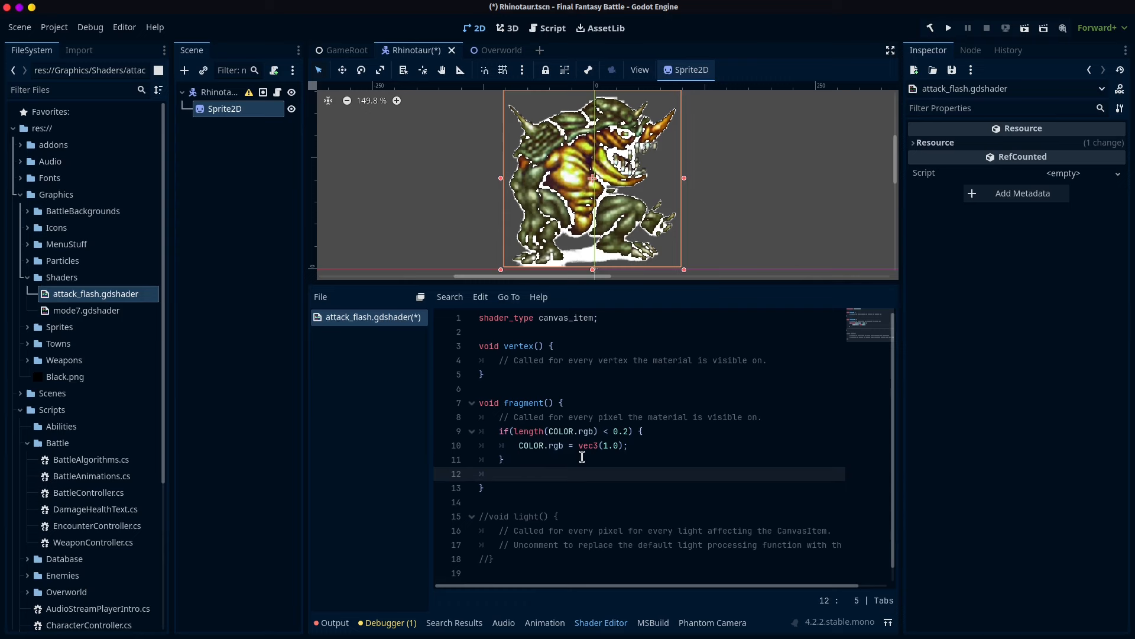
# Add an else block setting COLOR.rgb = vec3(0.) so the sprite renders black with white outlines.
pyautogui.write('else {')
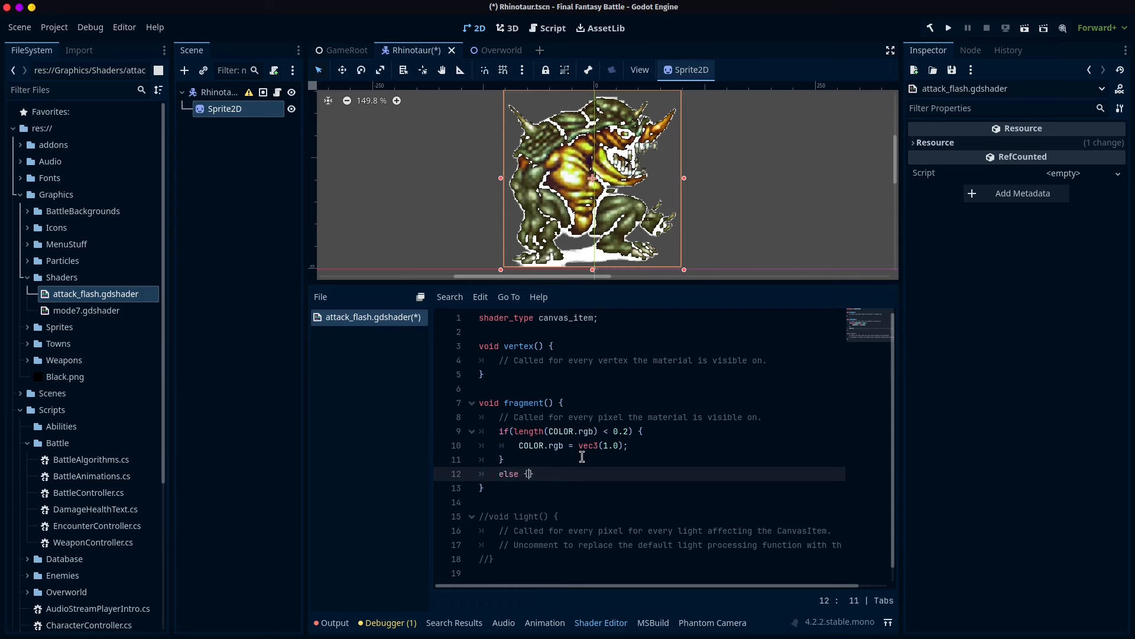
pyautogui.write('COLOR.rgb = vec3(0')
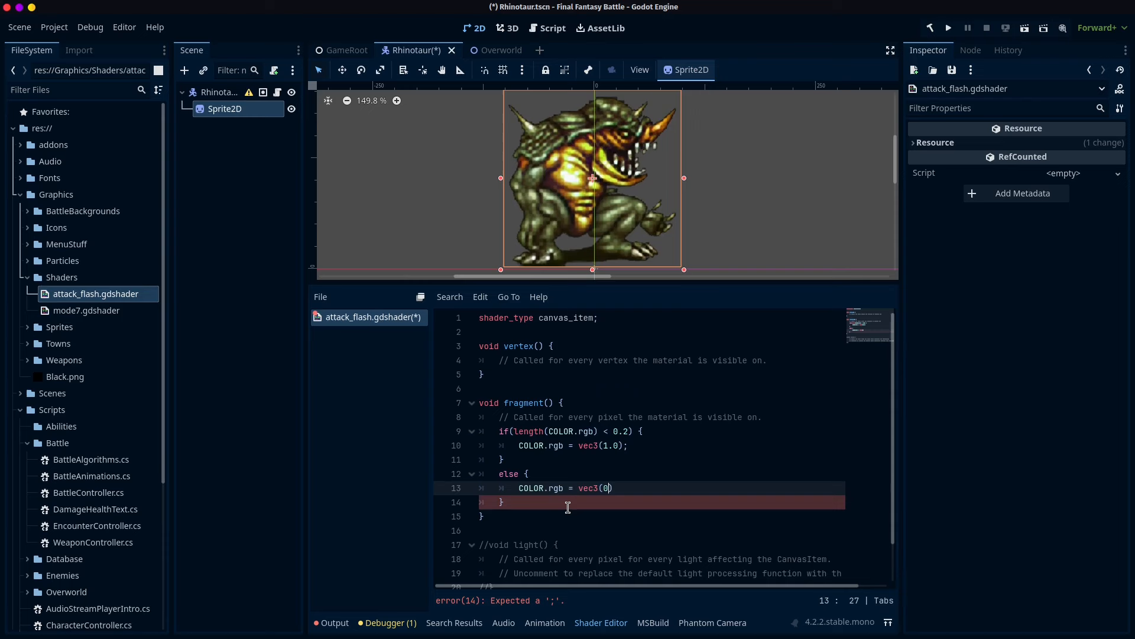
pyautogui.write('.')
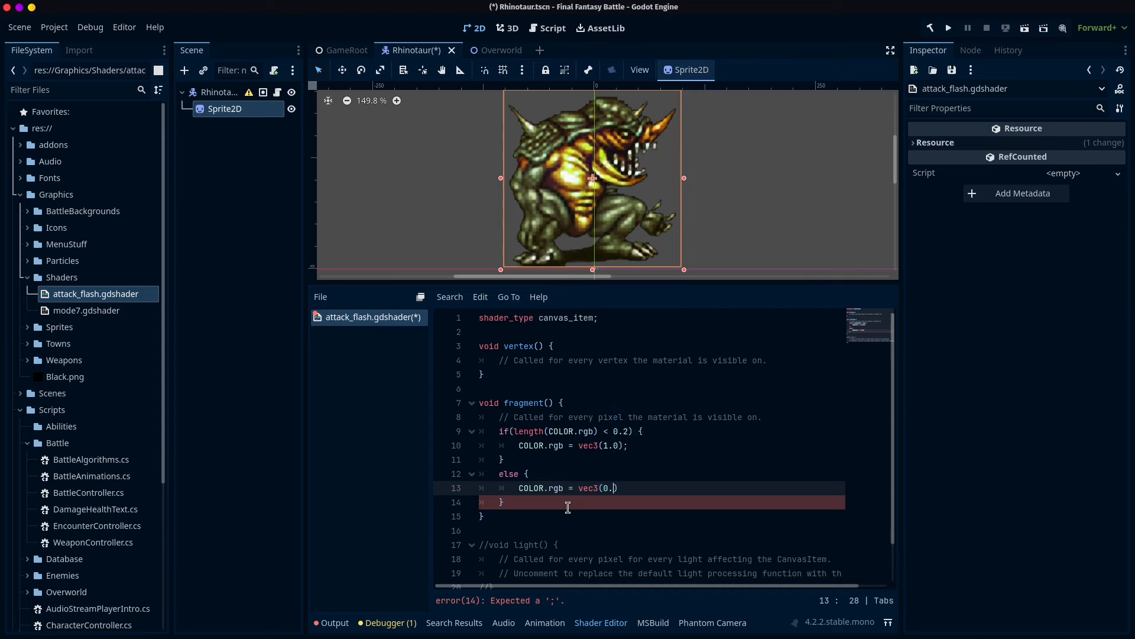
pyautogui.write(');')
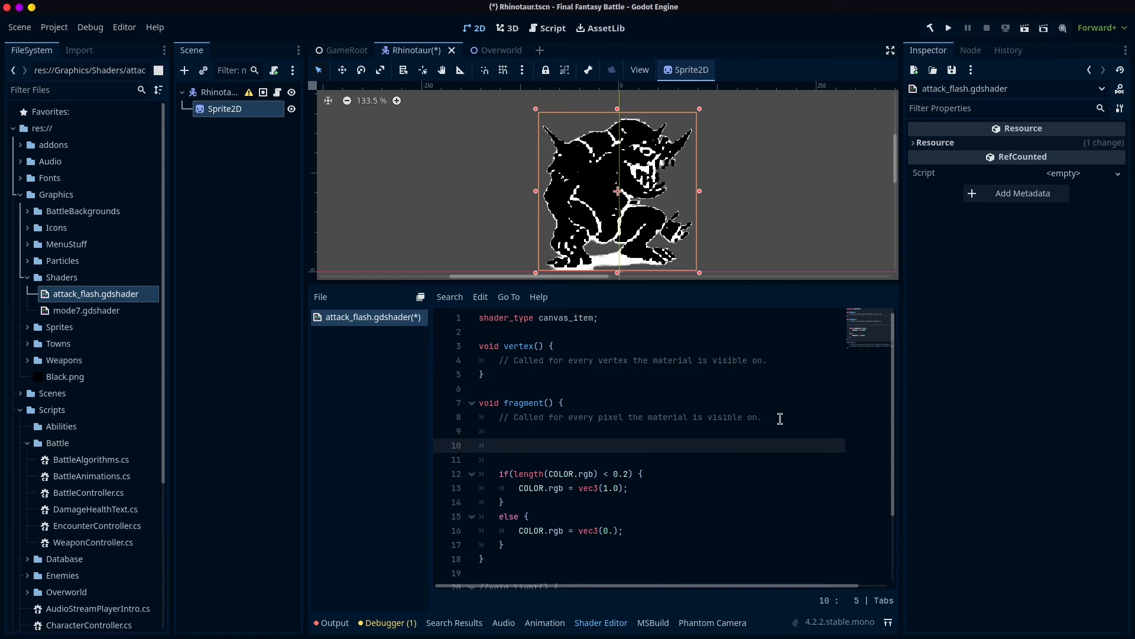
# Write a sin(TIME) expression on a new line above the colour check.
pyautogui.write('TIME')
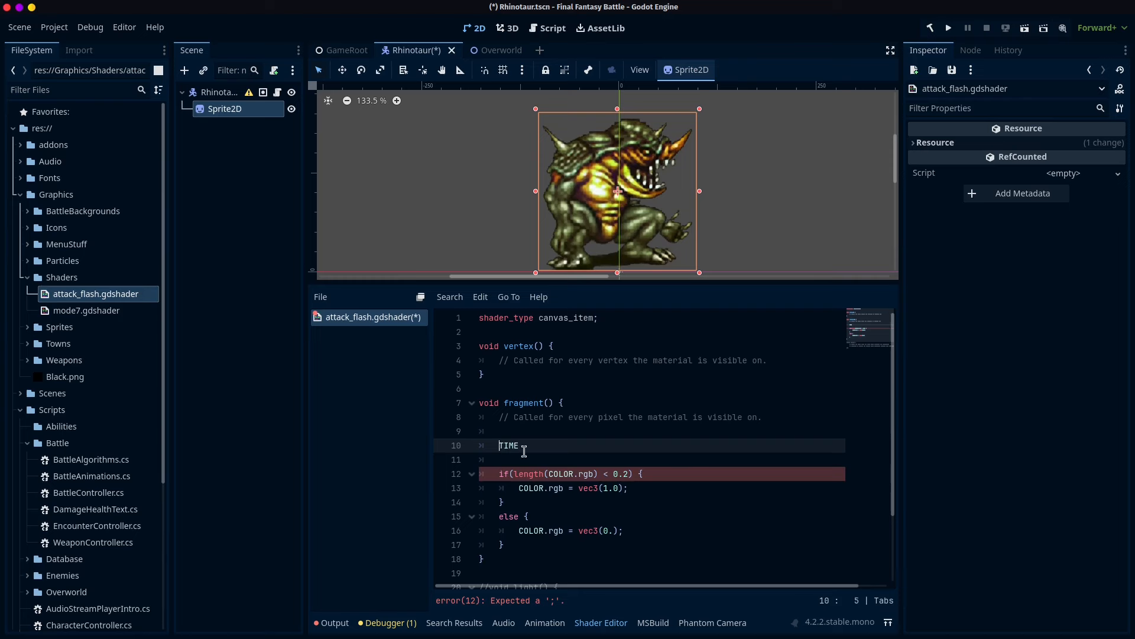
pyautogui.click(526, 445)
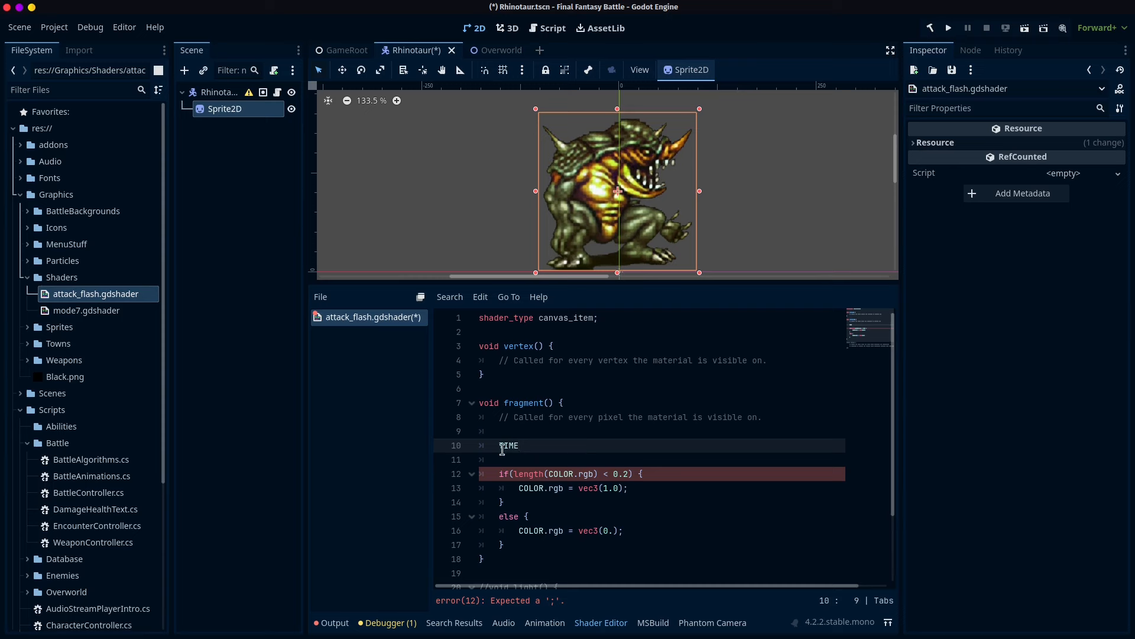
pyautogui.write('sin(')
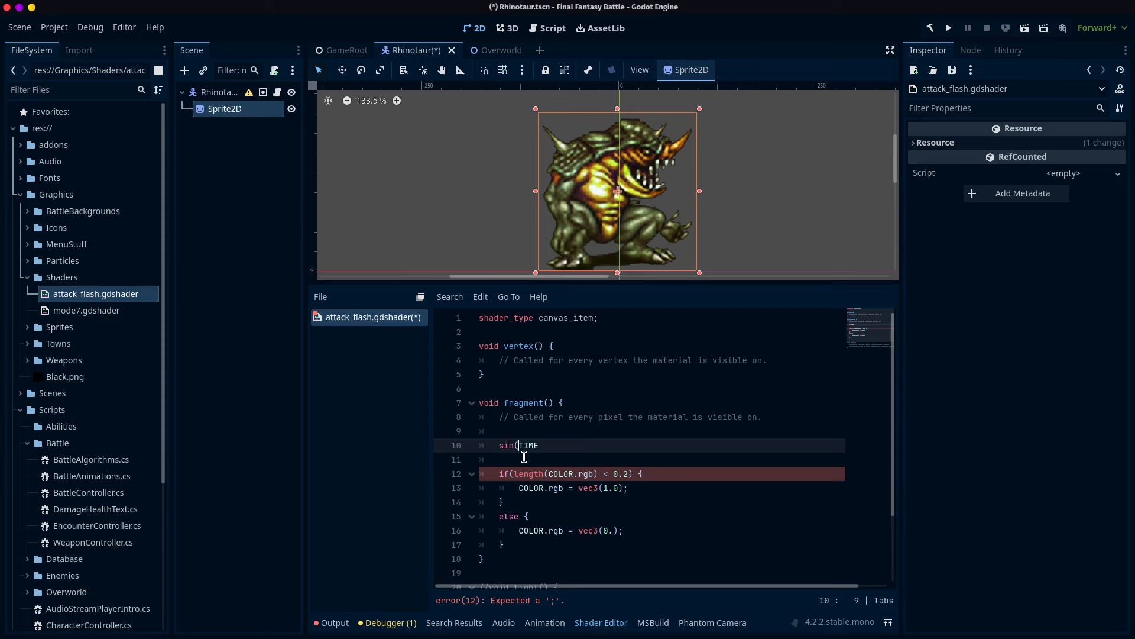
pyautogui.write(')')
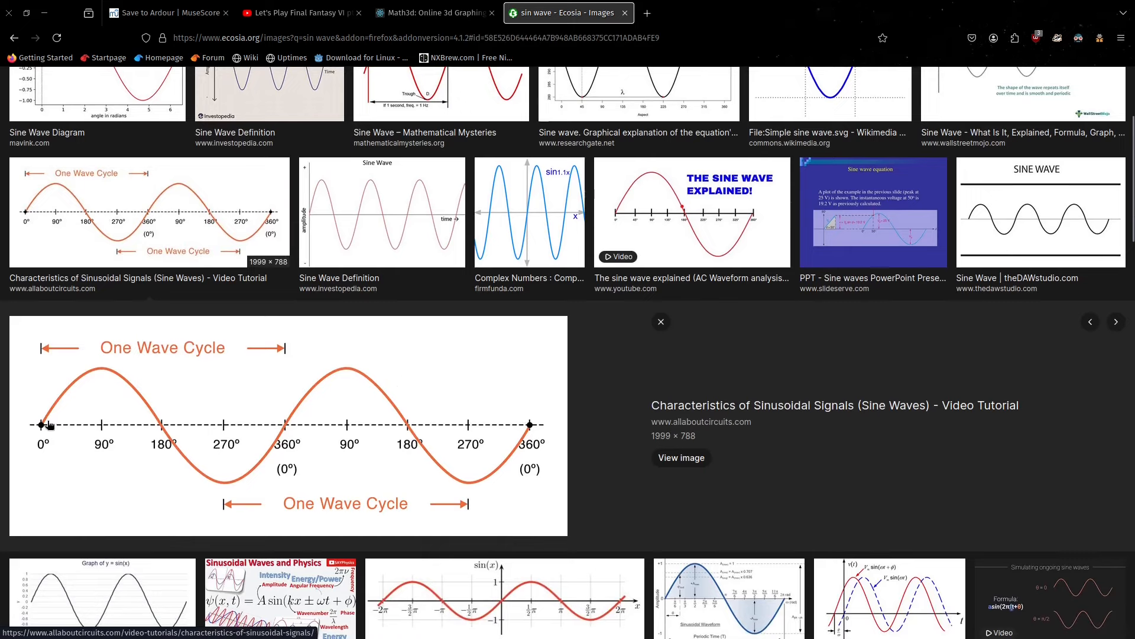
pyautogui.moveTo(212, 471)
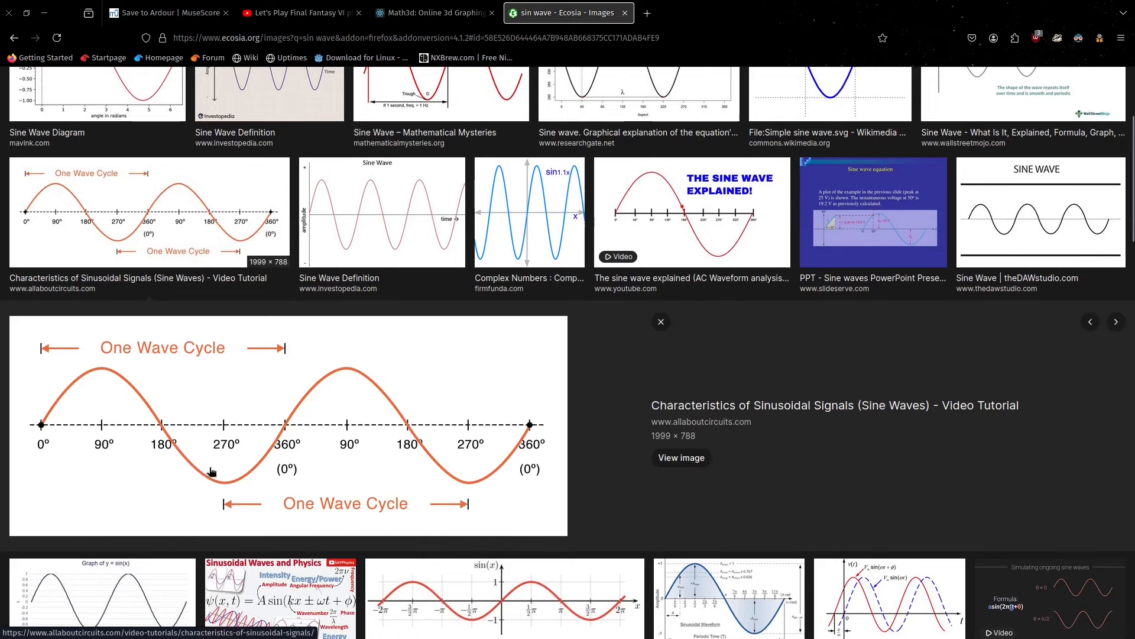
pyautogui.moveTo(50, 433)
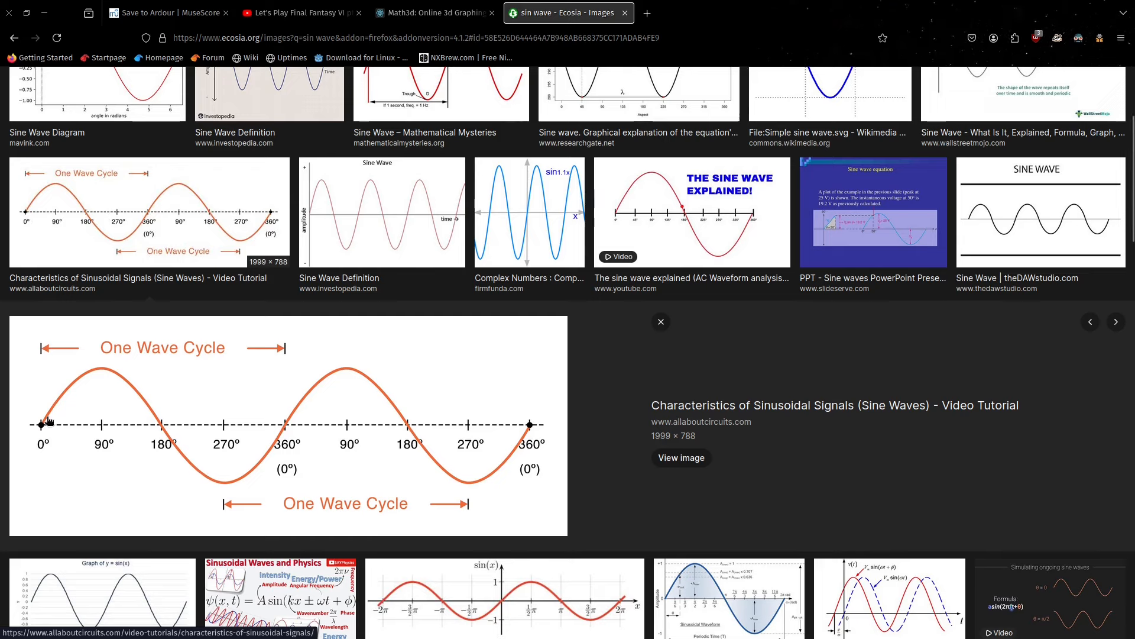
pyautogui.moveTo(202, 470)
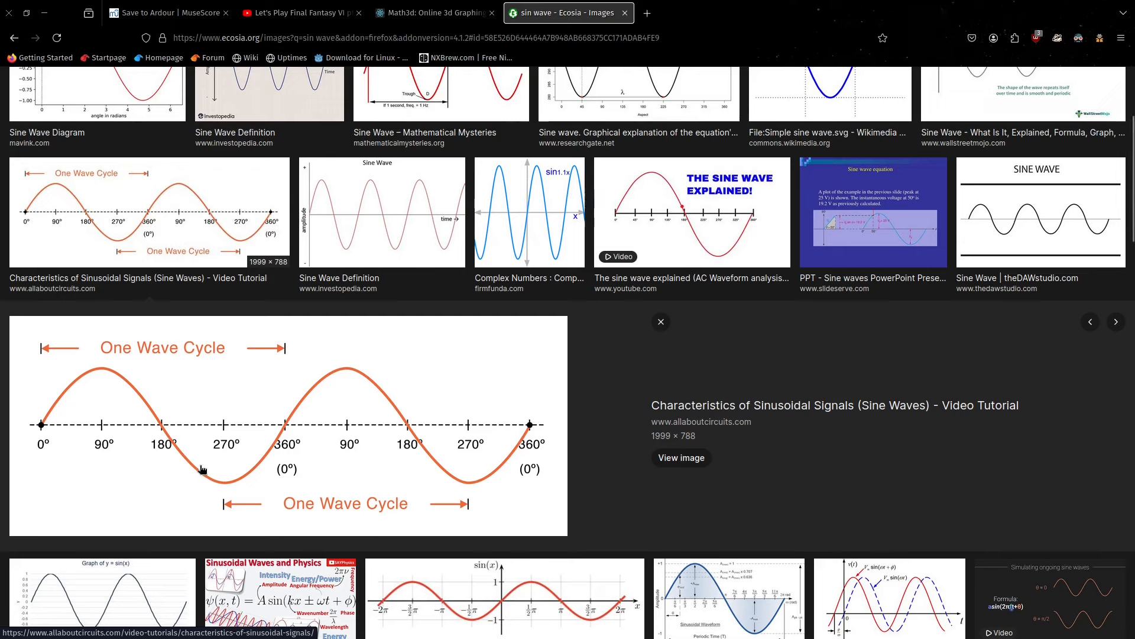
pyautogui.moveTo(1025, 294)
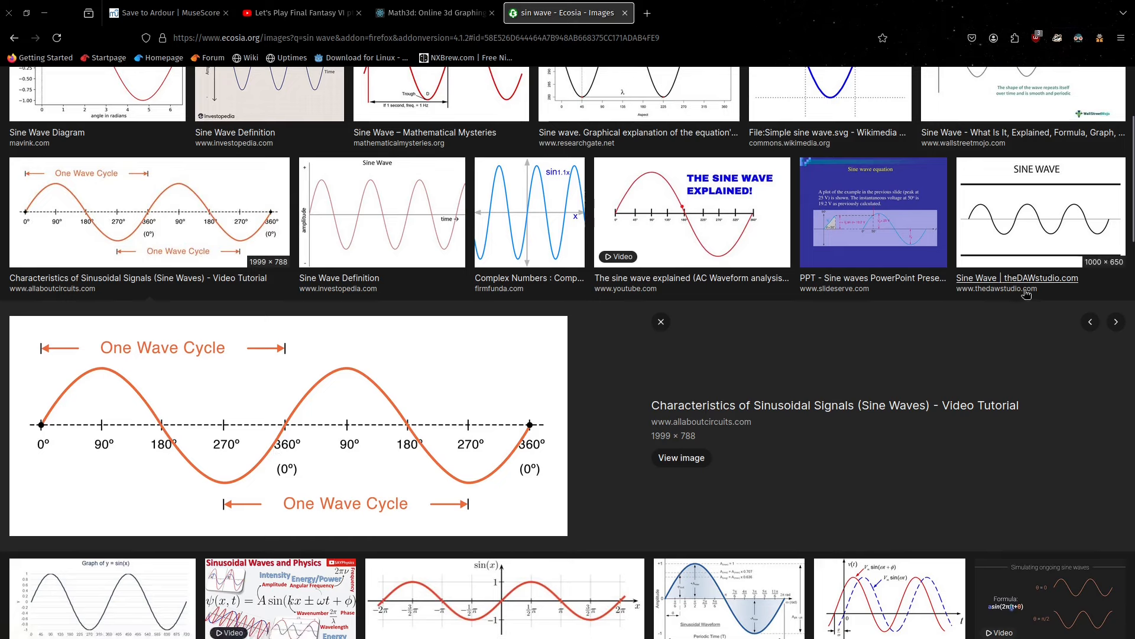
pyautogui.moveTo(250, 389)
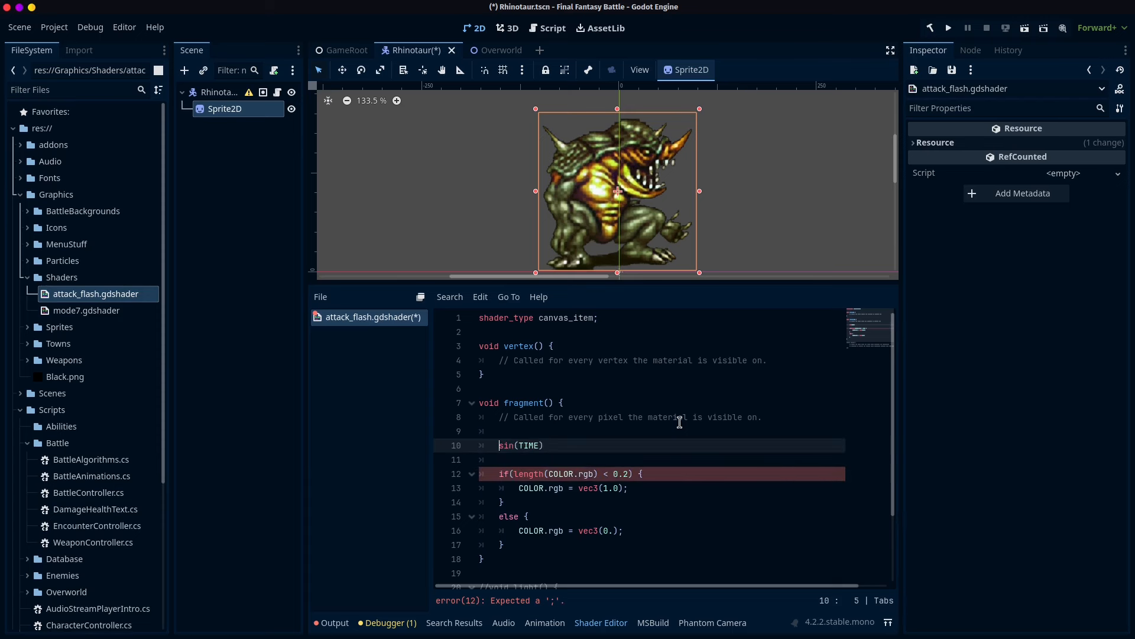
# Store sin(TIME) in float sin_time, set bool positive from its sign, and wrap the colouring in if (positive).
pyautogui.write('float')
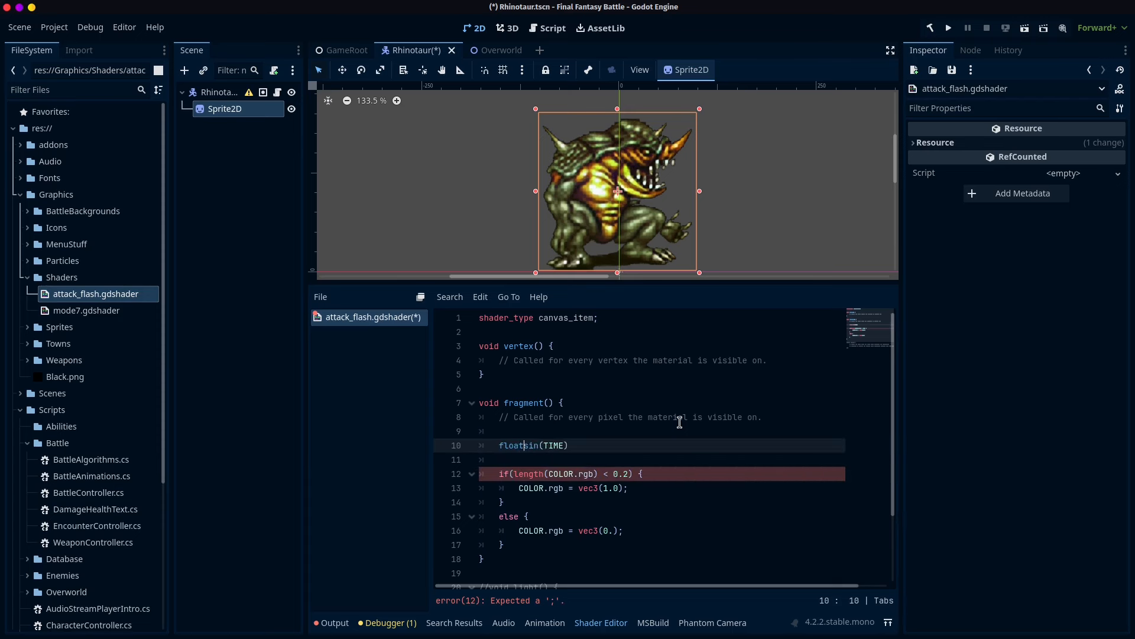
pyautogui.write('sin_time')
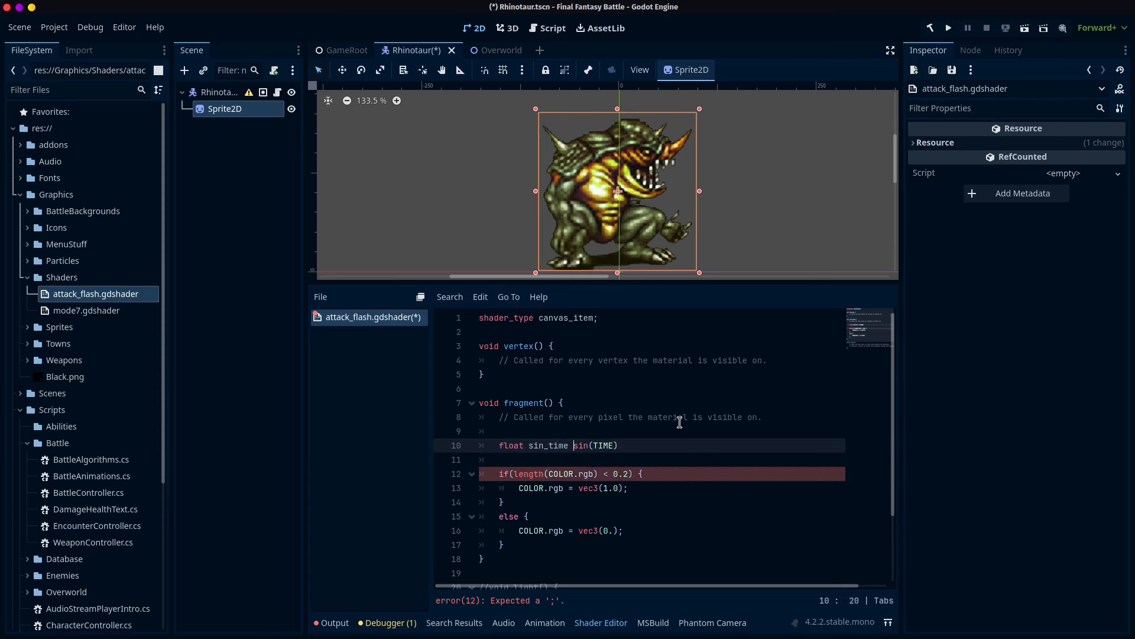
pyautogui.write('=')
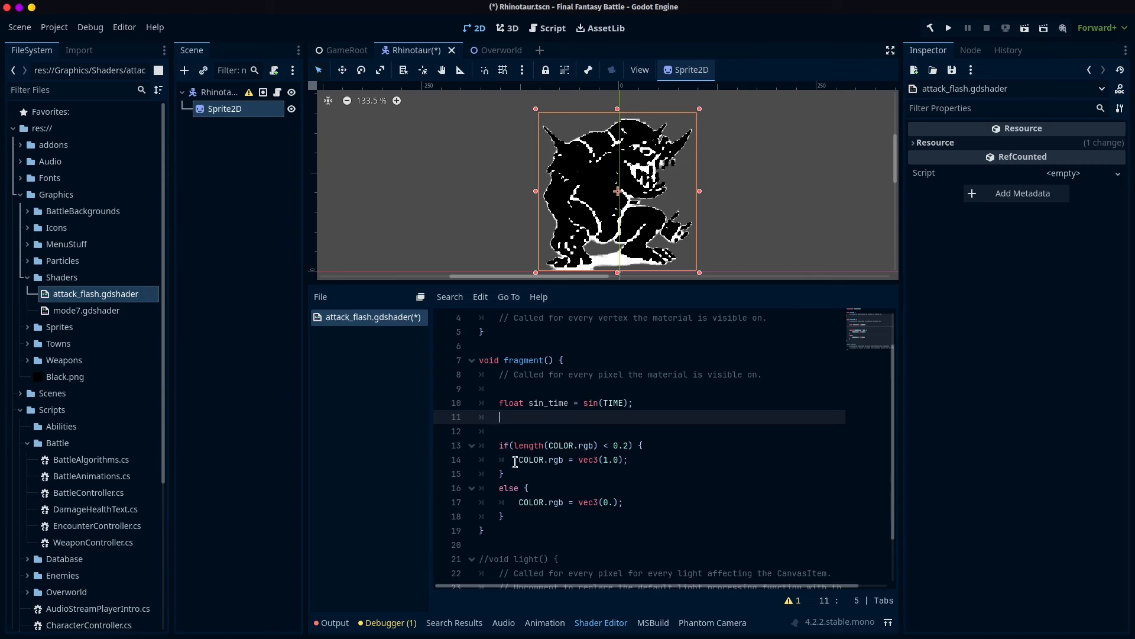
pyautogui.write('bool positive;')
pyautogui.write('if (sin_time > 0.) { positive = true; }')
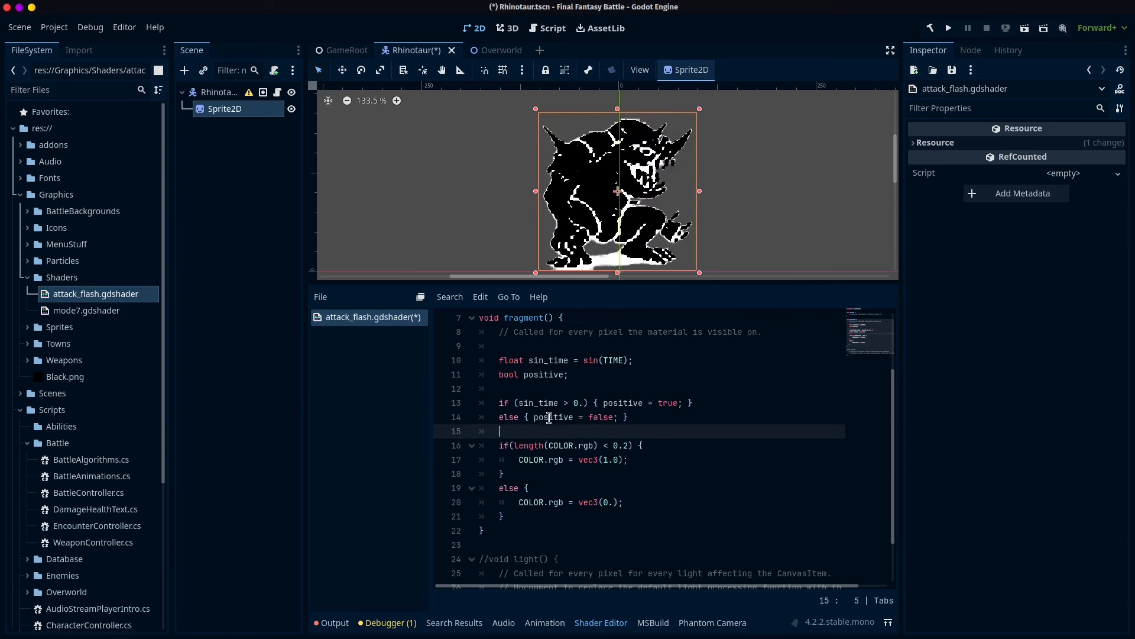
pyautogui.scroll(-3)
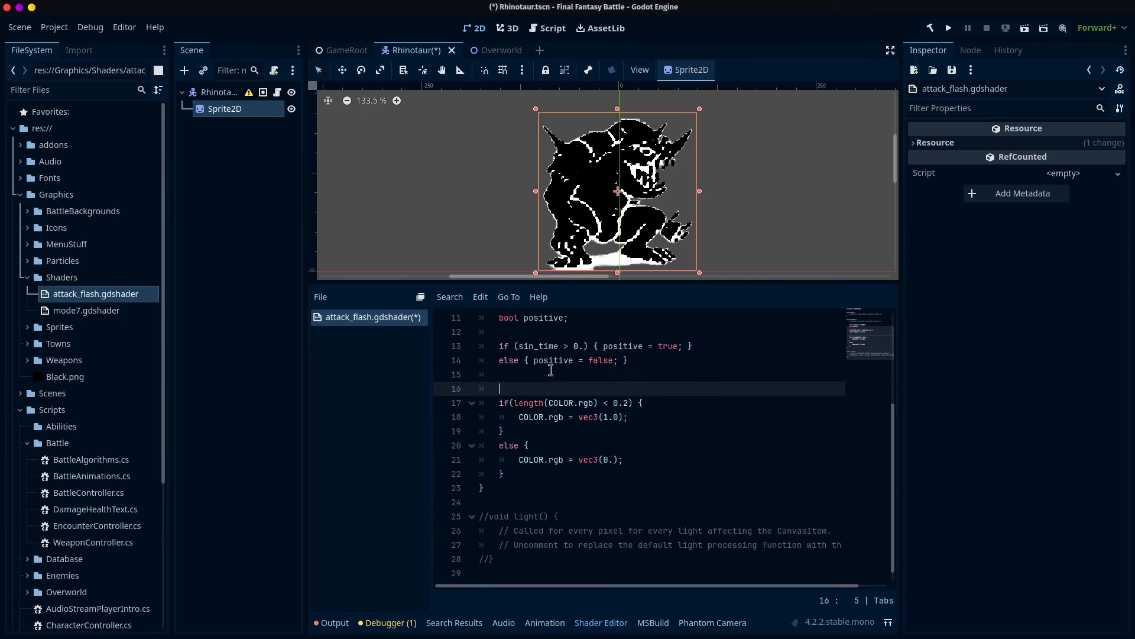
pyautogui.write('if (positive) {')
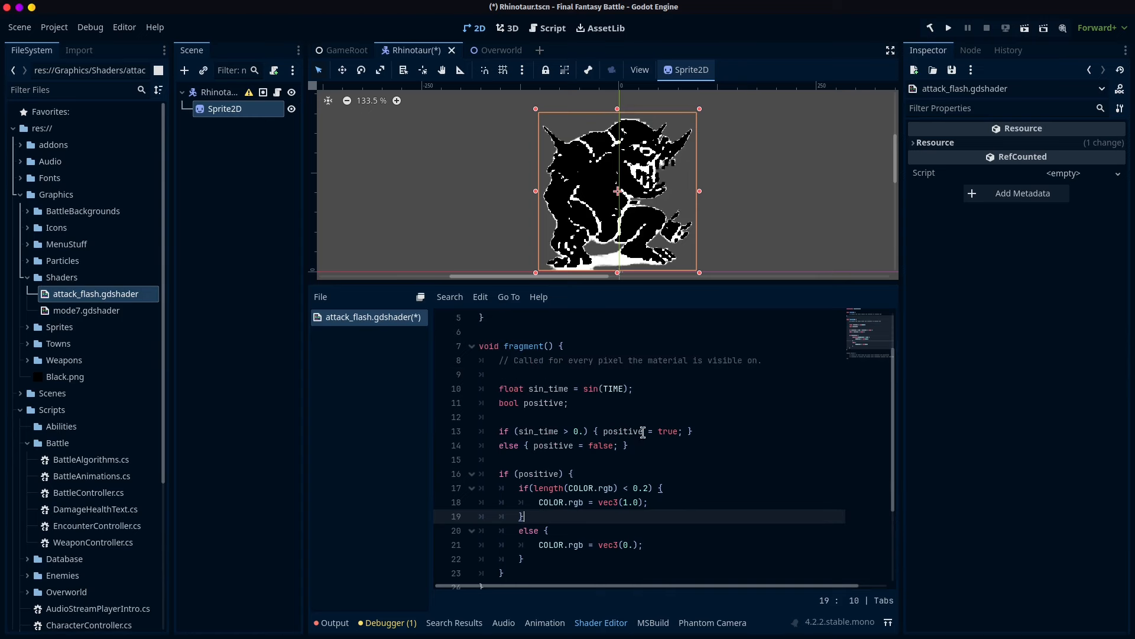
# Change sin_time to use sin(TIME * 10.) for a faster flash.
pyautogui.click(608, 388)
pyautogui.write(' * 10')
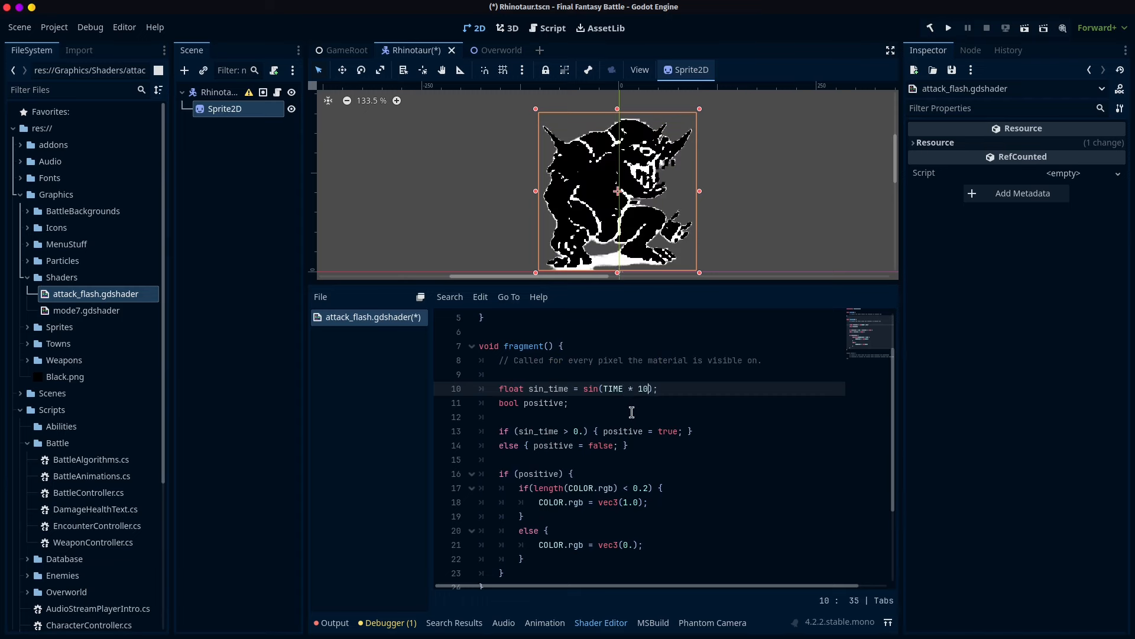
pyautogui.write('.')
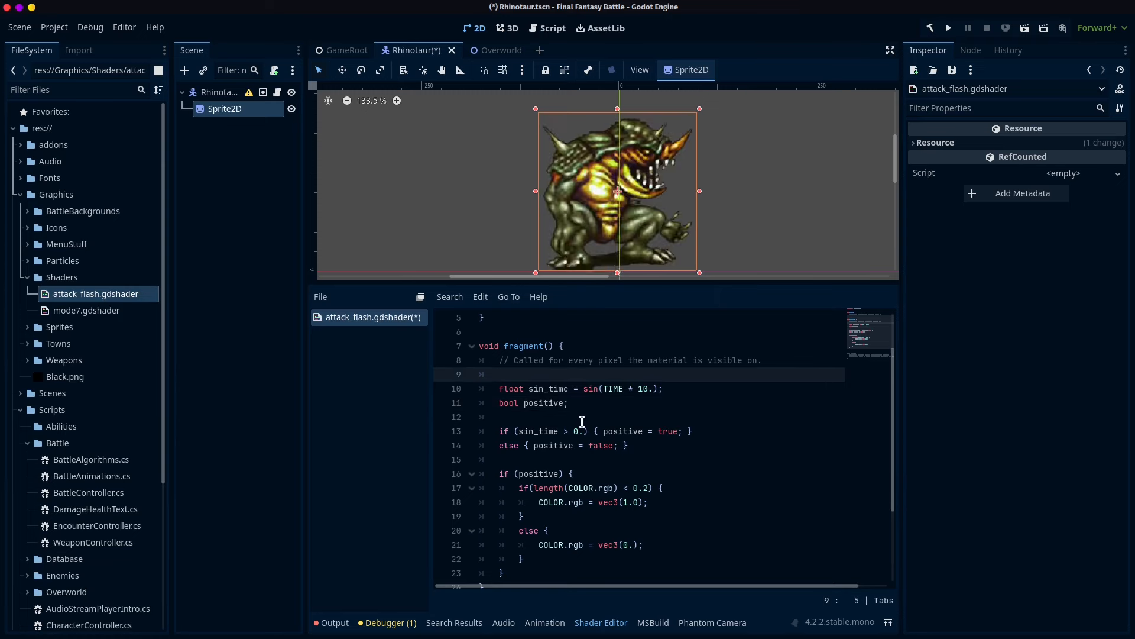
pyautogui.moveTo(736, 359)
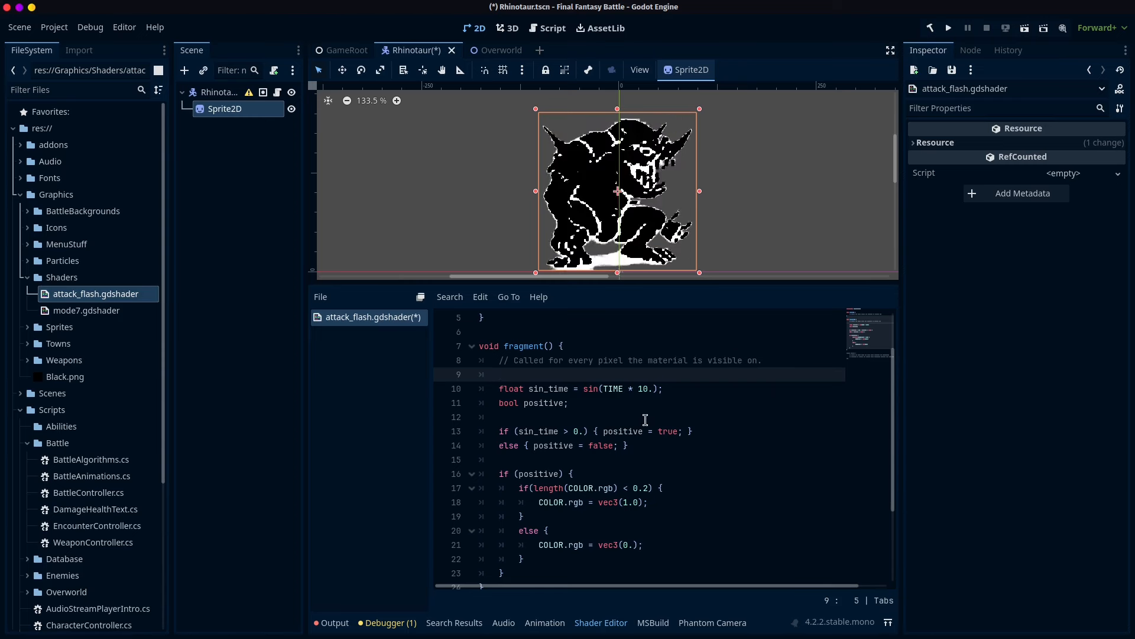
pyautogui.moveTo(601, 414)
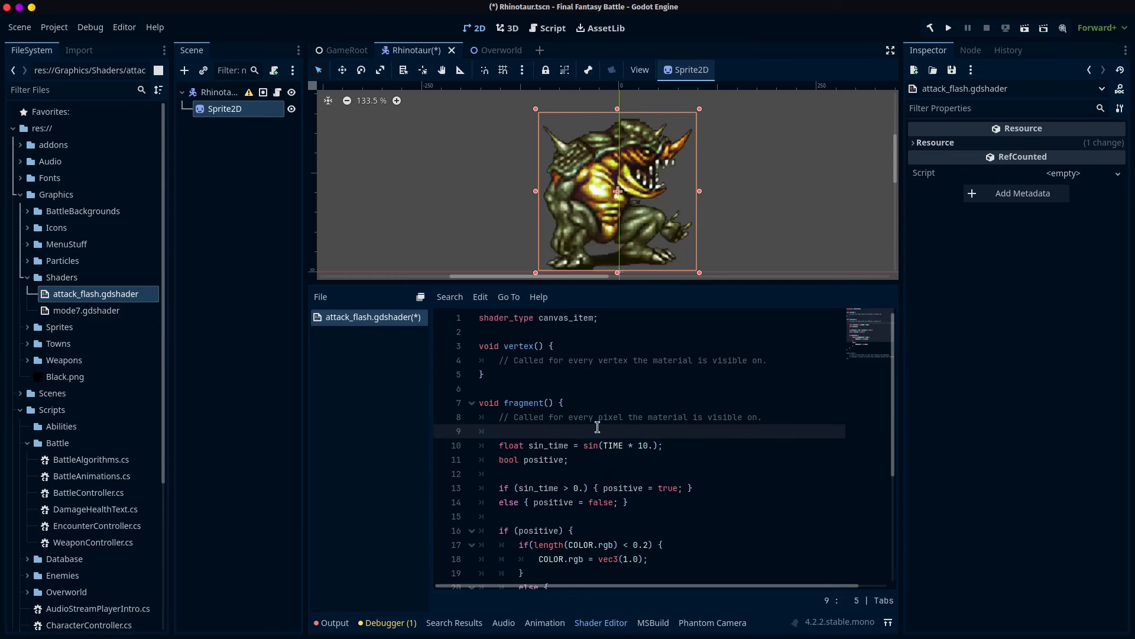
# Declare uniform bool attack = false; below the shader_type line.
pyautogui.click(597, 317)
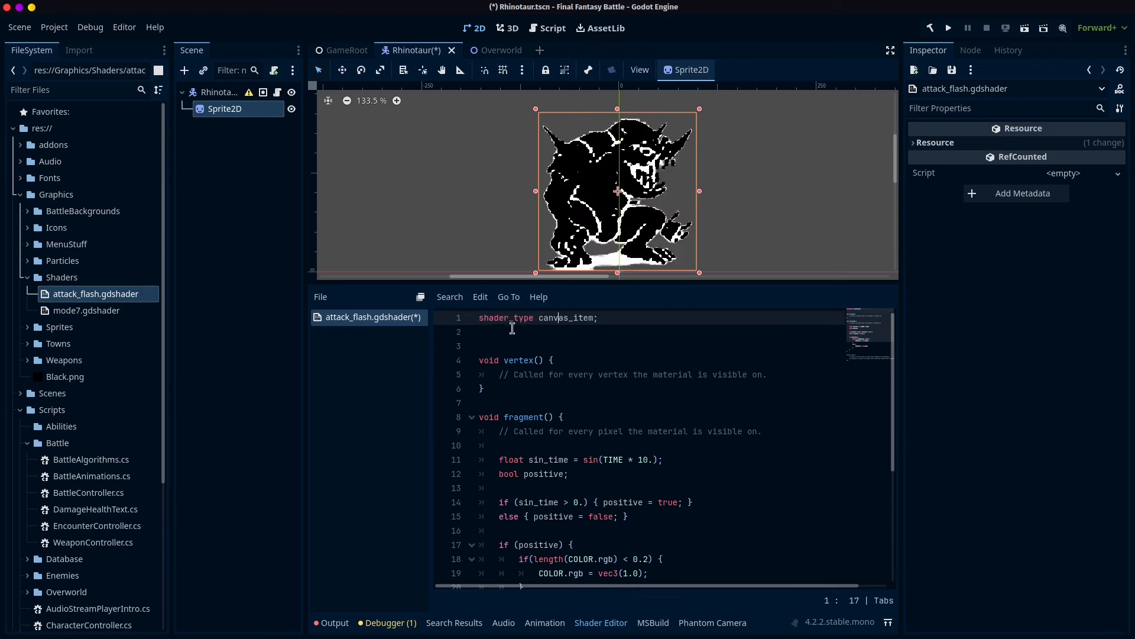
pyautogui.click(682, 331)
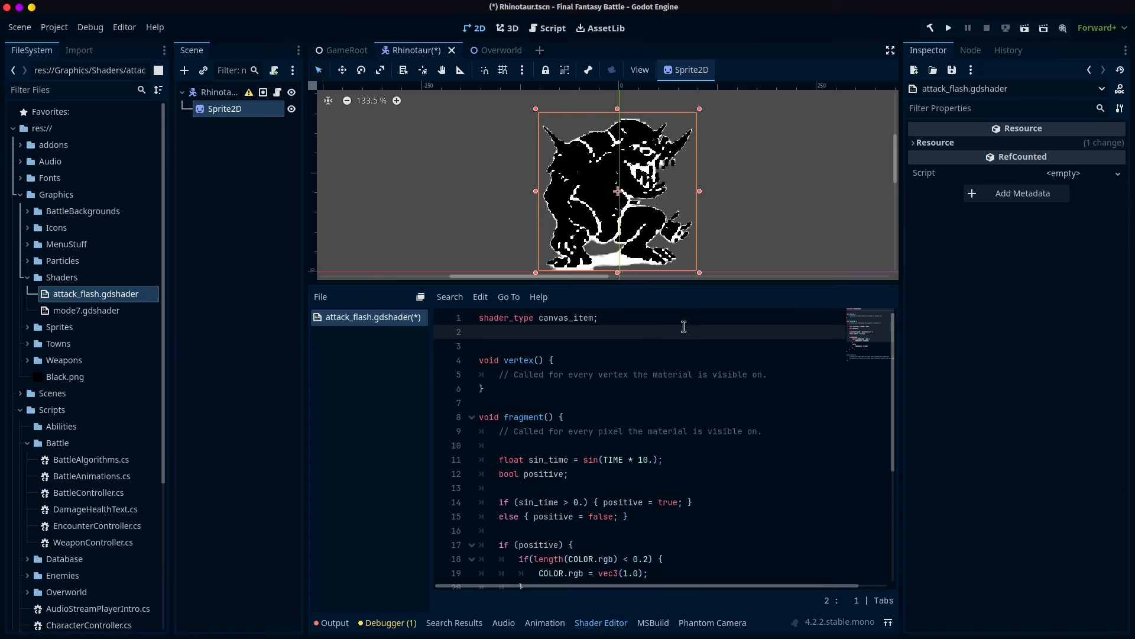
pyautogui.write('uni')
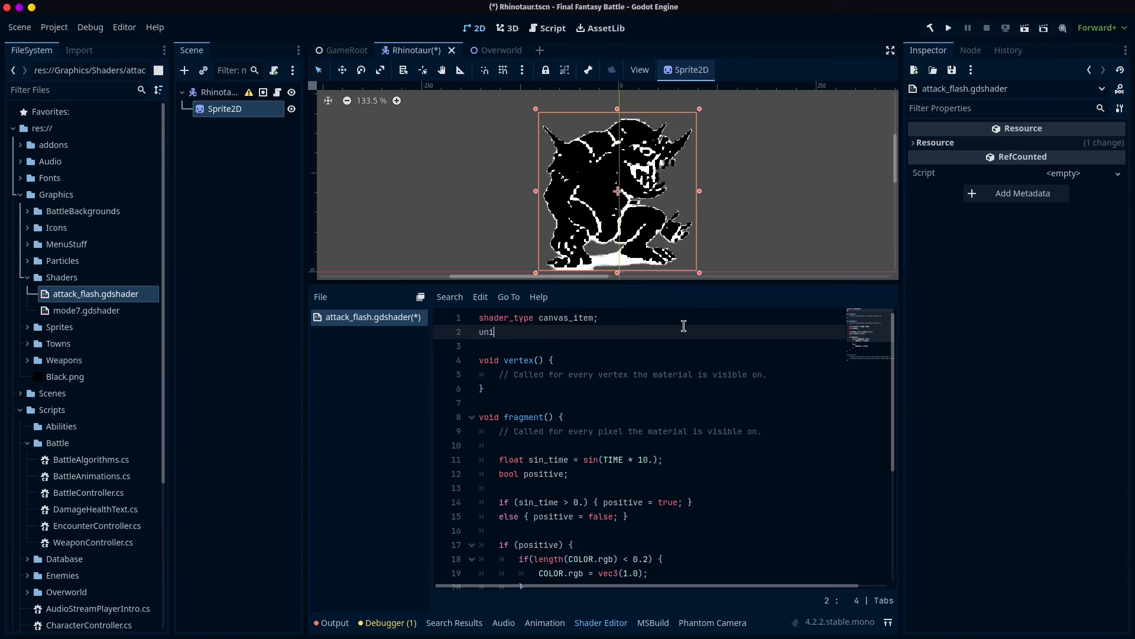
pyautogui.write('form')
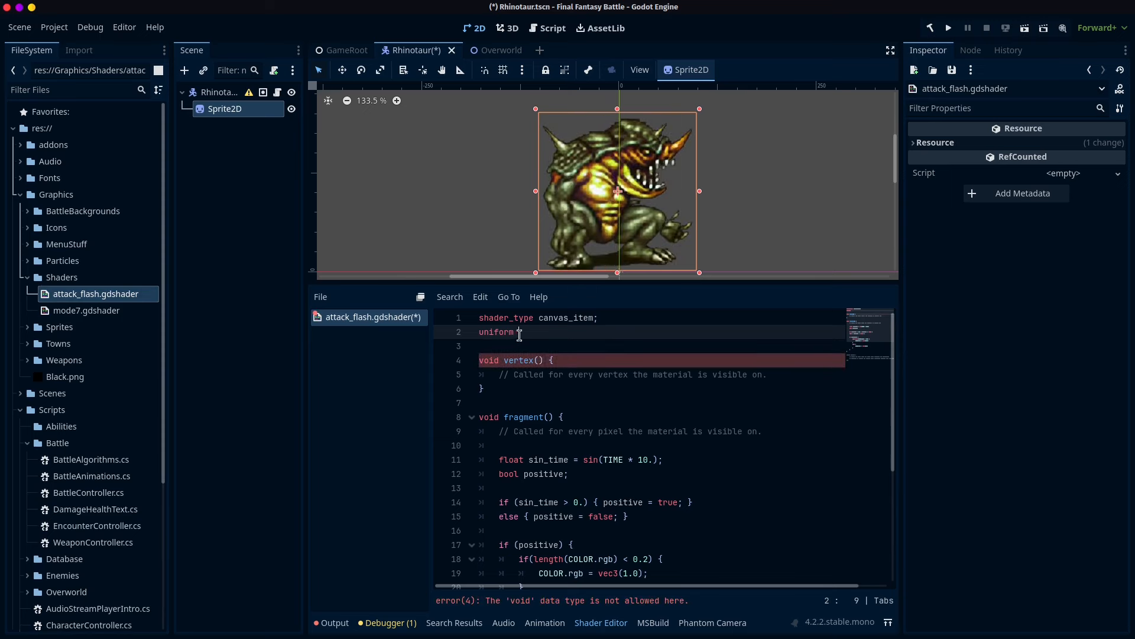
pyautogui.moveTo(757, 325)
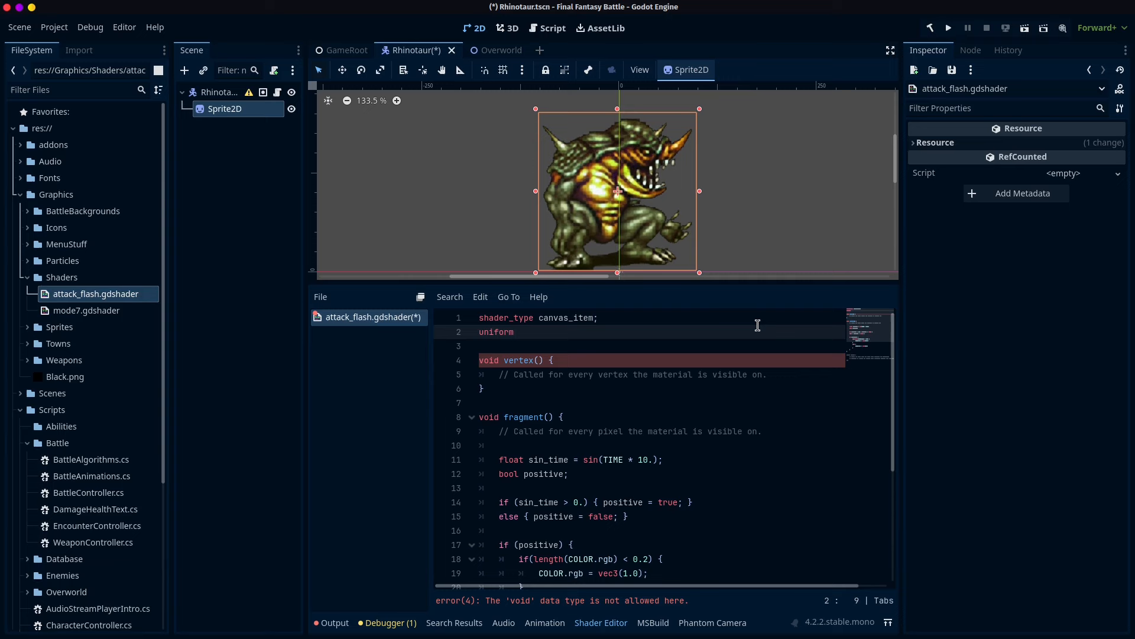
pyautogui.write('attack = fa')
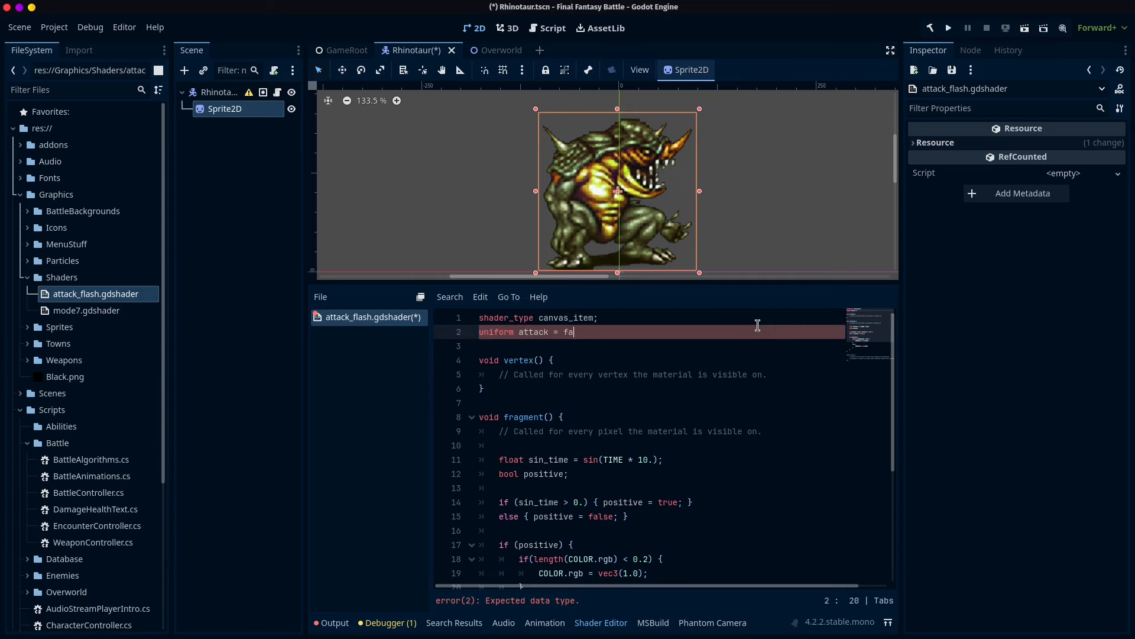
pyautogui.write('lse;')
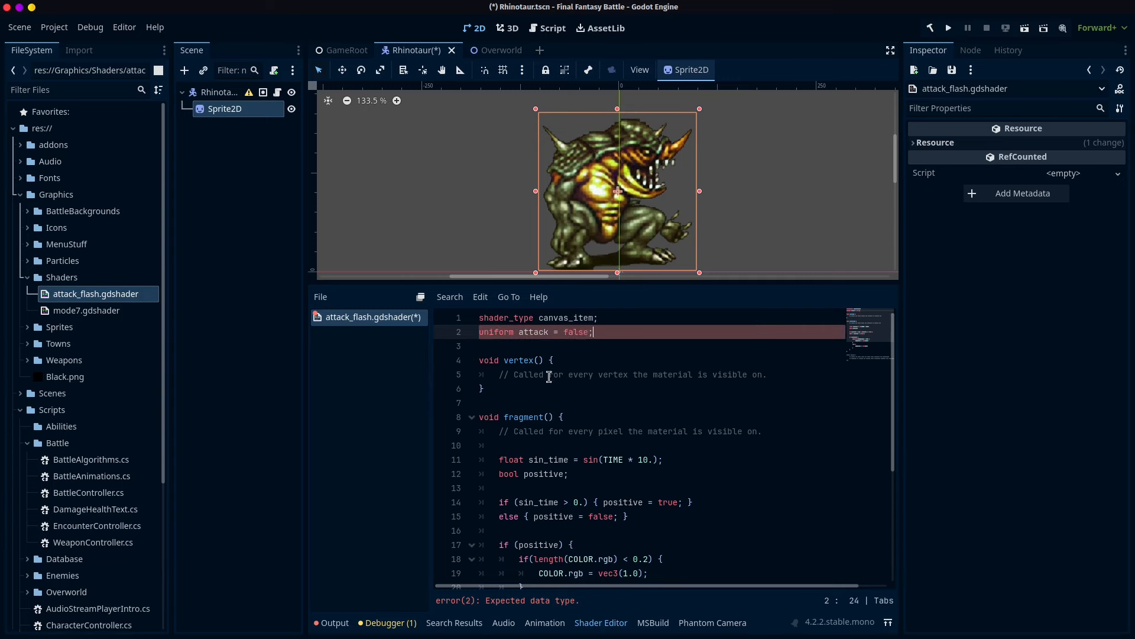
# Wrap the fragment body in if (attack) { so the flash runs only when attack is true.
pyautogui.click(518, 331)
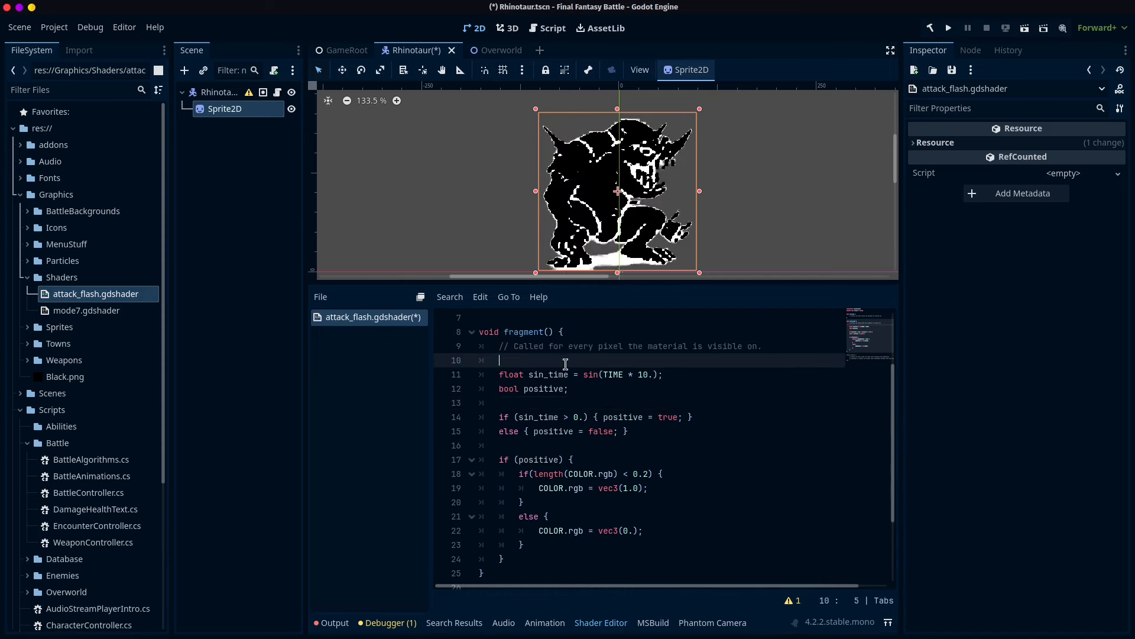
pyautogui.write('if (attack) {')
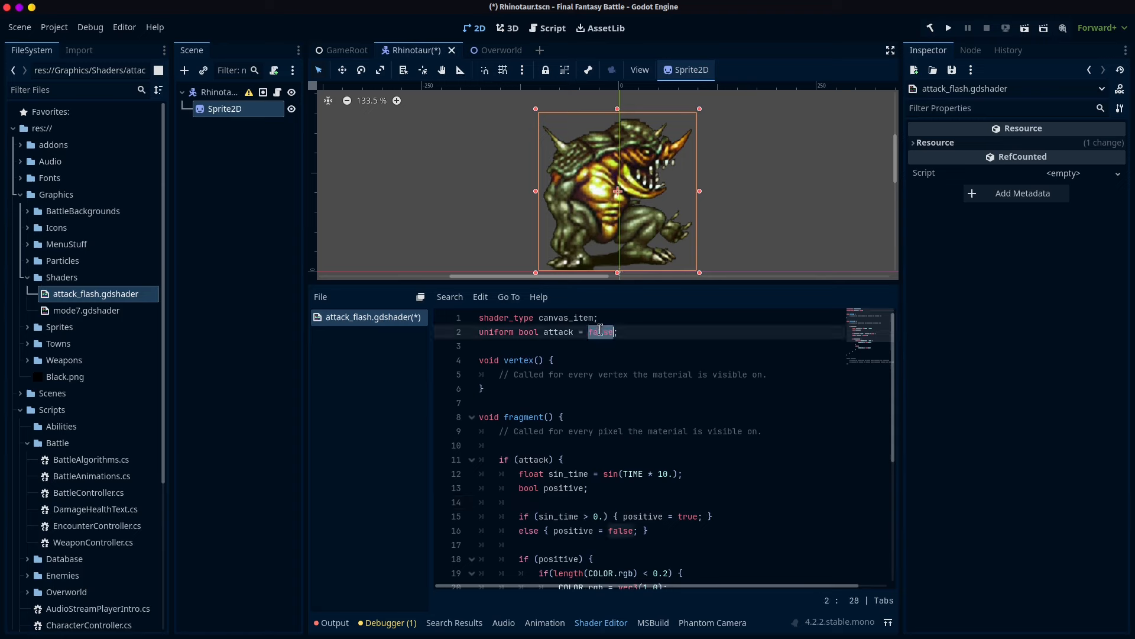
# Preview the Attack parameter on Sprite2D, then speed the flash sine from TIME * 10. to TIME * 50.
pyautogui.click(225, 108)
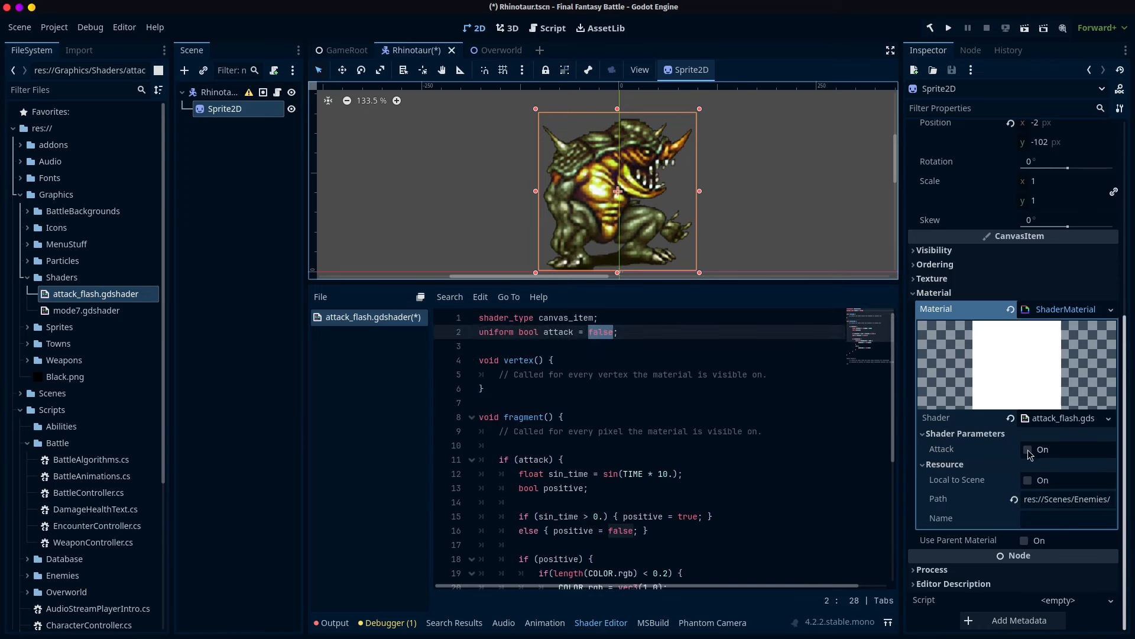
pyautogui.click(1027, 449)
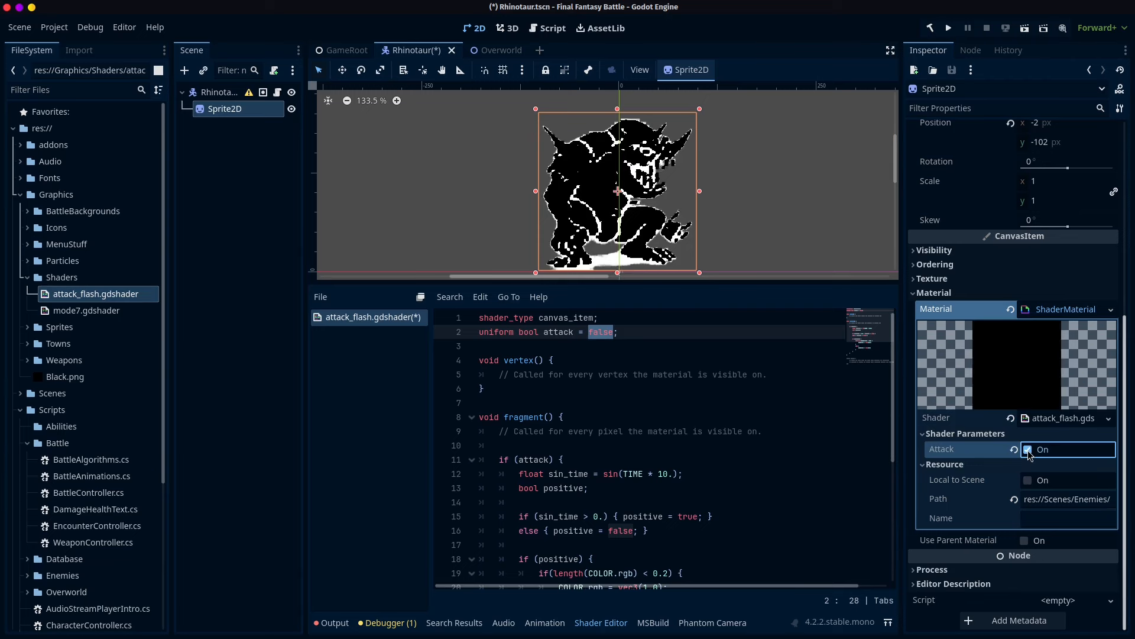
pyautogui.click(1028, 450)
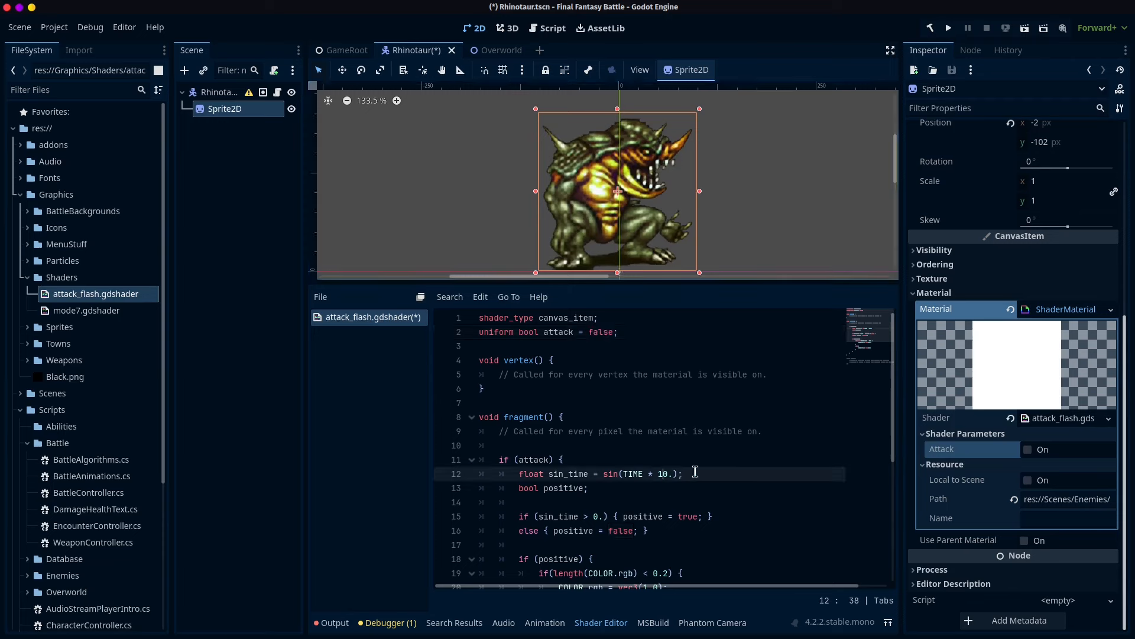
pyautogui.write('50')
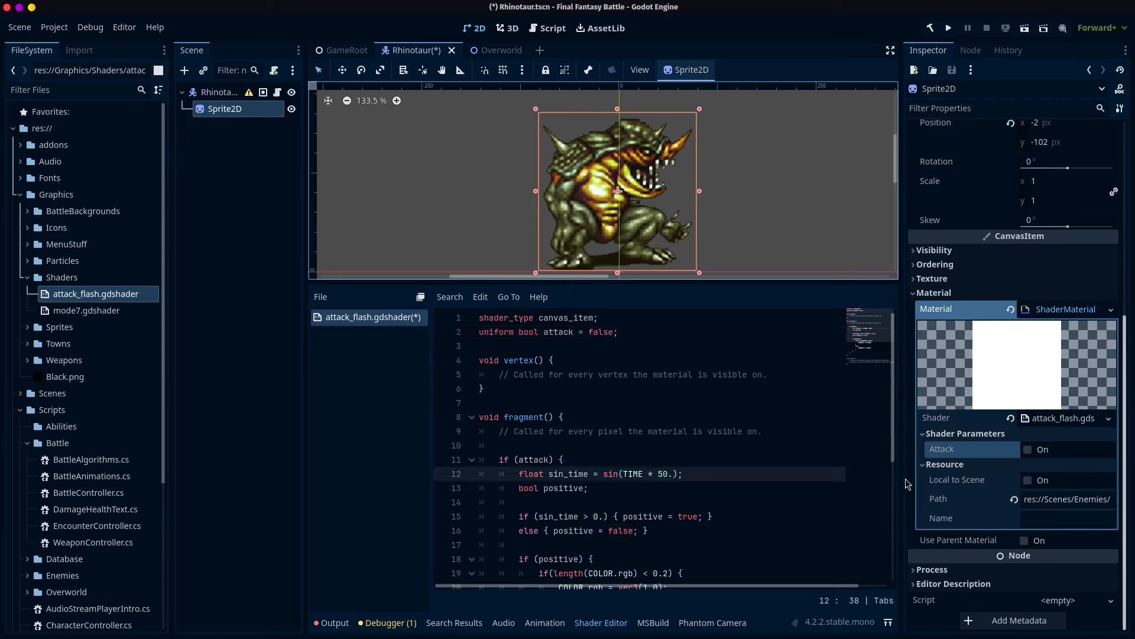
pyautogui.click(1026, 450)
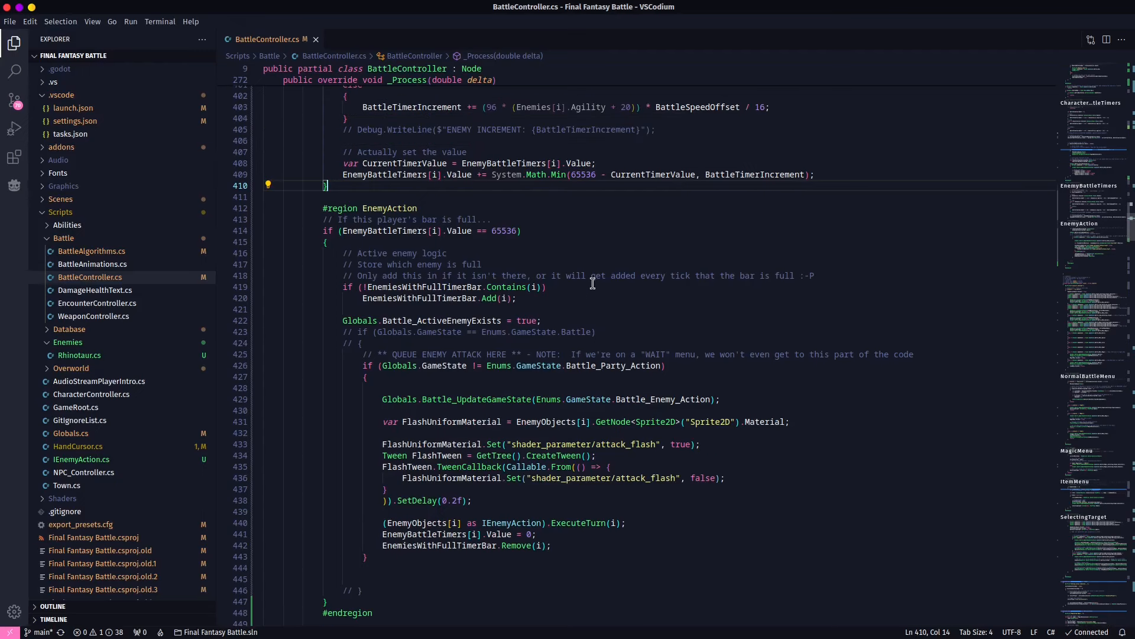
pyautogui.moveTo(584, 279)
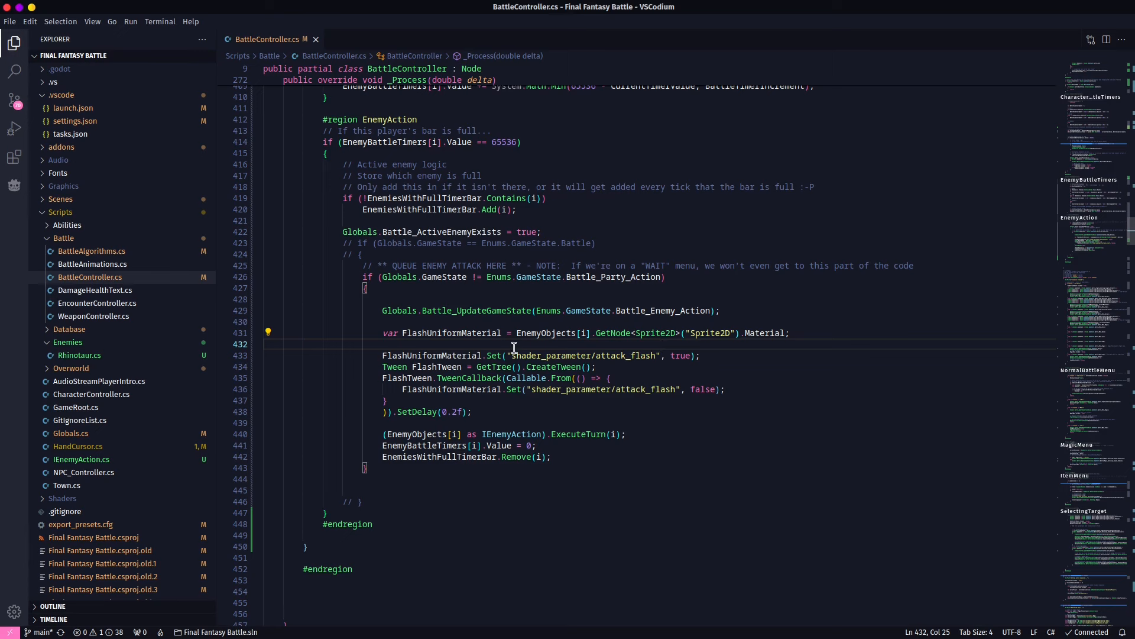
pyautogui.moveTo(556, 295)
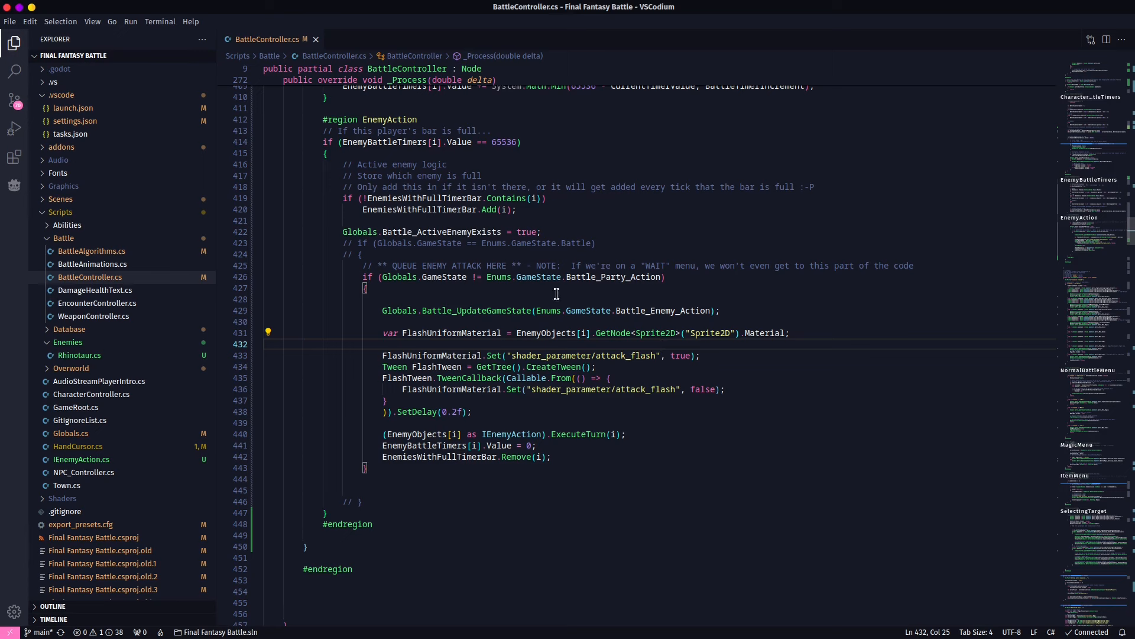
pyautogui.moveTo(446, 290)
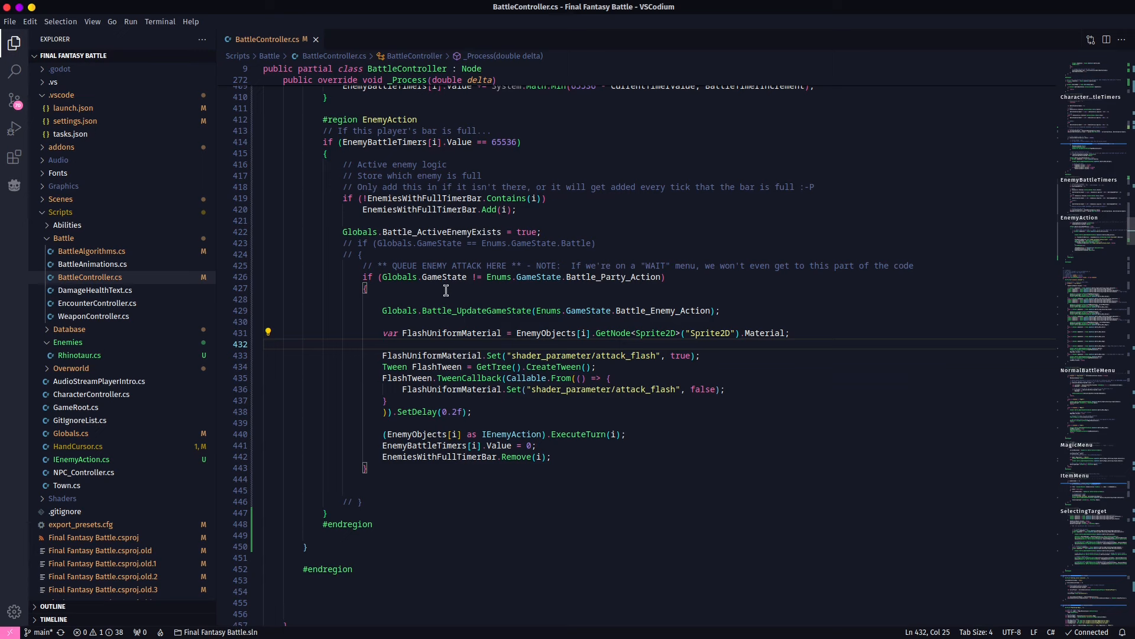
pyautogui.moveTo(377, 355)
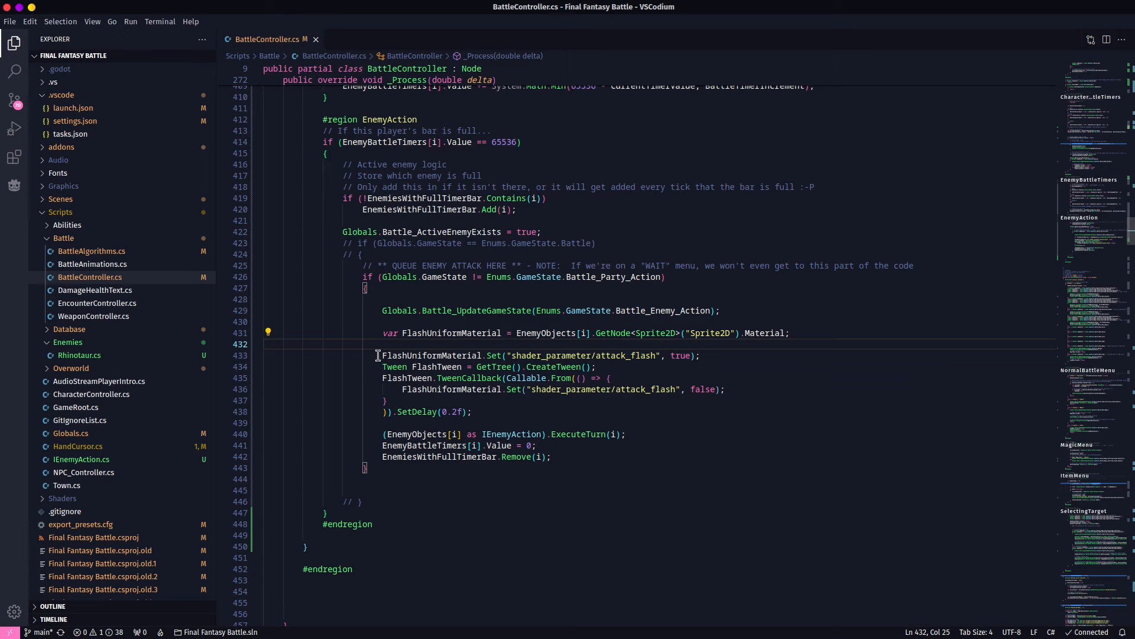
pyautogui.moveTo(382, 355); pyautogui.dragTo(471, 411)
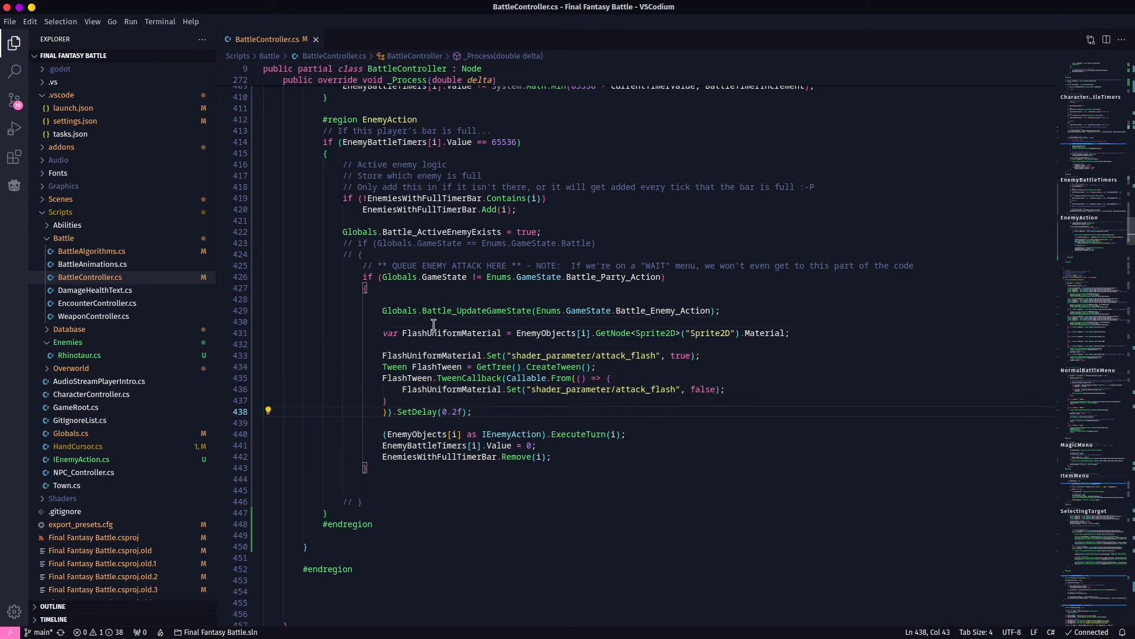
pyautogui.doubleClick(451, 332)
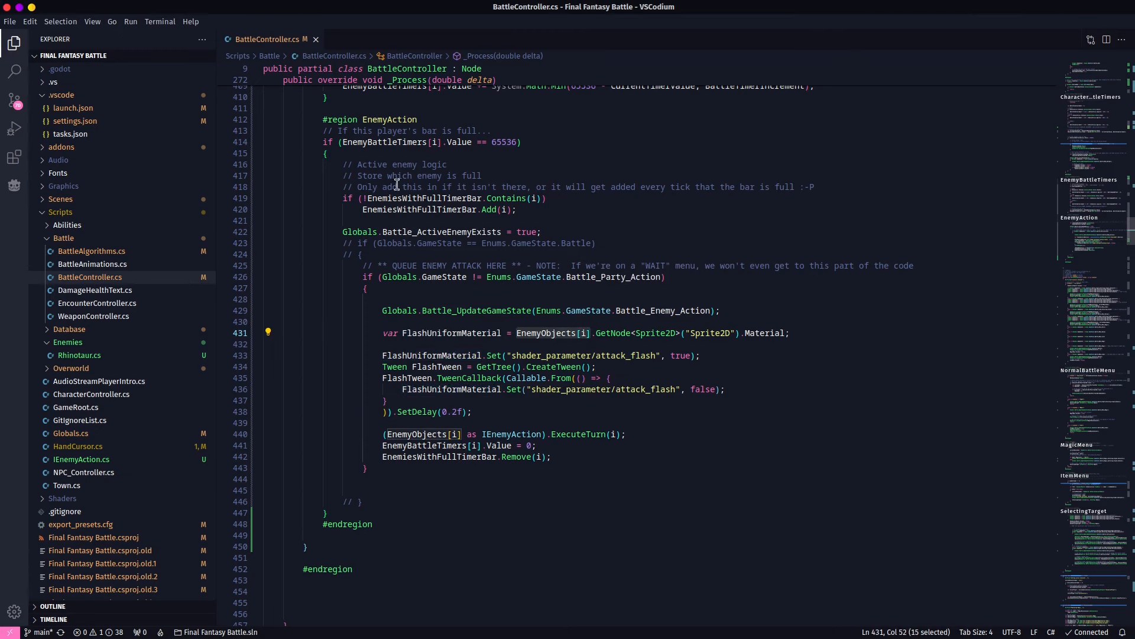
pyautogui.moveTo(586, 346)
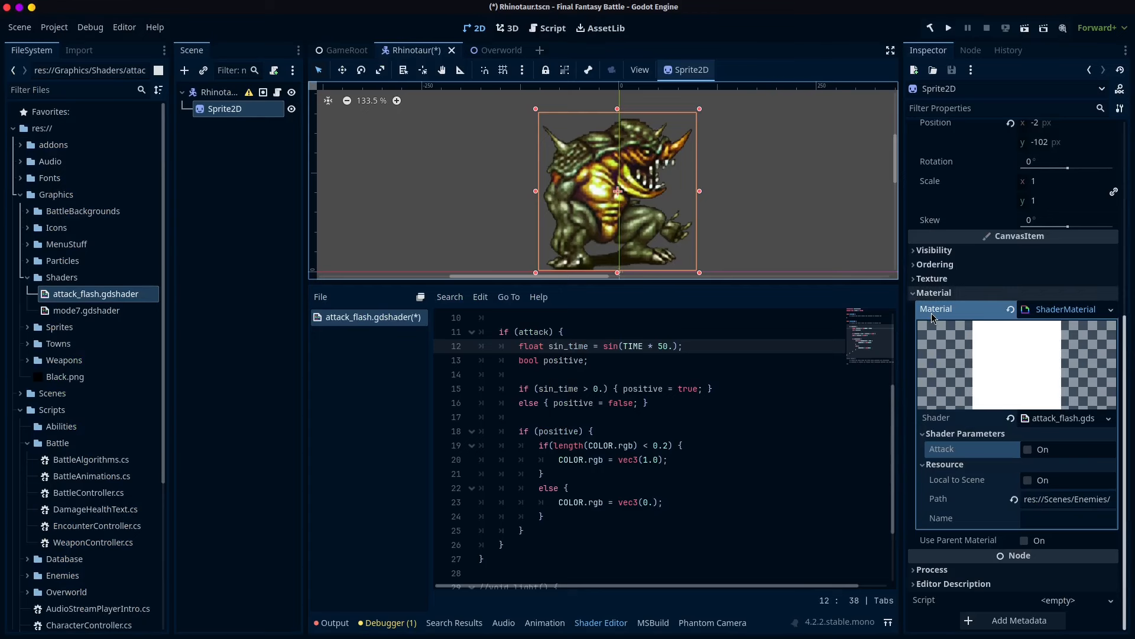
pyautogui.moveTo(934, 458)
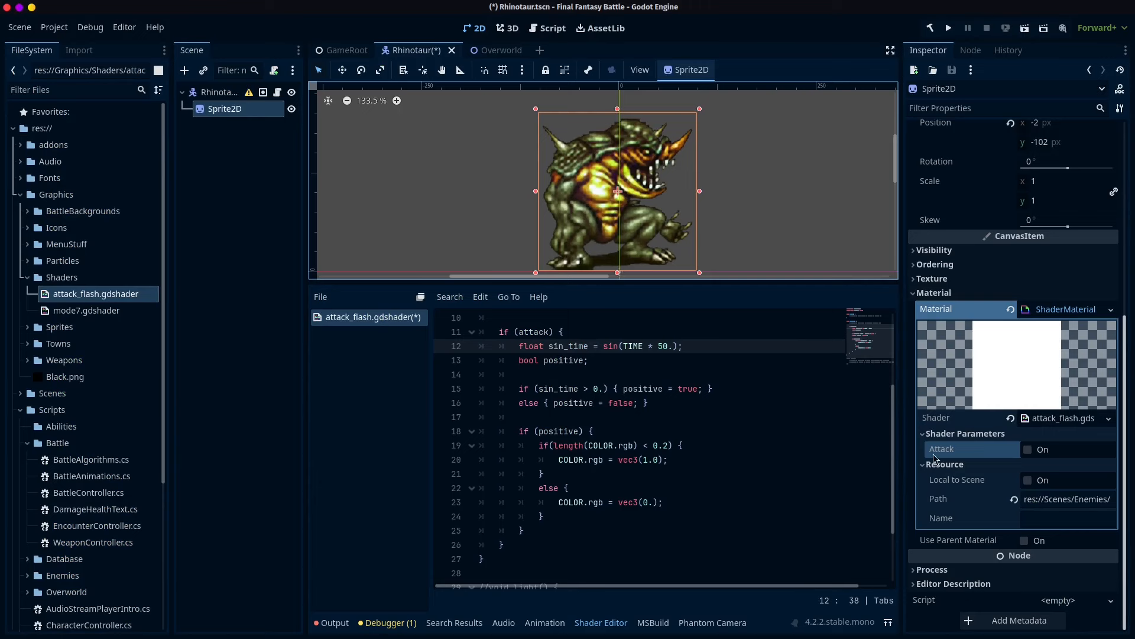
pyautogui.moveTo(942, 449)
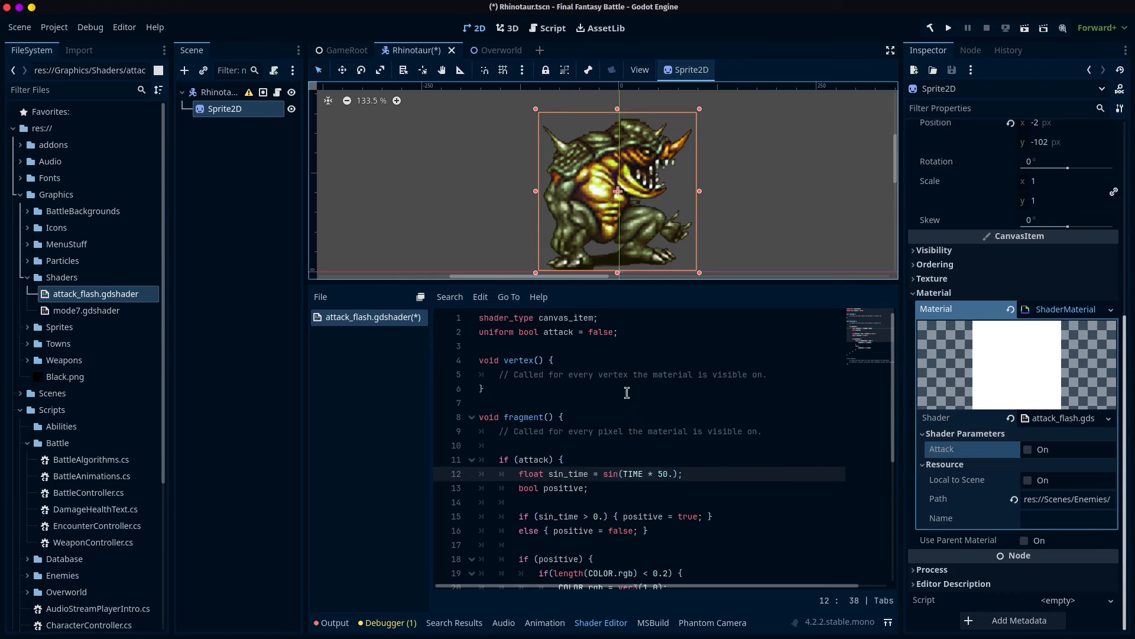
# Append an underscore to the shader's attack uniform name on line 2.
pyautogui.write('_')
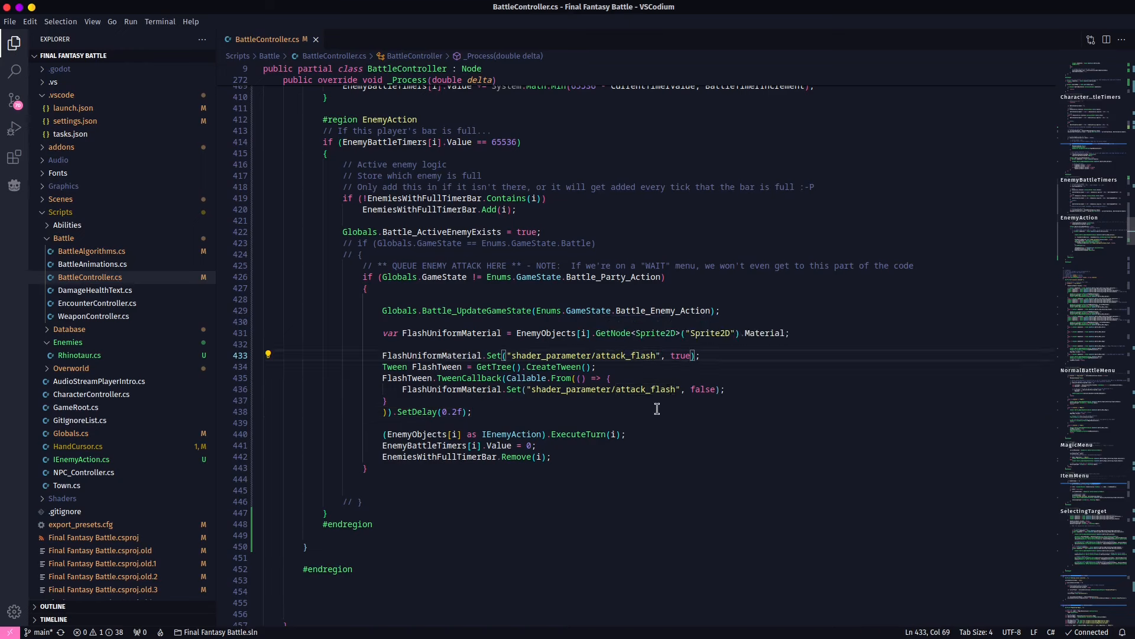
pyautogui.doubleClick(432, 355)
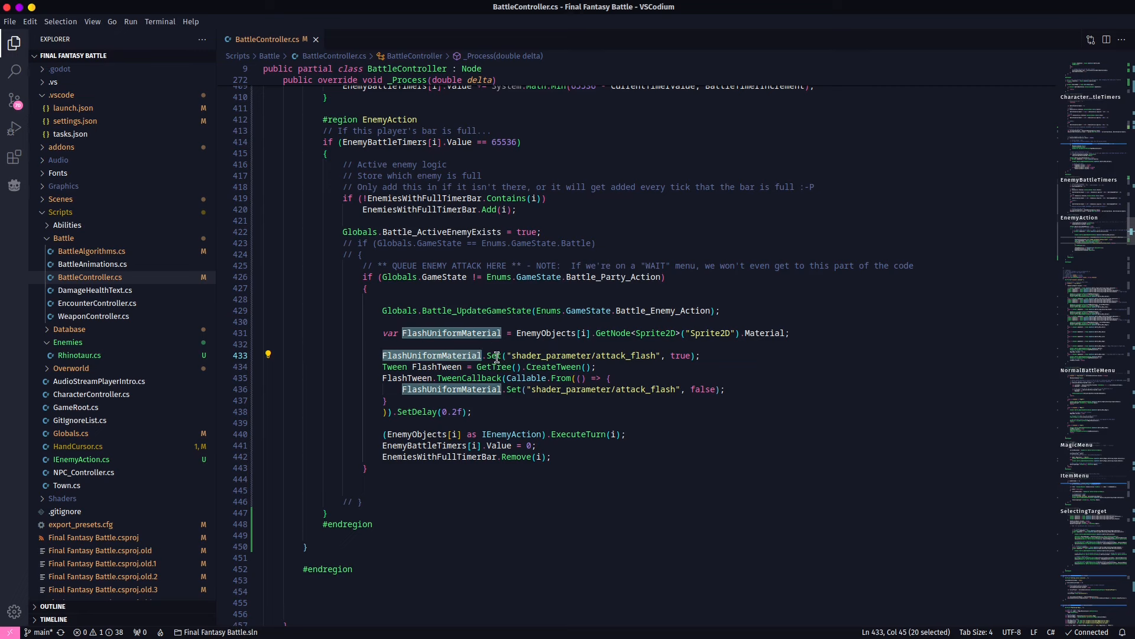
pyautogui.moveTo(496, 355)
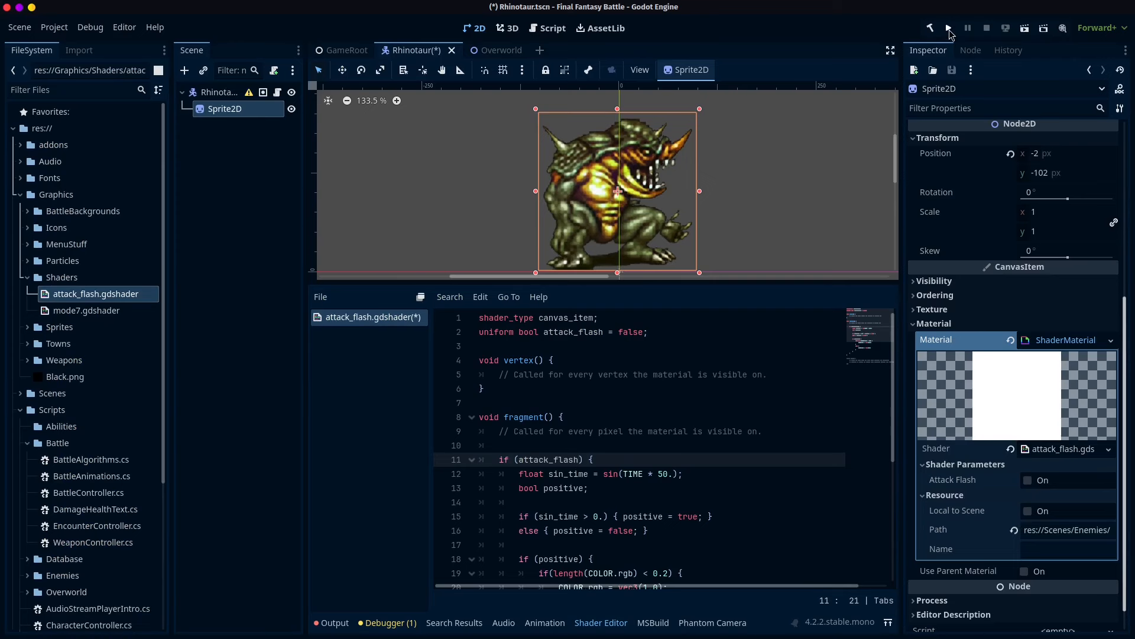
# Run the project to test the attack flash in the Rhinotaur battle.
pyautogui.click(947, 27)
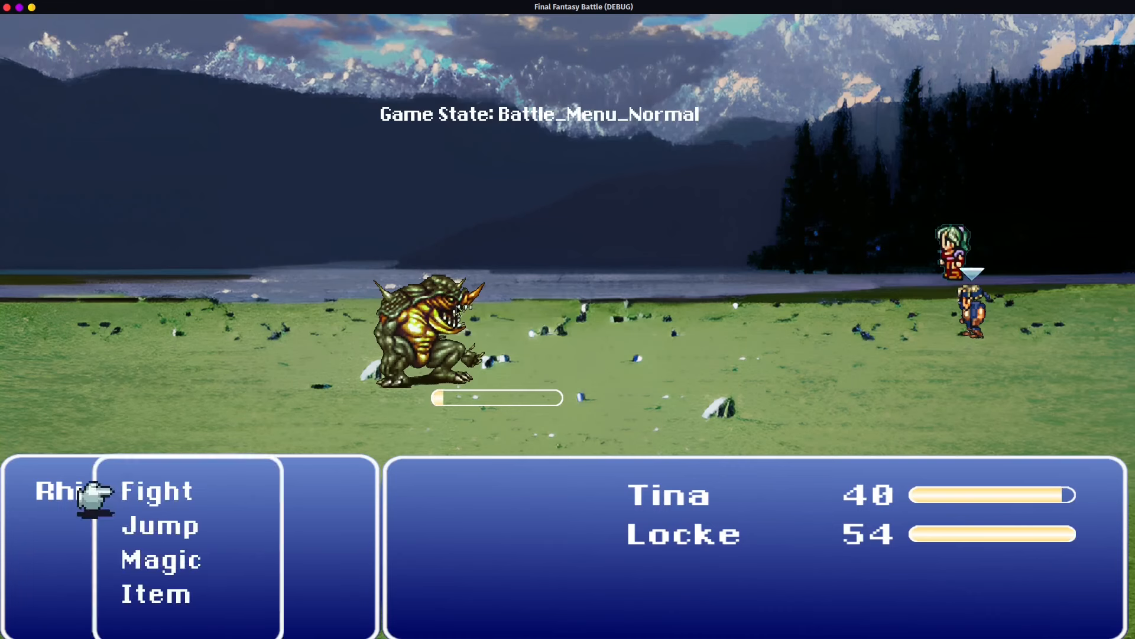
pyautogui.moveTo(557, 422)
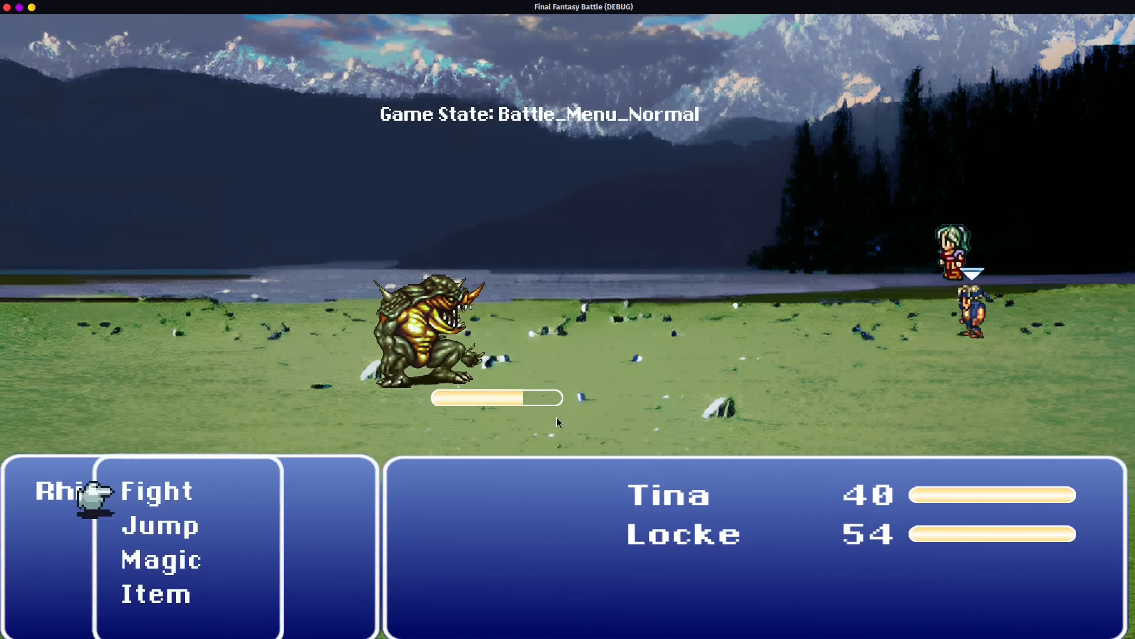